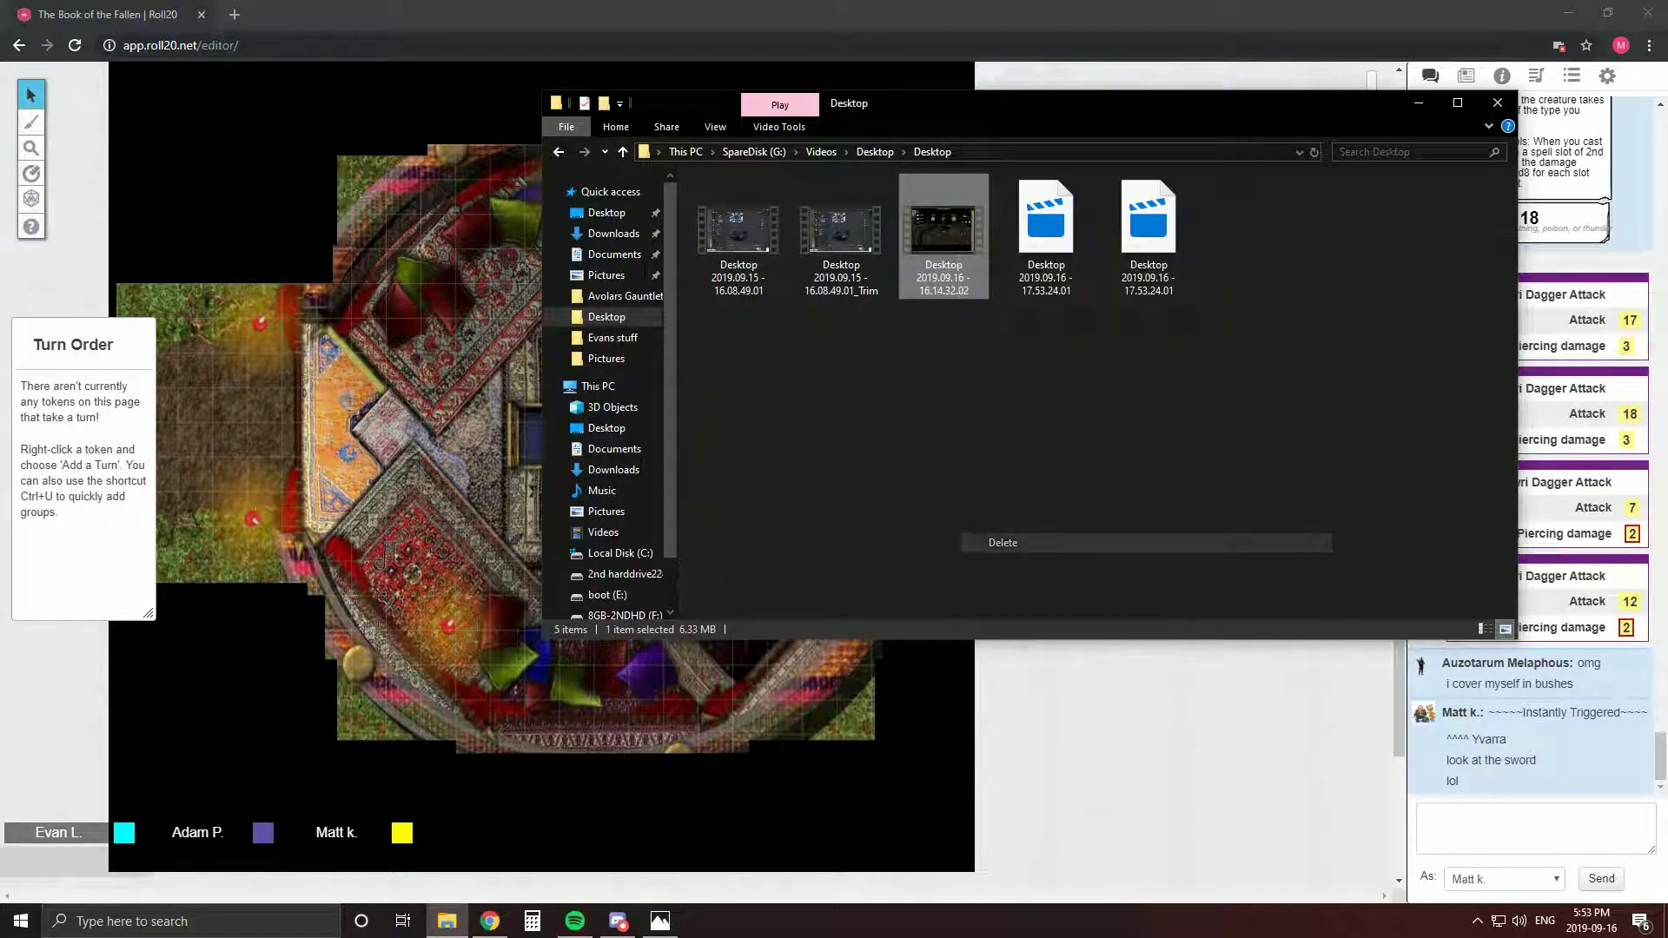
# Play a session recording from the Desktop videos folder, then close the player
pyautogui.doubleClick(943, 227)
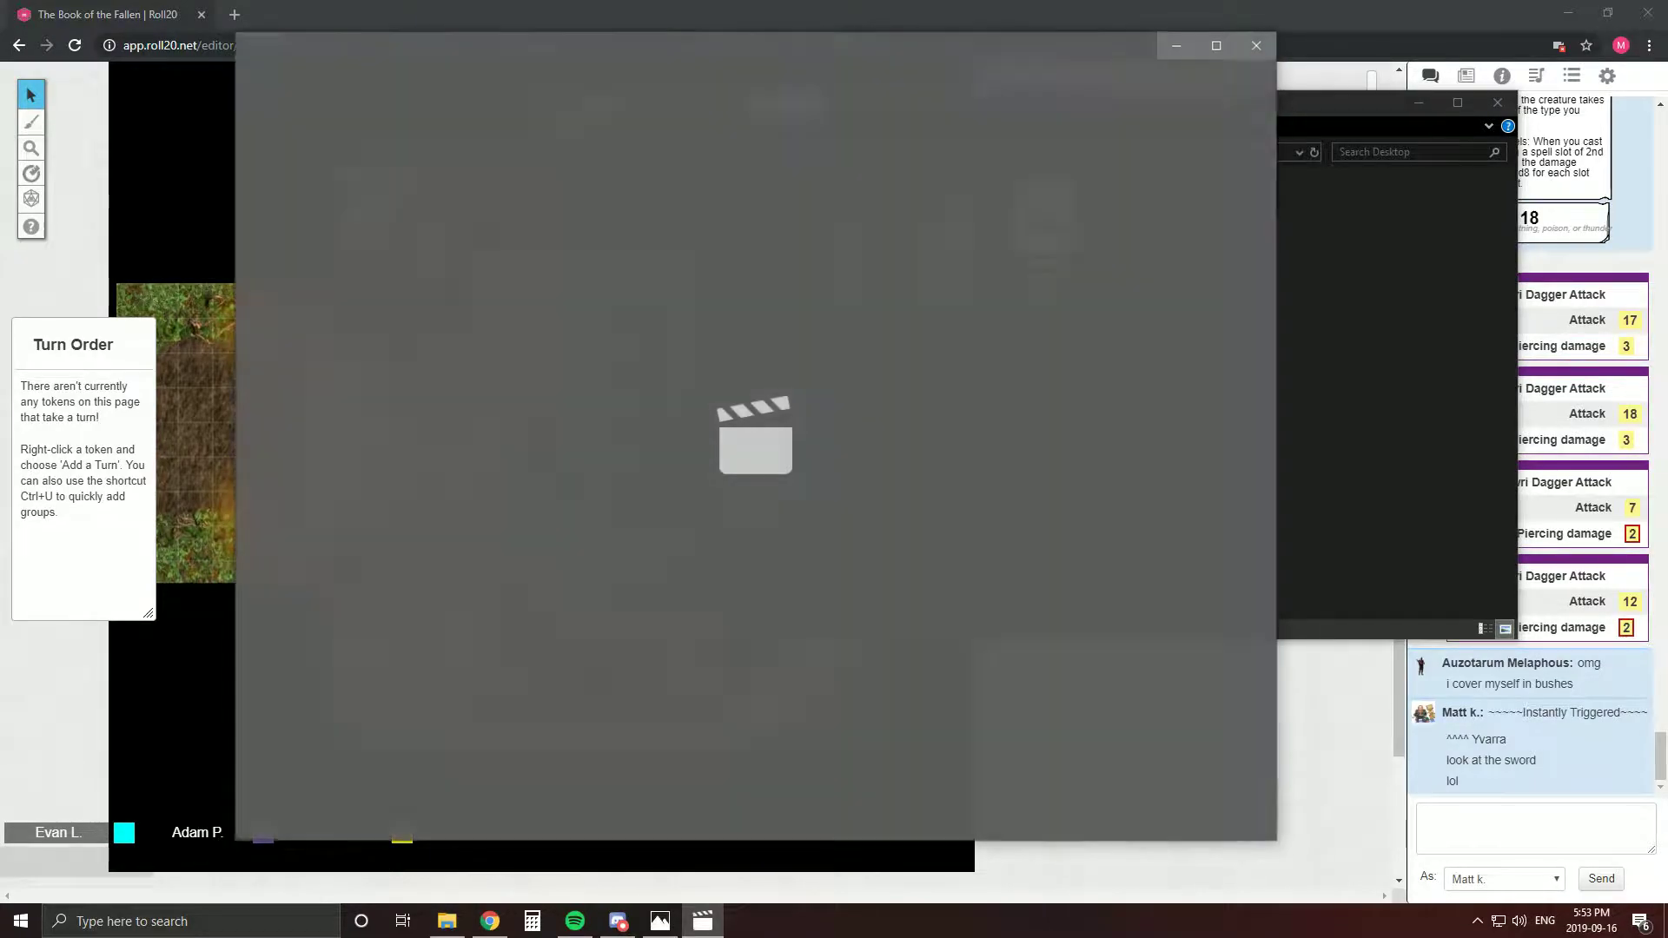
pyautogui.click(754, 435)
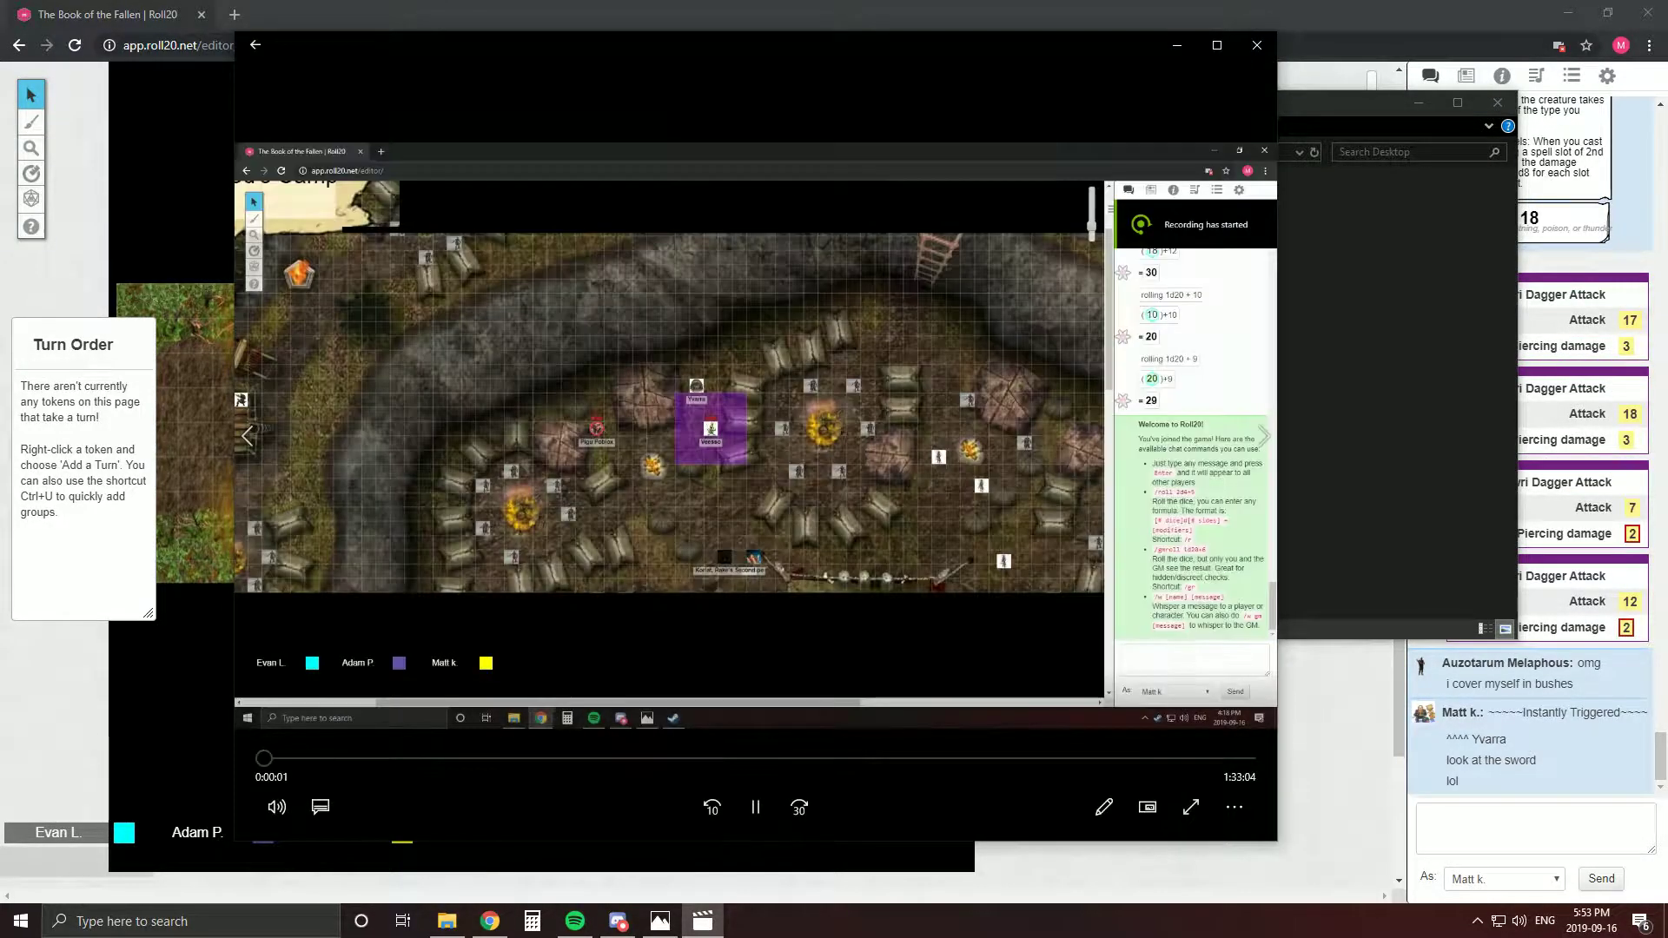
pyautogui.moveTo(262, 758); pyautogui.dragTo(818, 757)
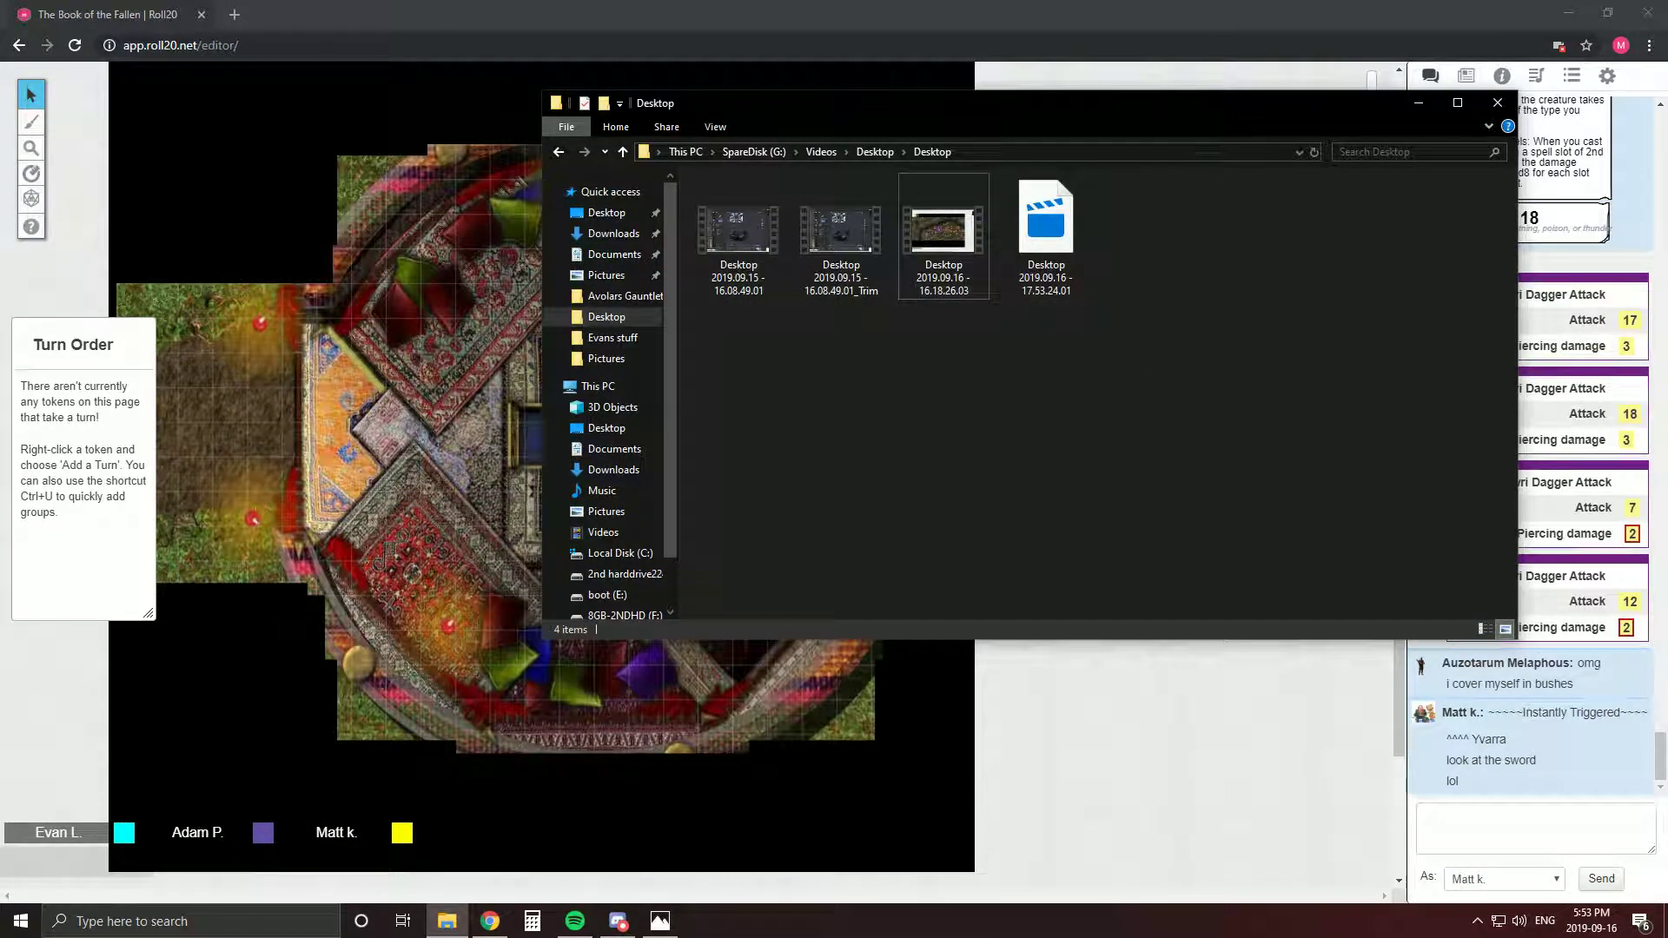
pyautogui.moveTo(942, 227)
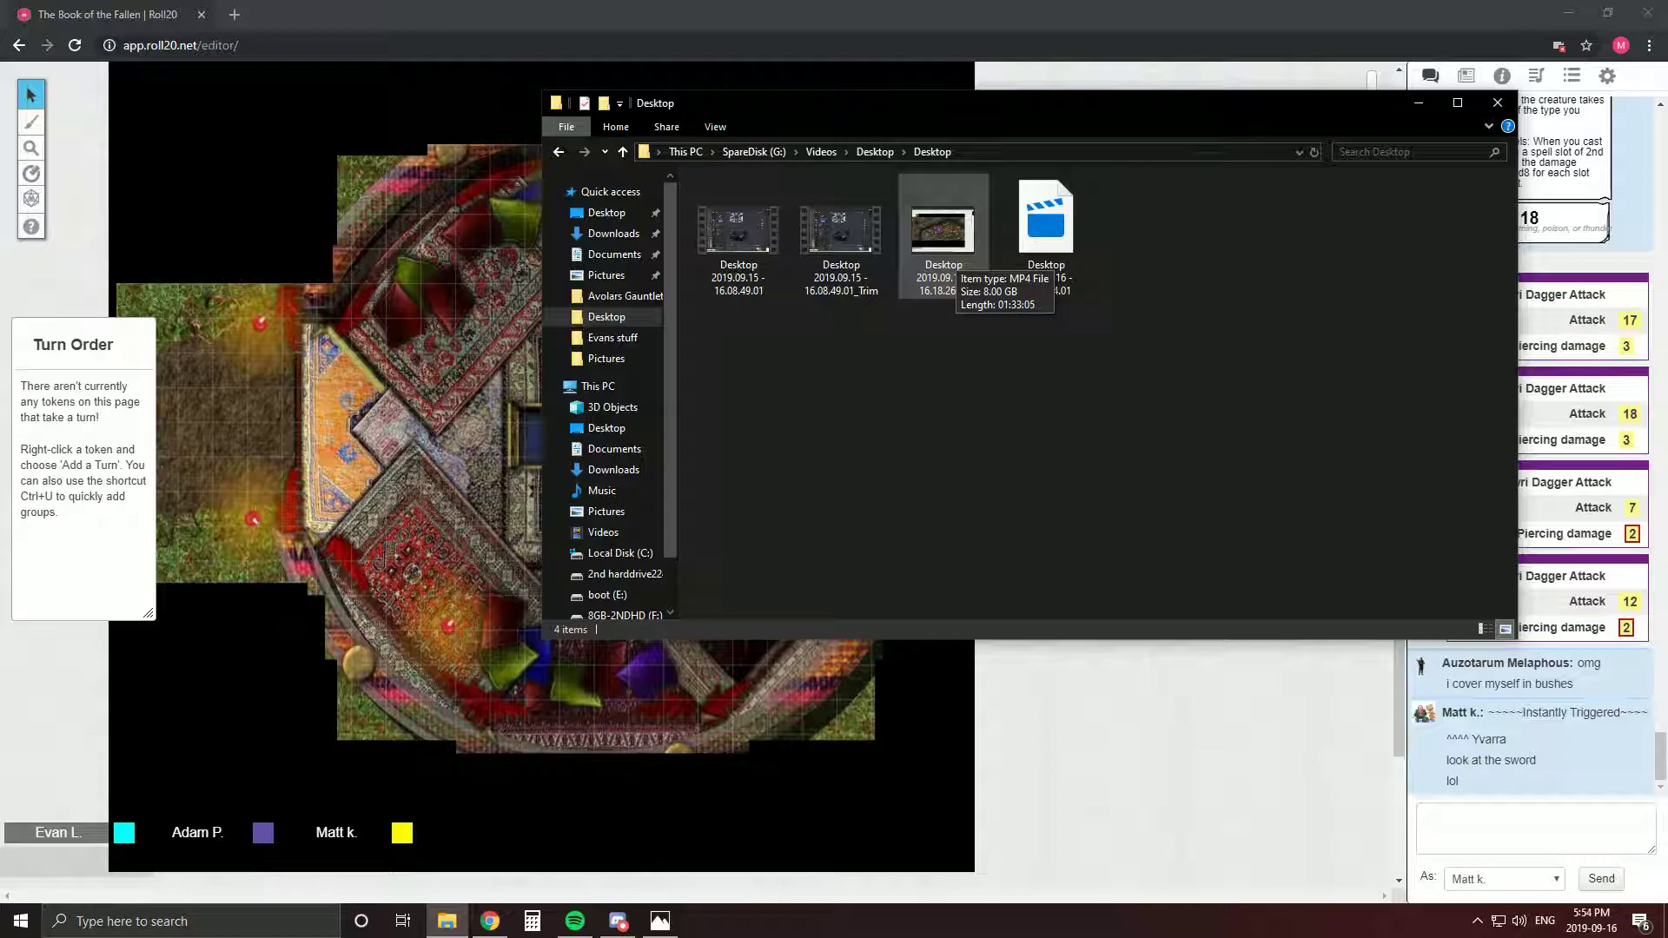
# Bring the Book of the Fallen Roll20 game in Chrome in front of File Explorer
pyautogui.click(1495, 103)
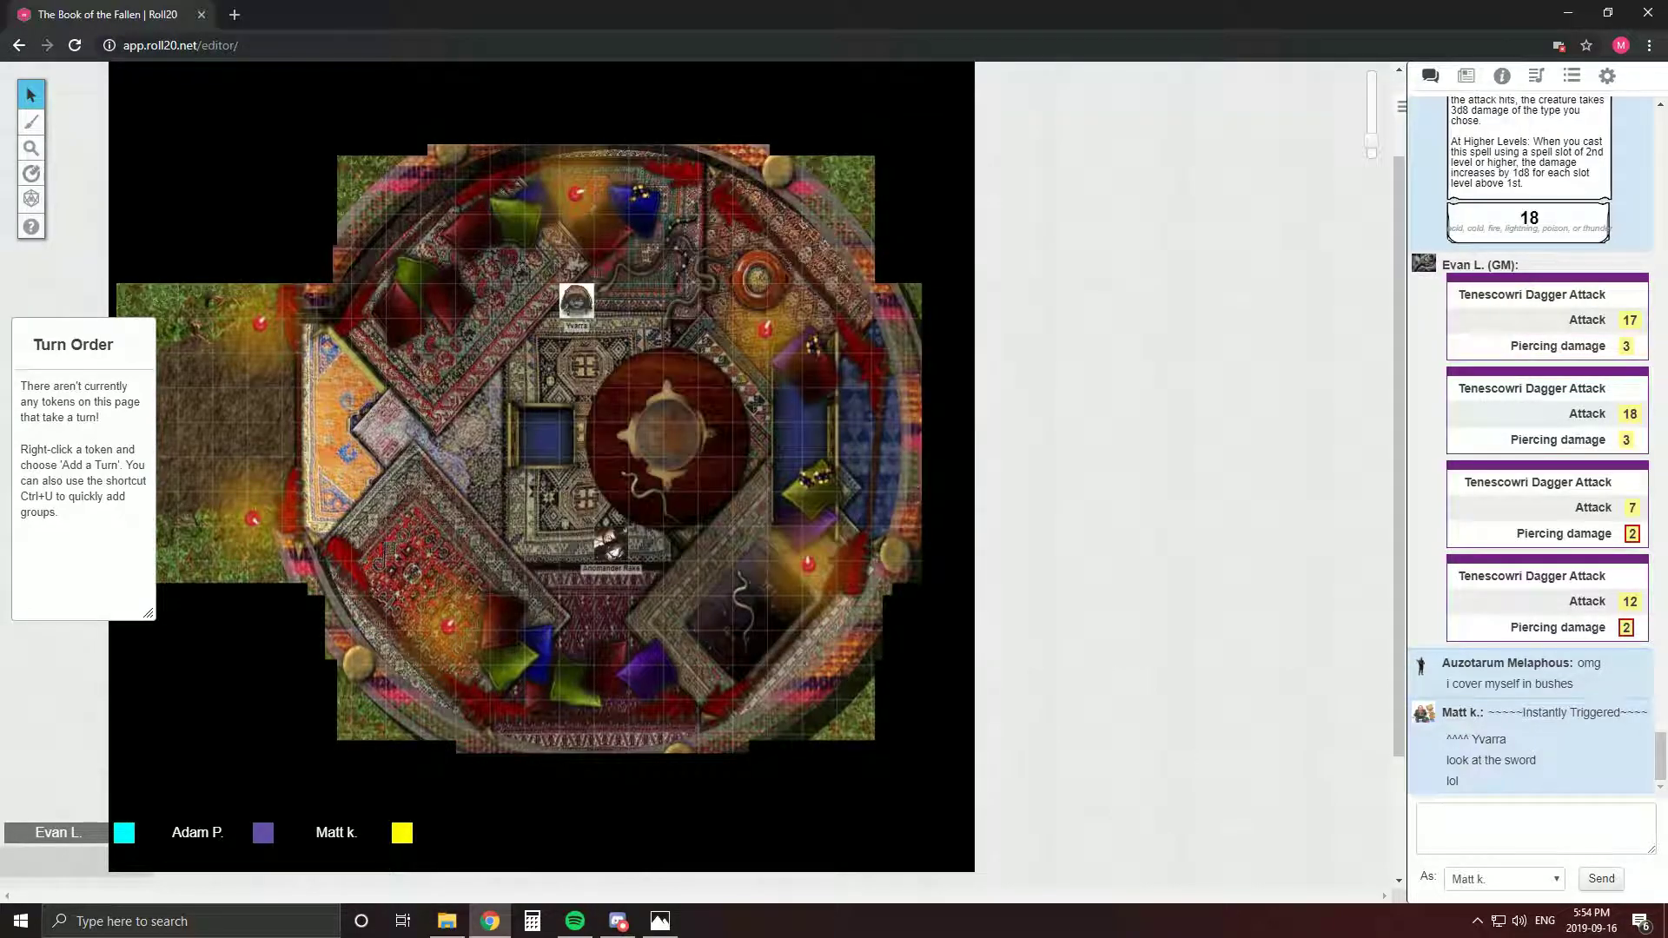
pyautogui.press('alt+z')
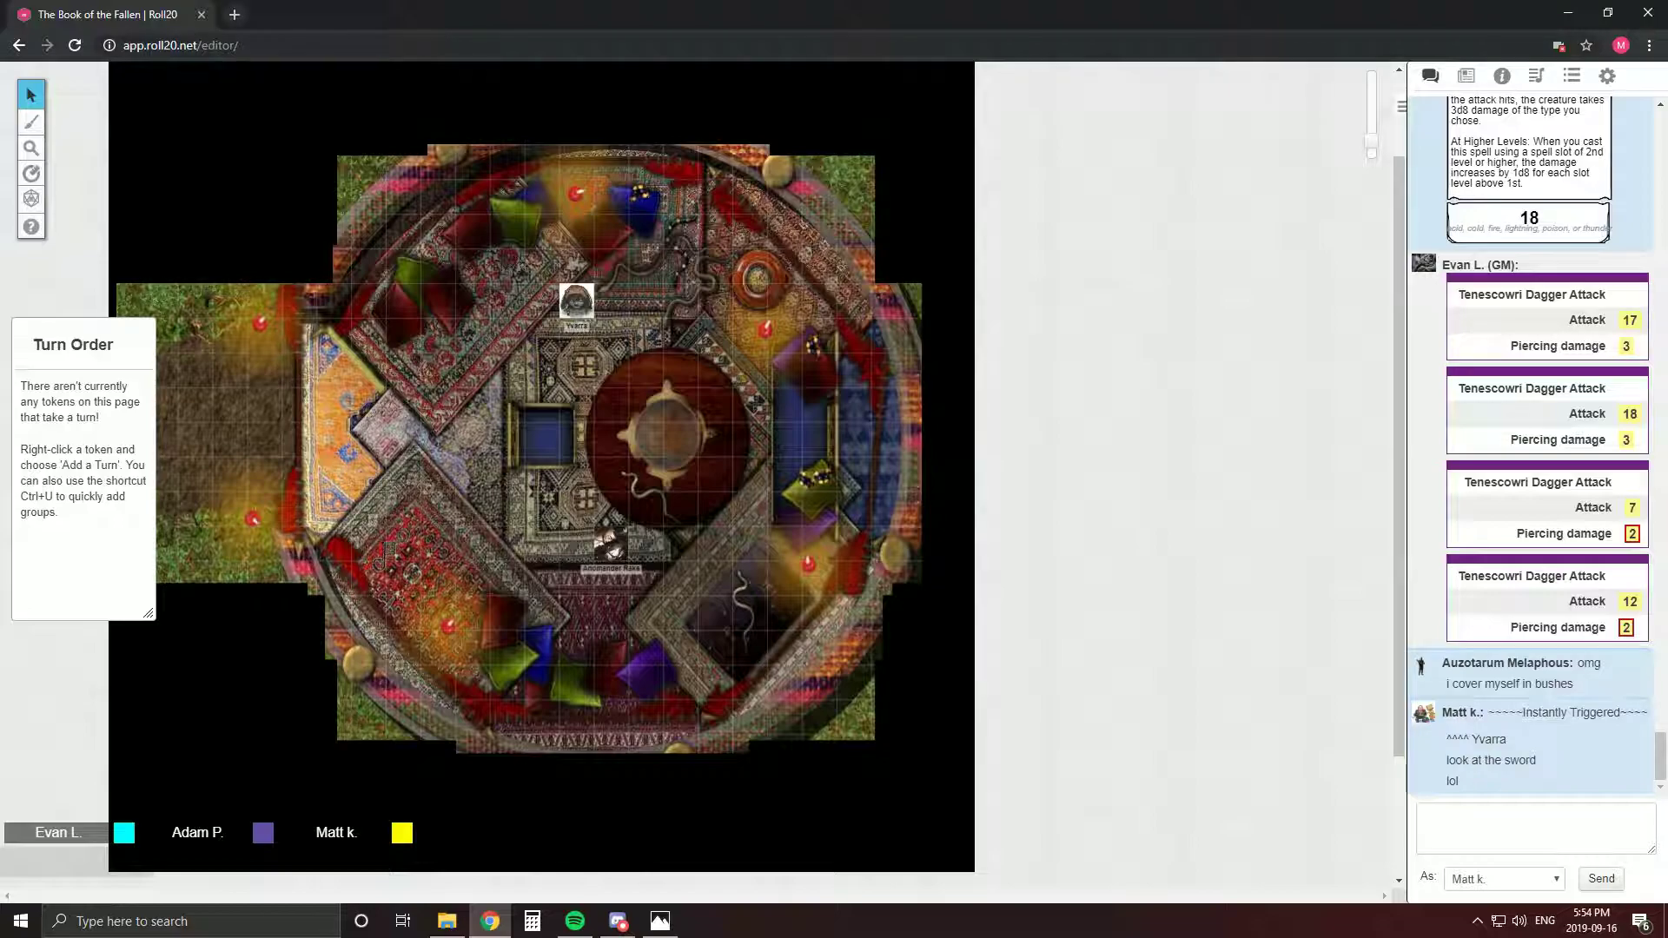
pyautogui.moveTo(233, 13)
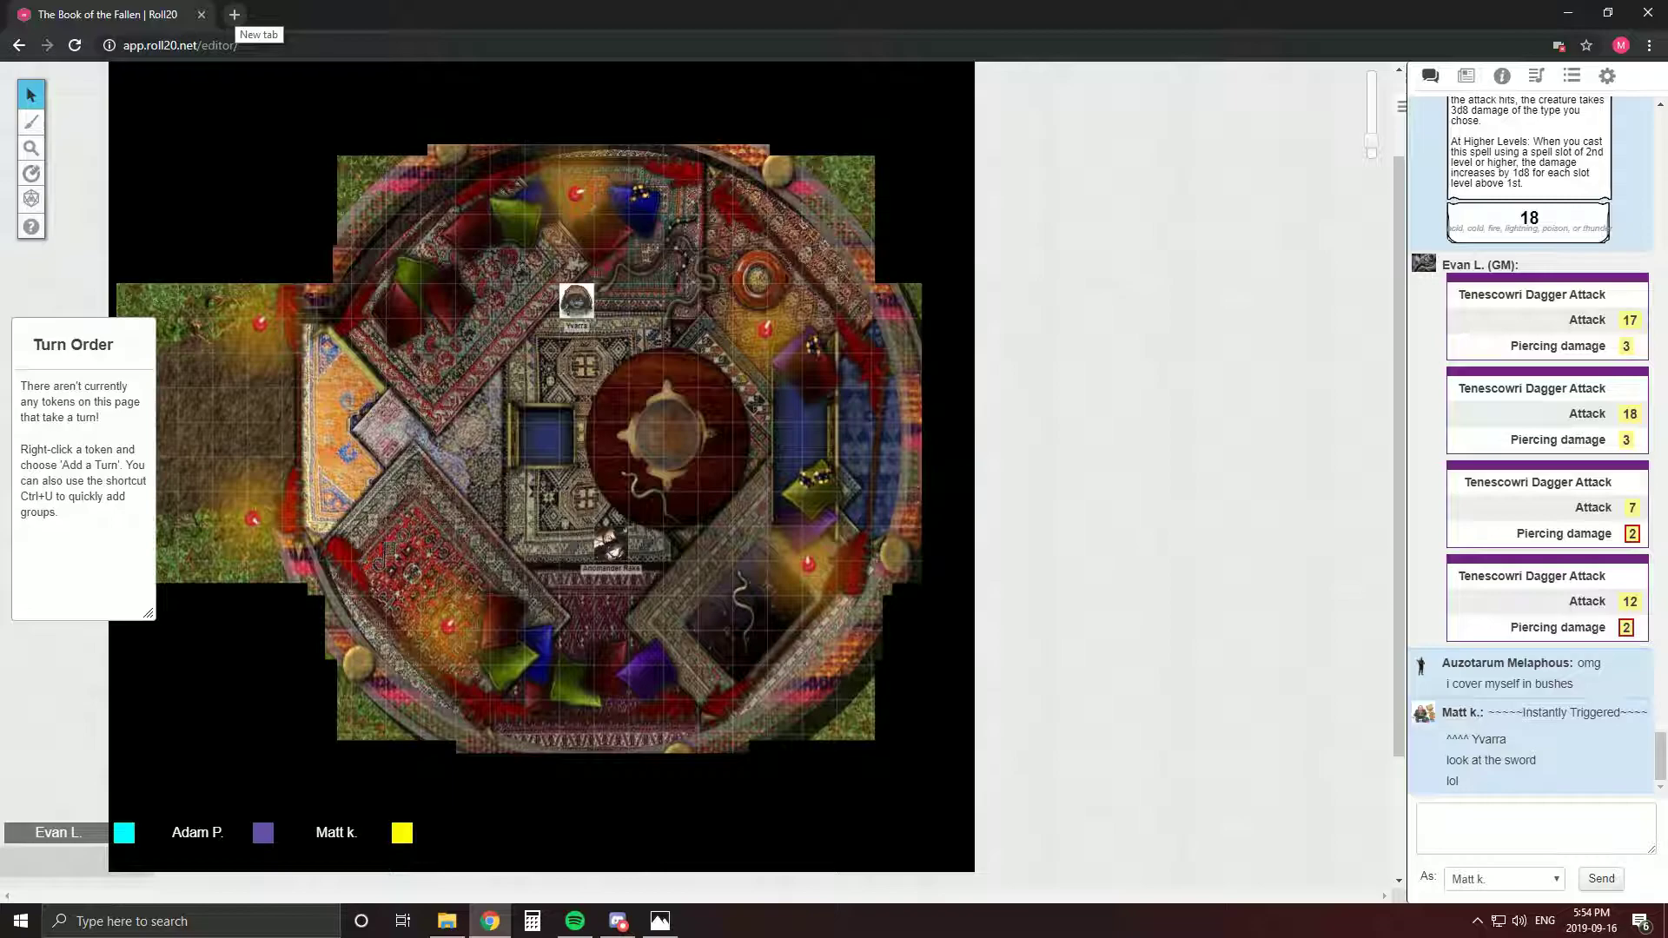
# Google 'dragon plate armour' in a new tab using the address-bar suggestion
pyautogui.click(232, 14)
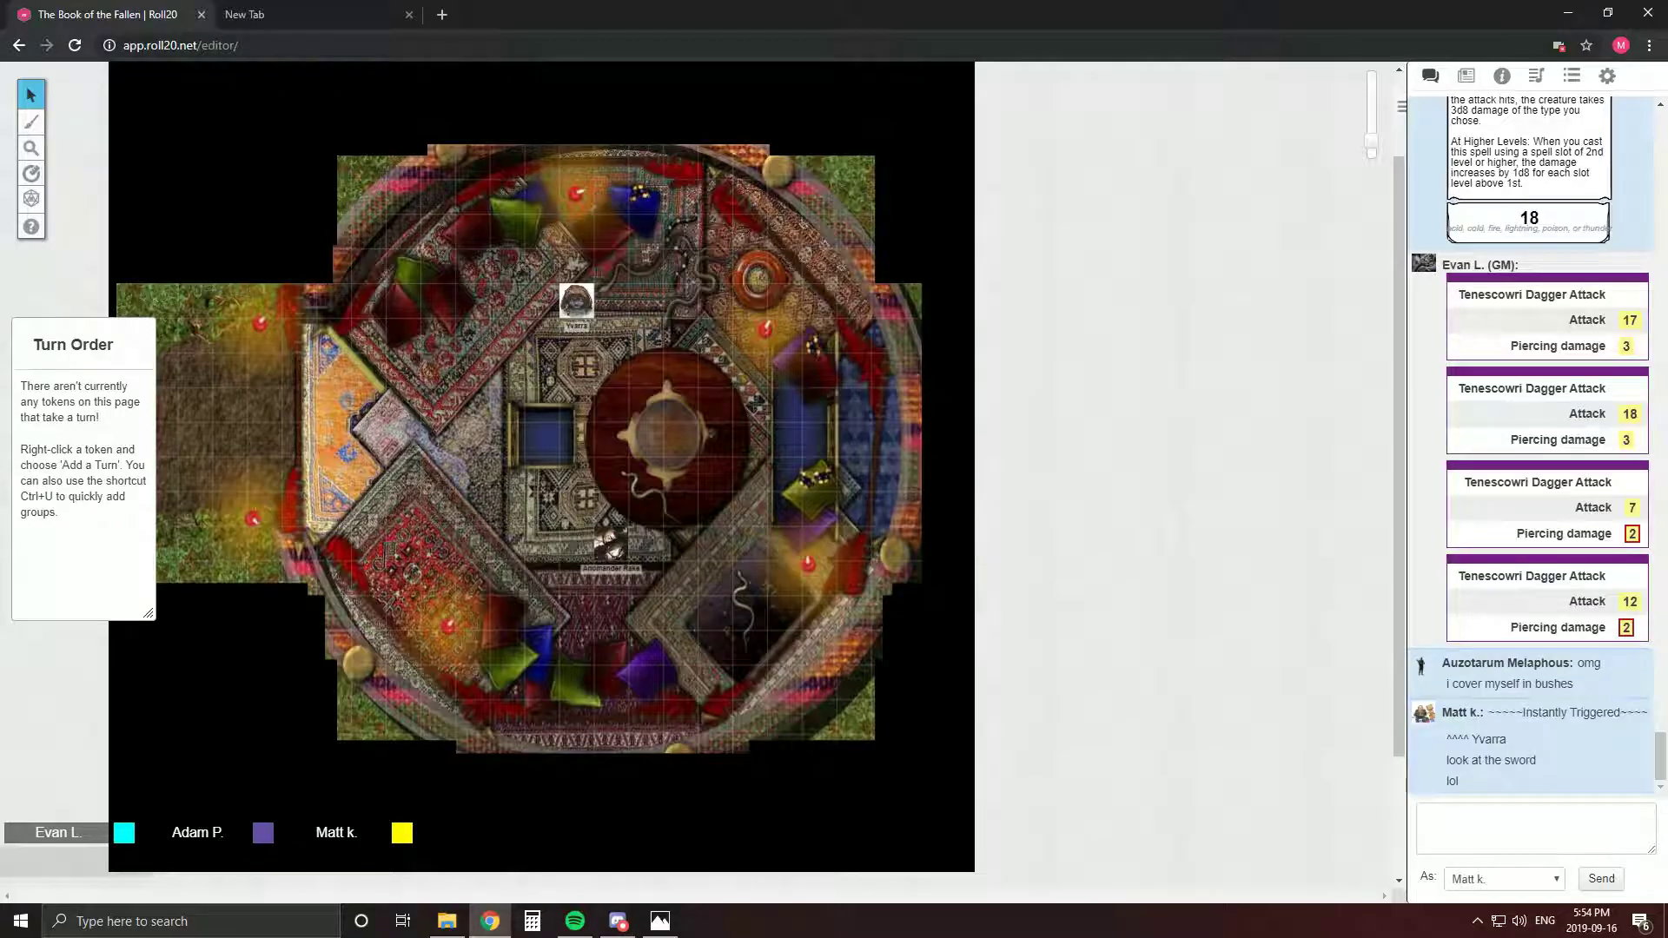
pyautogui.click(308, 14)
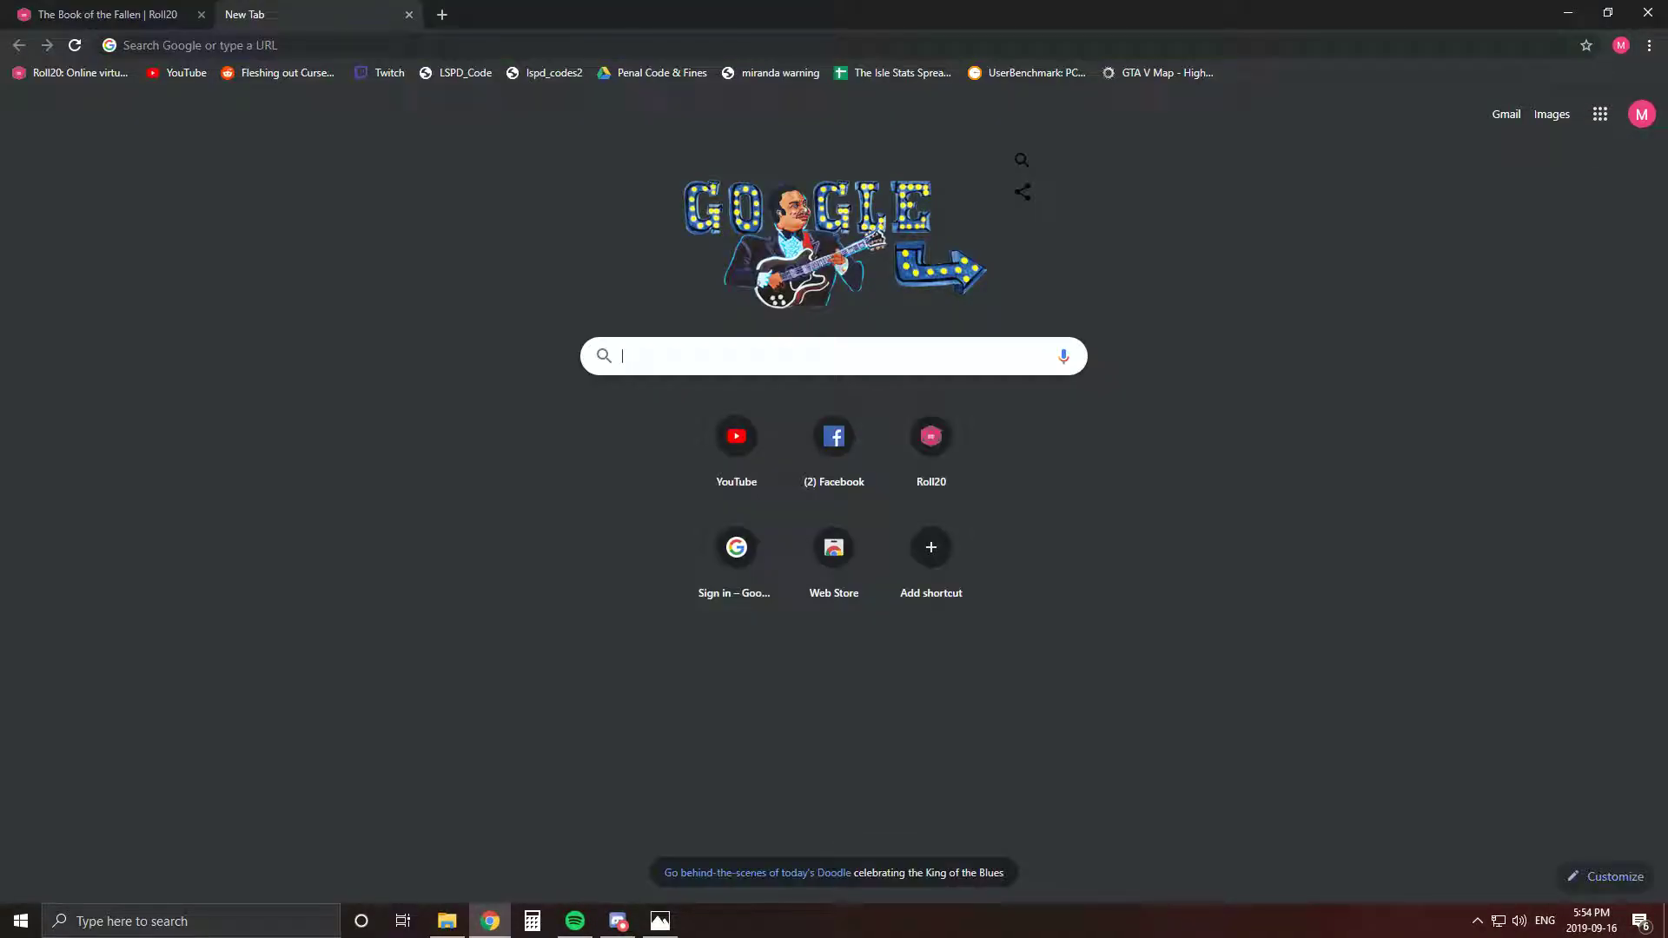
pyautogui.write('dragon plate arm')
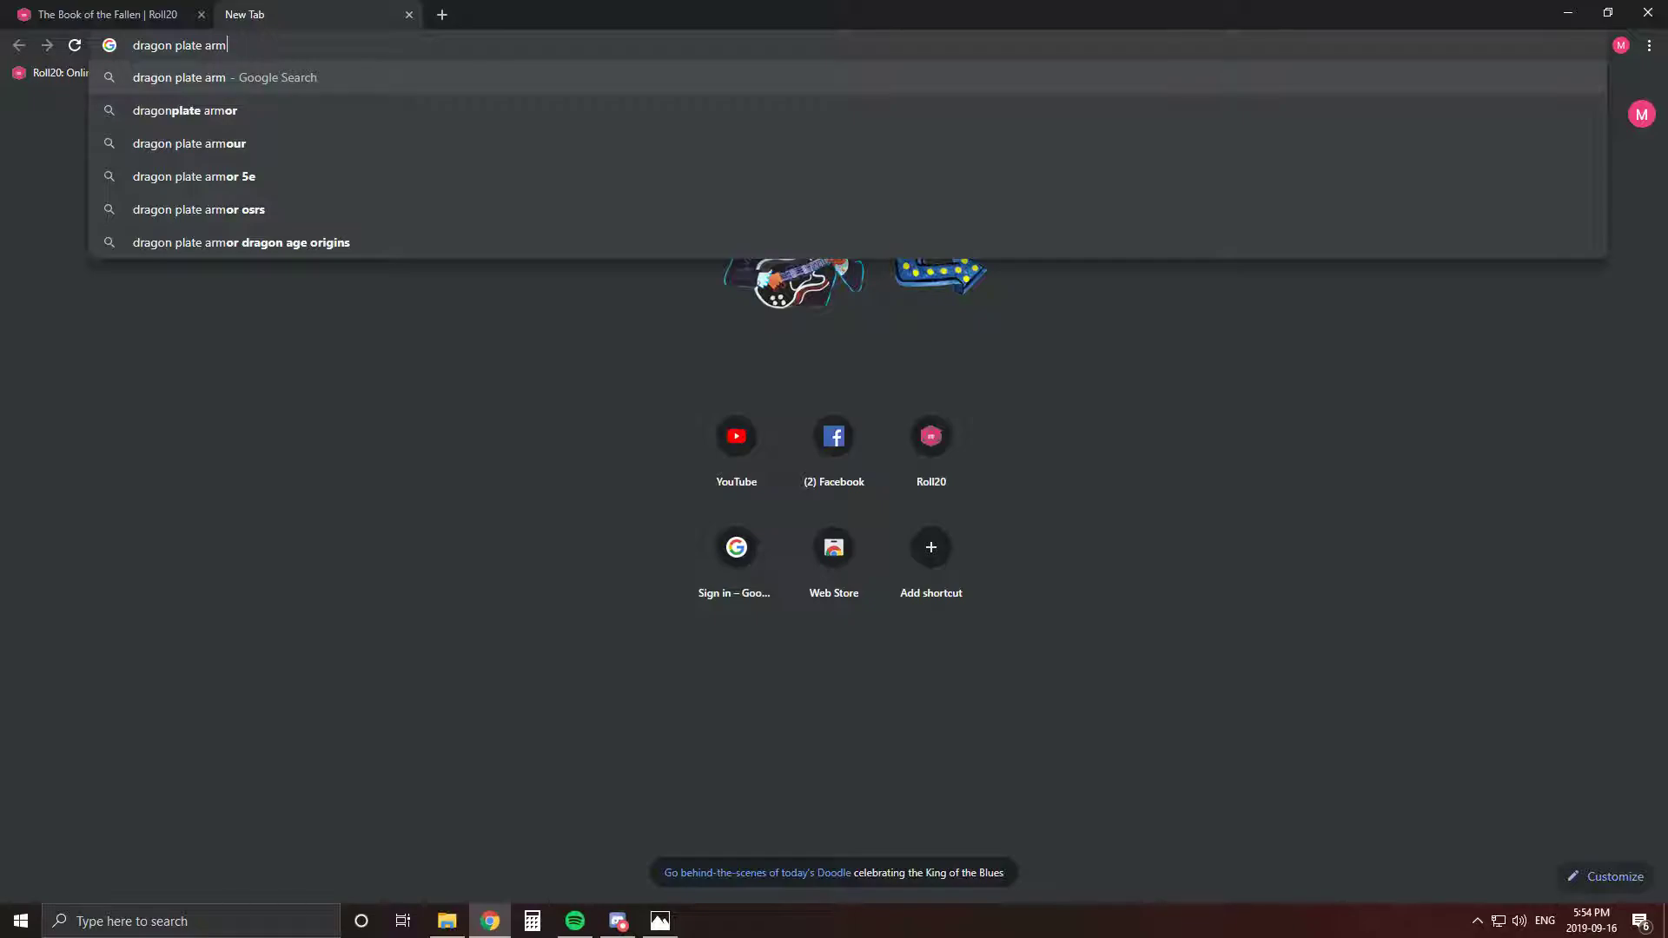
pyautogui.click(190, 143)
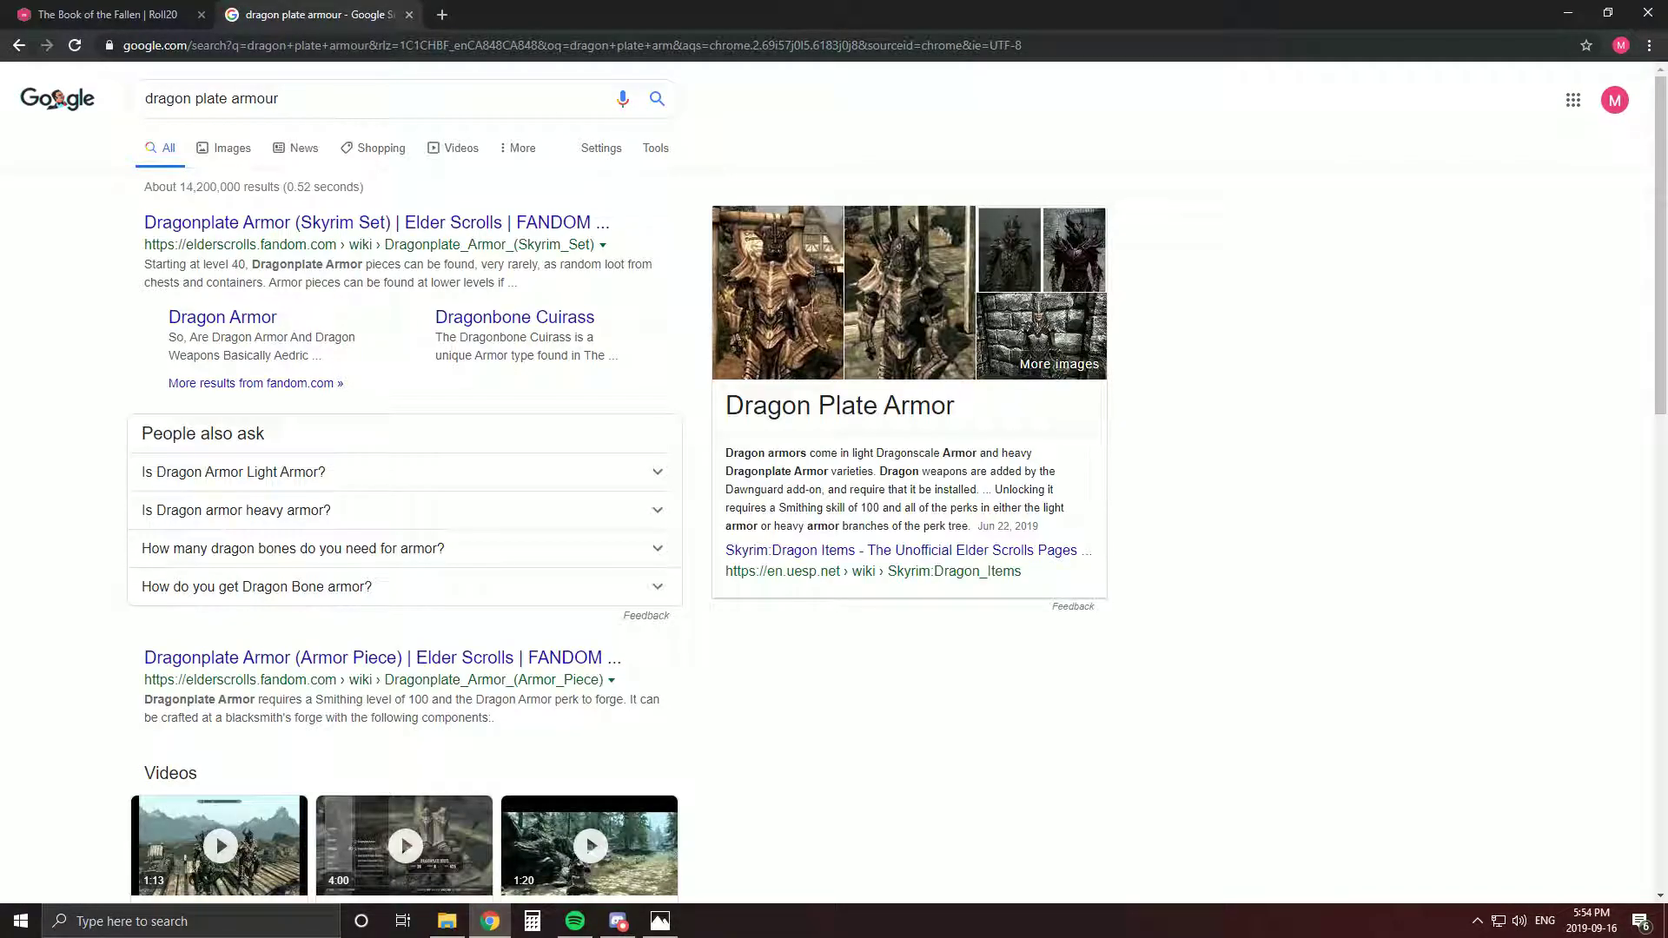
# Switch to image results for dragon plate armour, scroll them, and glance at Roll20
pyautogui.click(231, 148)
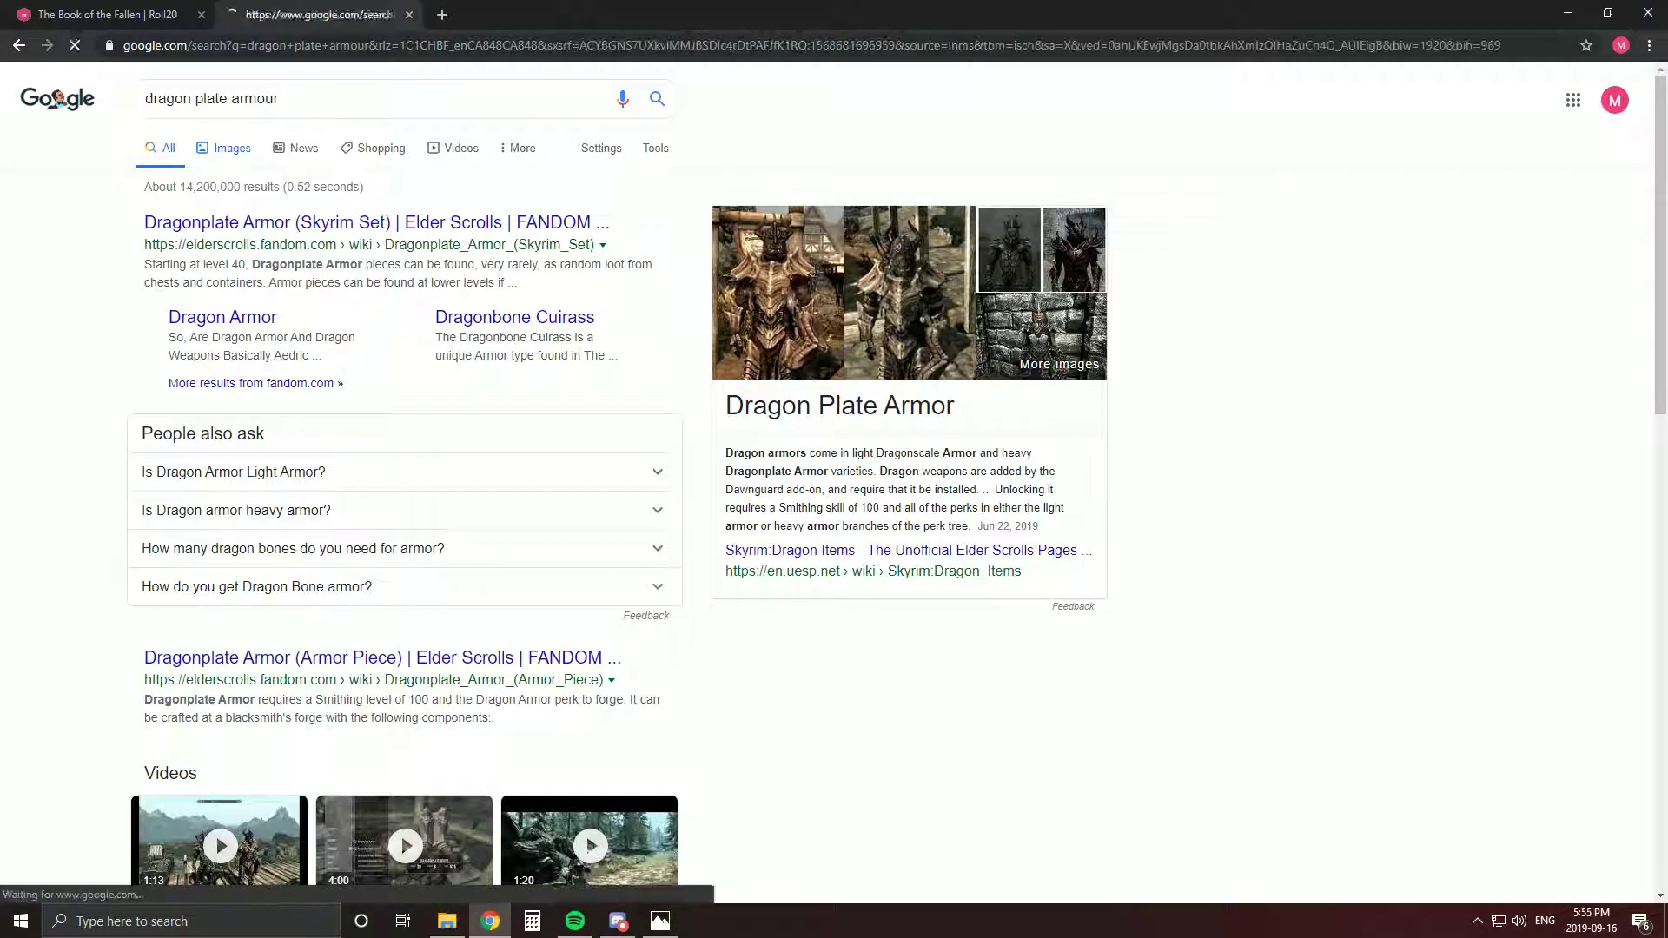
pyautogui.click(231, 147)
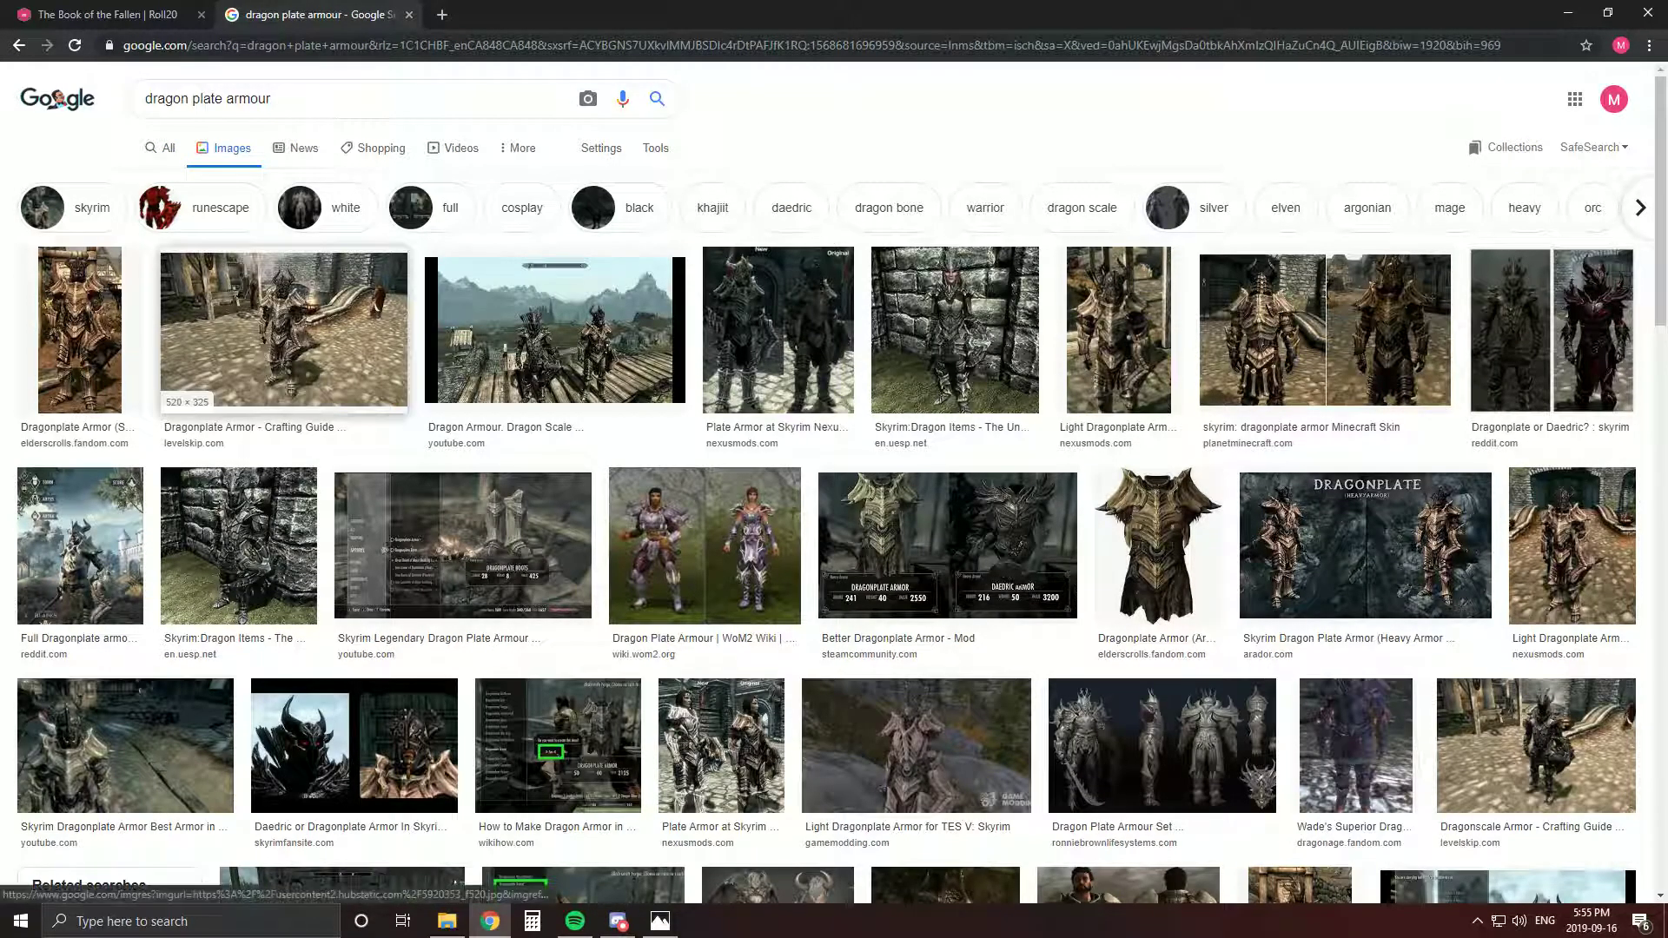
pyautogui.scroll(-3)
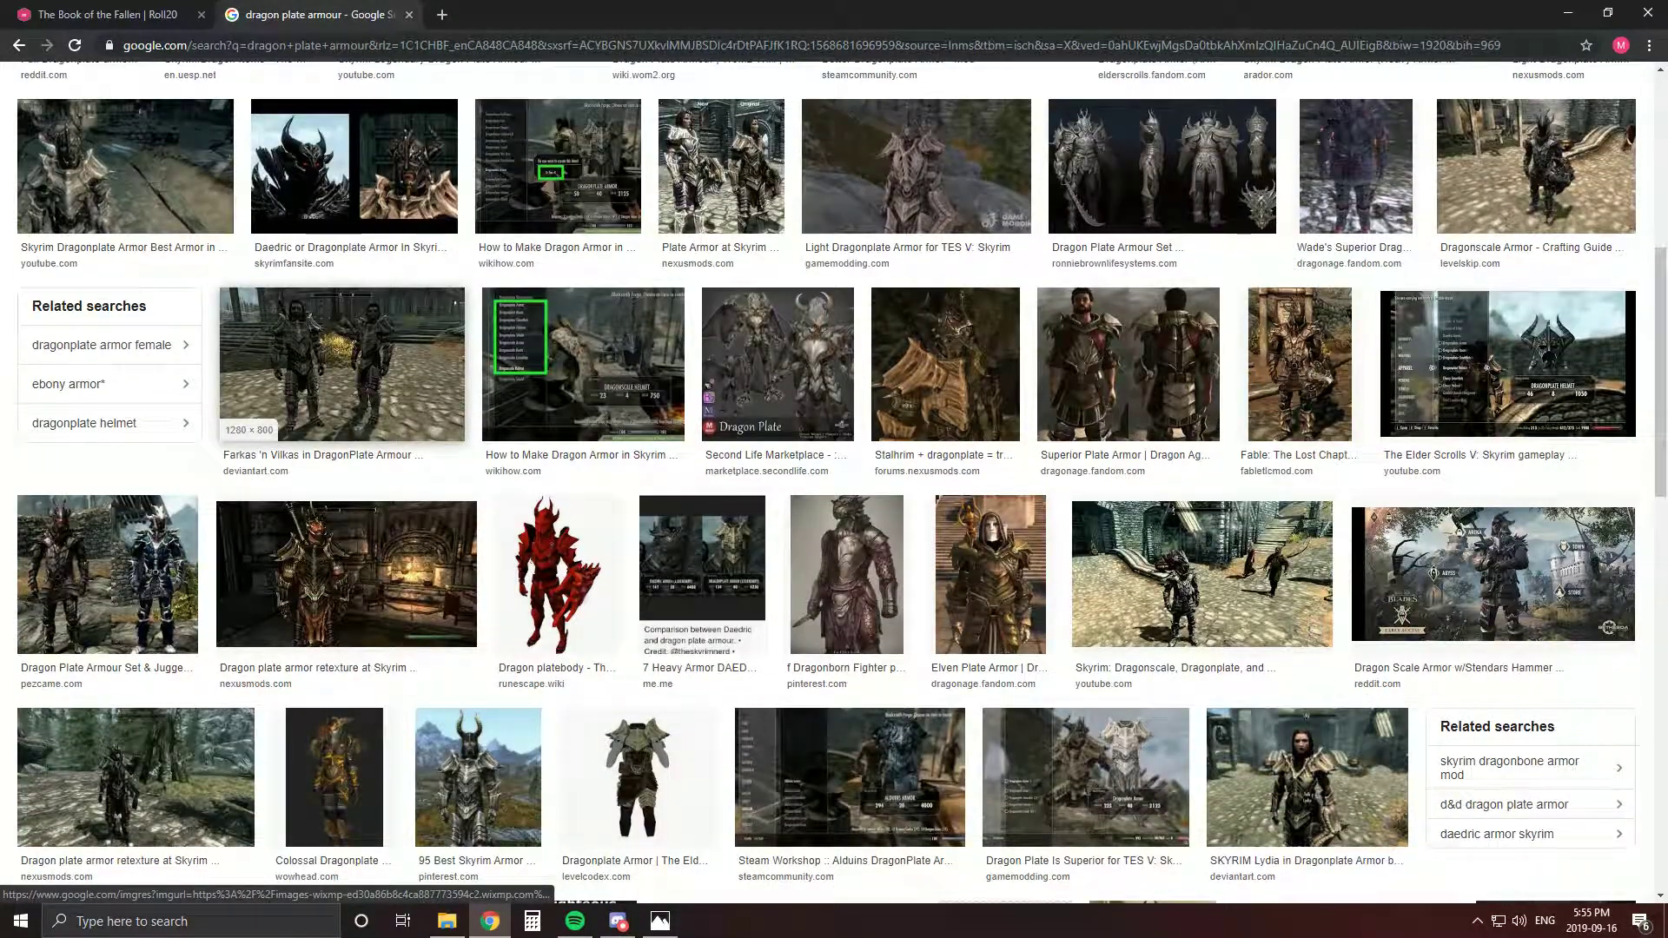
pyautogui.scroll(-3)
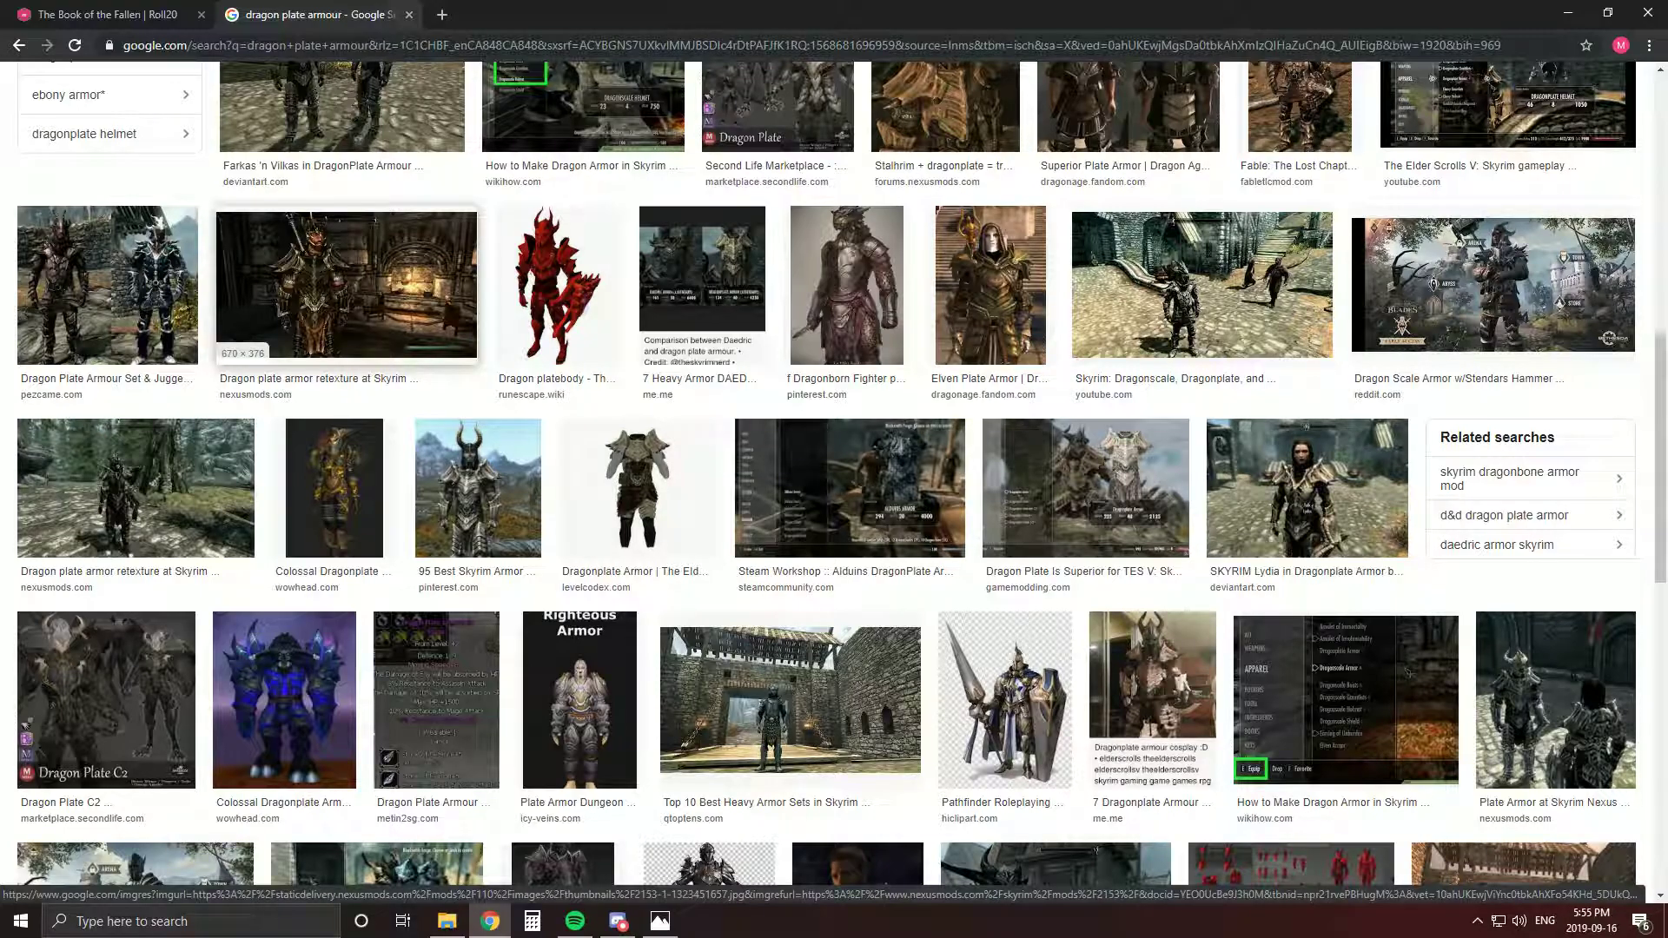
pyautogui.click(104, 13)
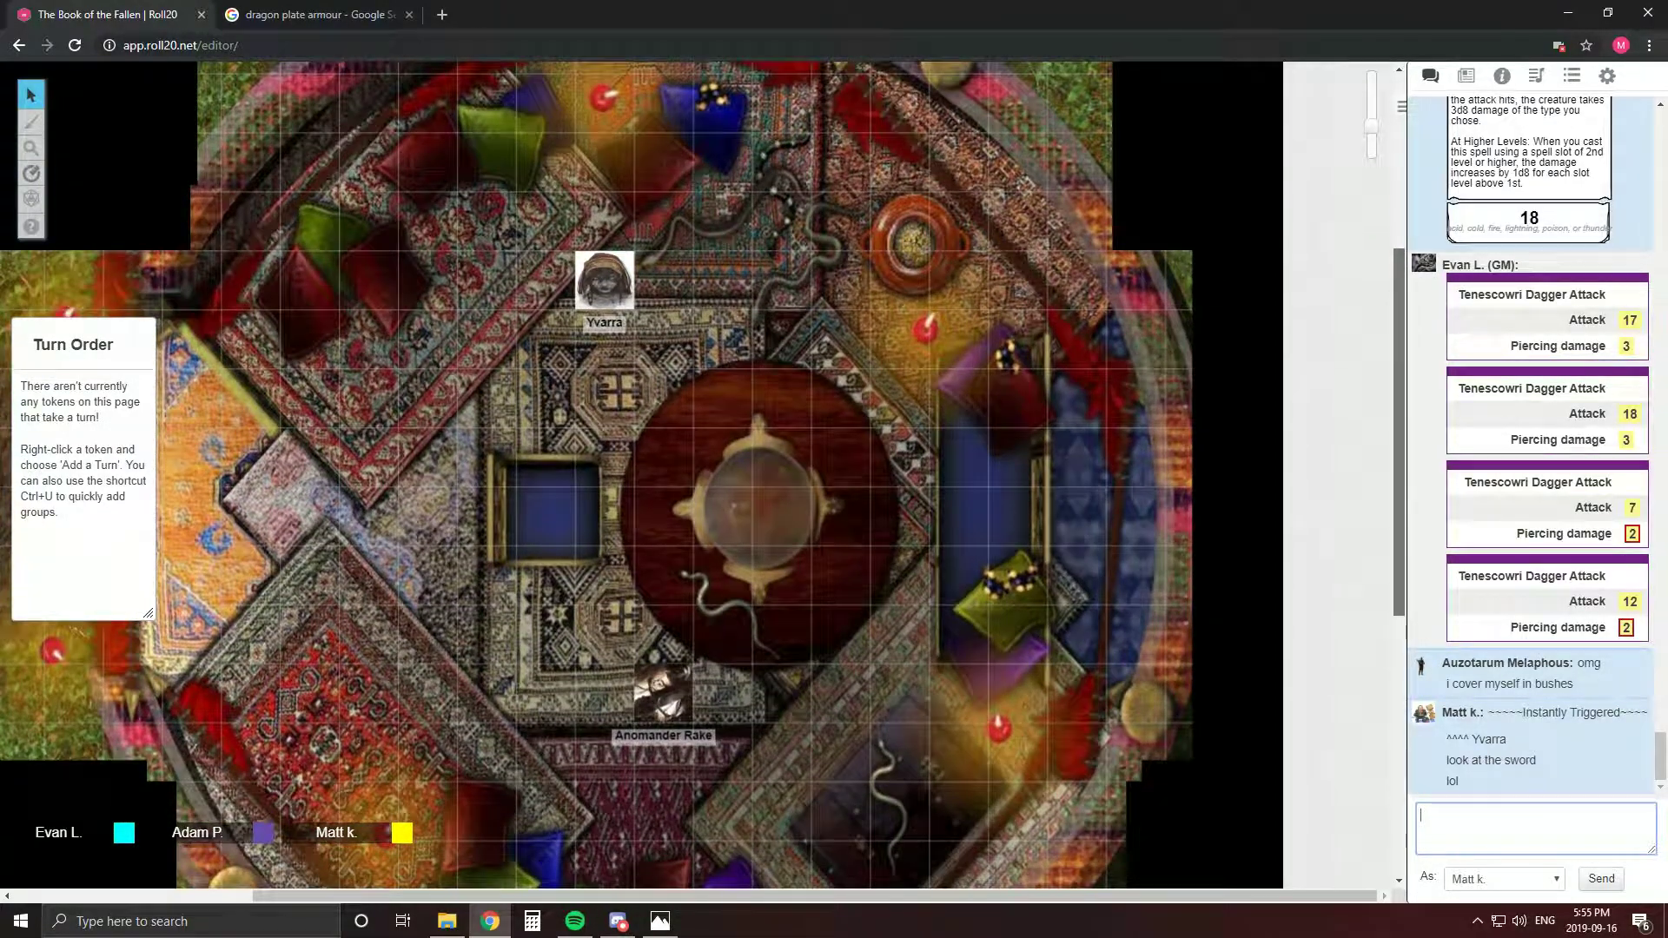
# Scroll further through the armour image results, then bring up Discord's general channel
pyautogui.click(314, 14)
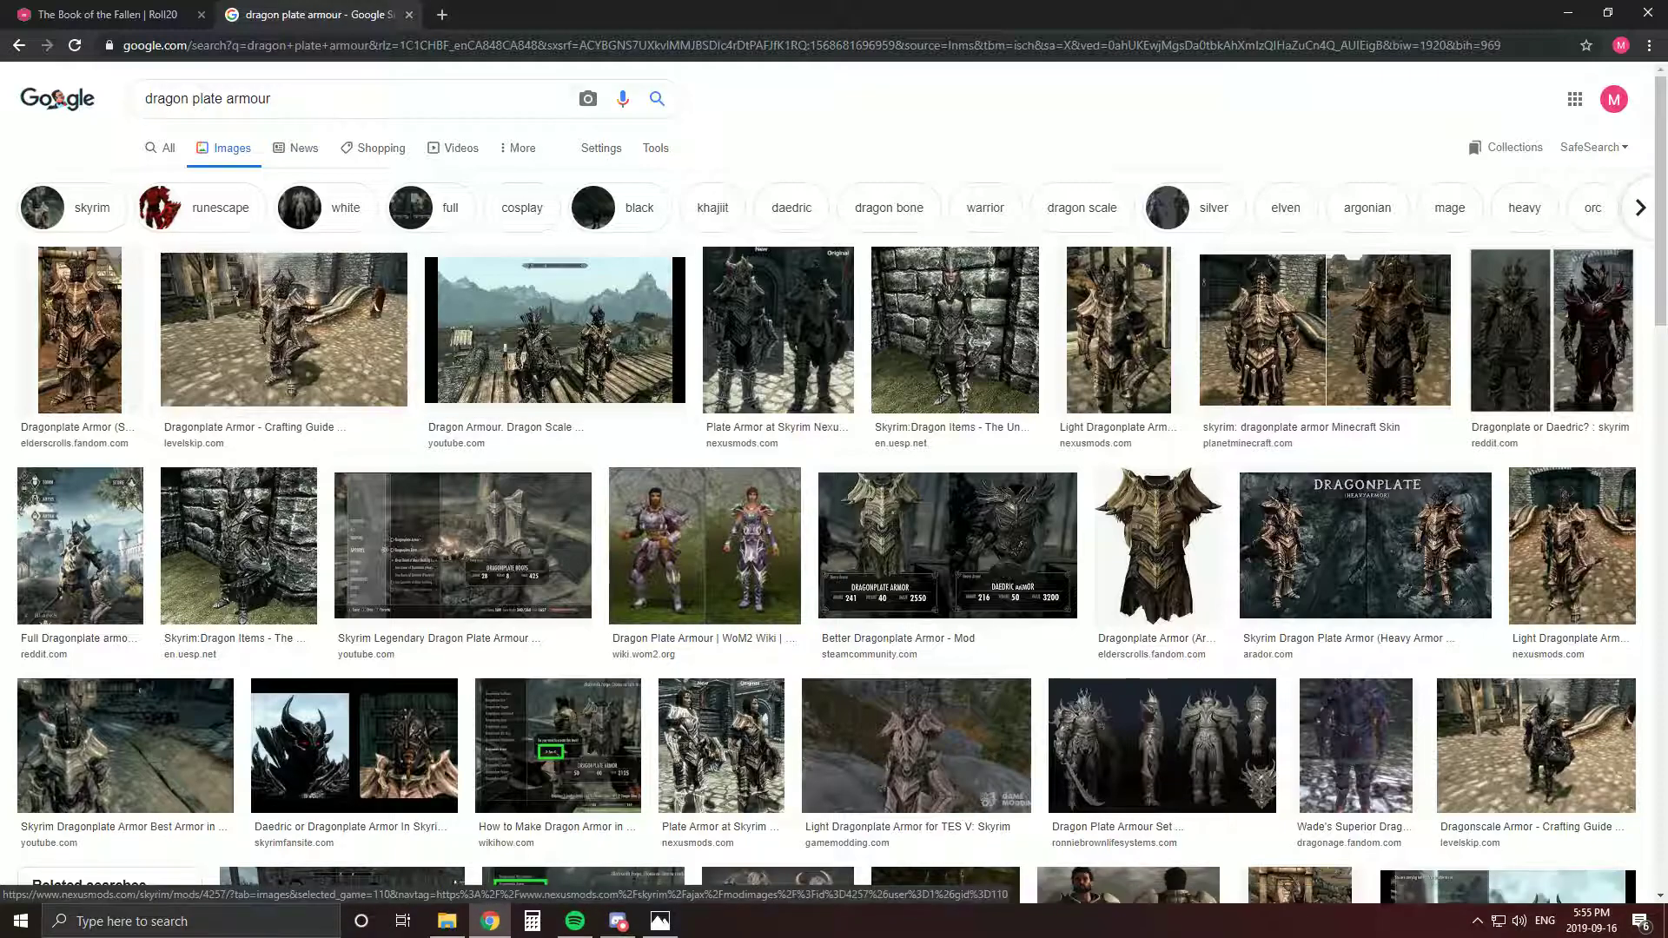
pyautogui.scroll(-3)
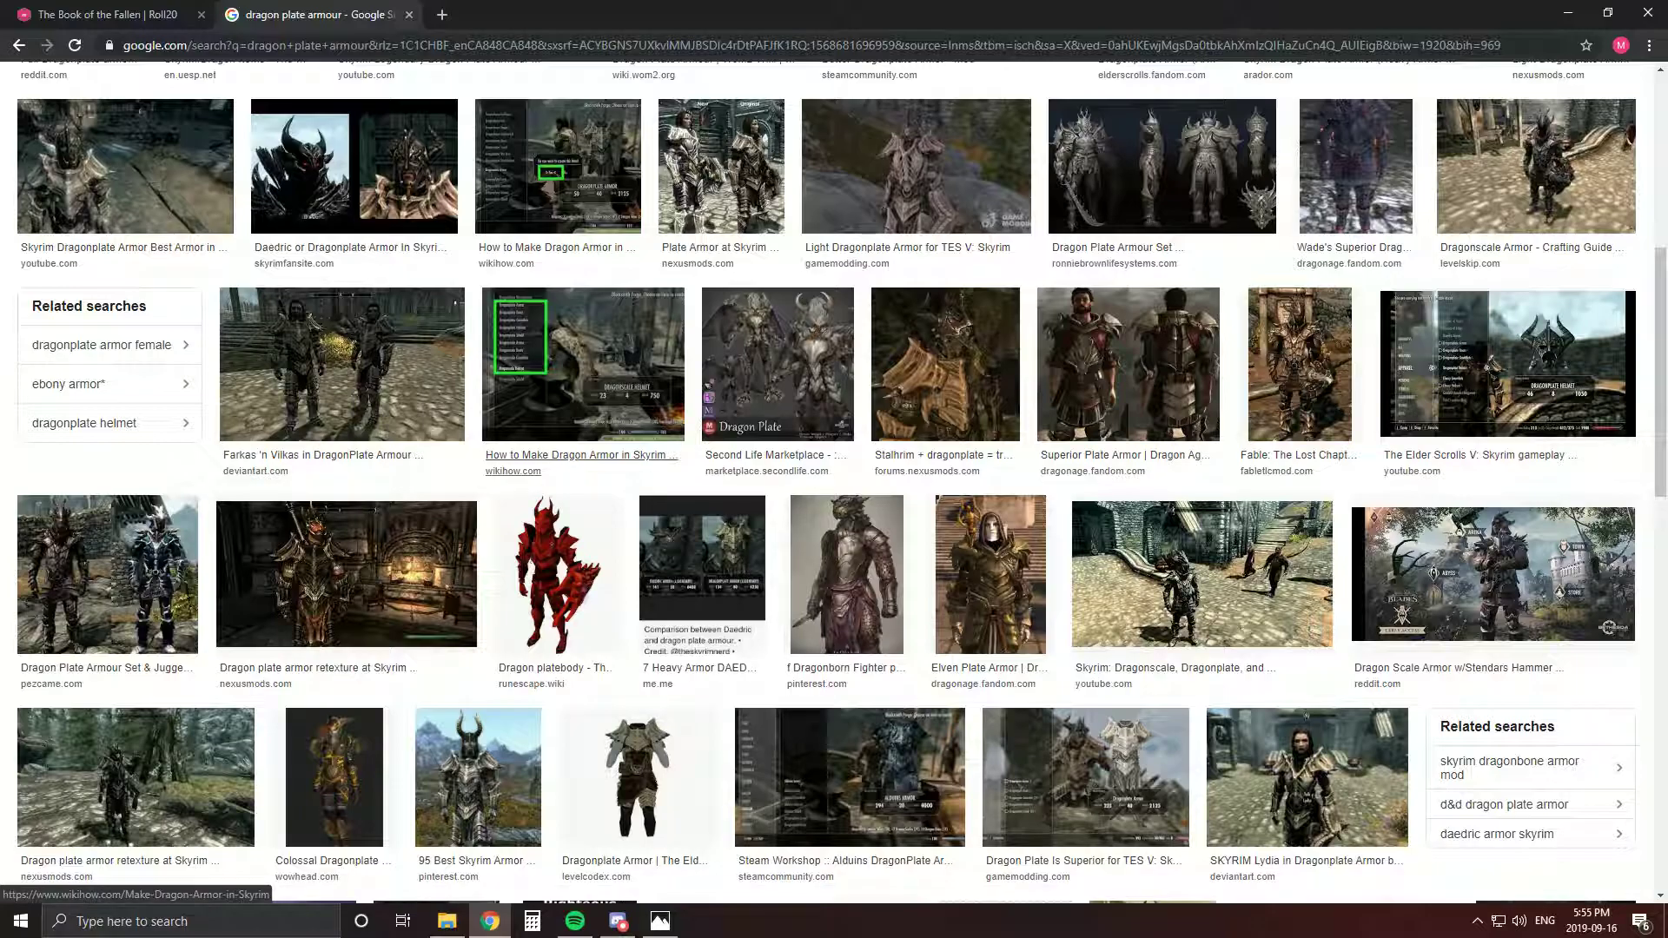
pyautogui.scroll(-3)
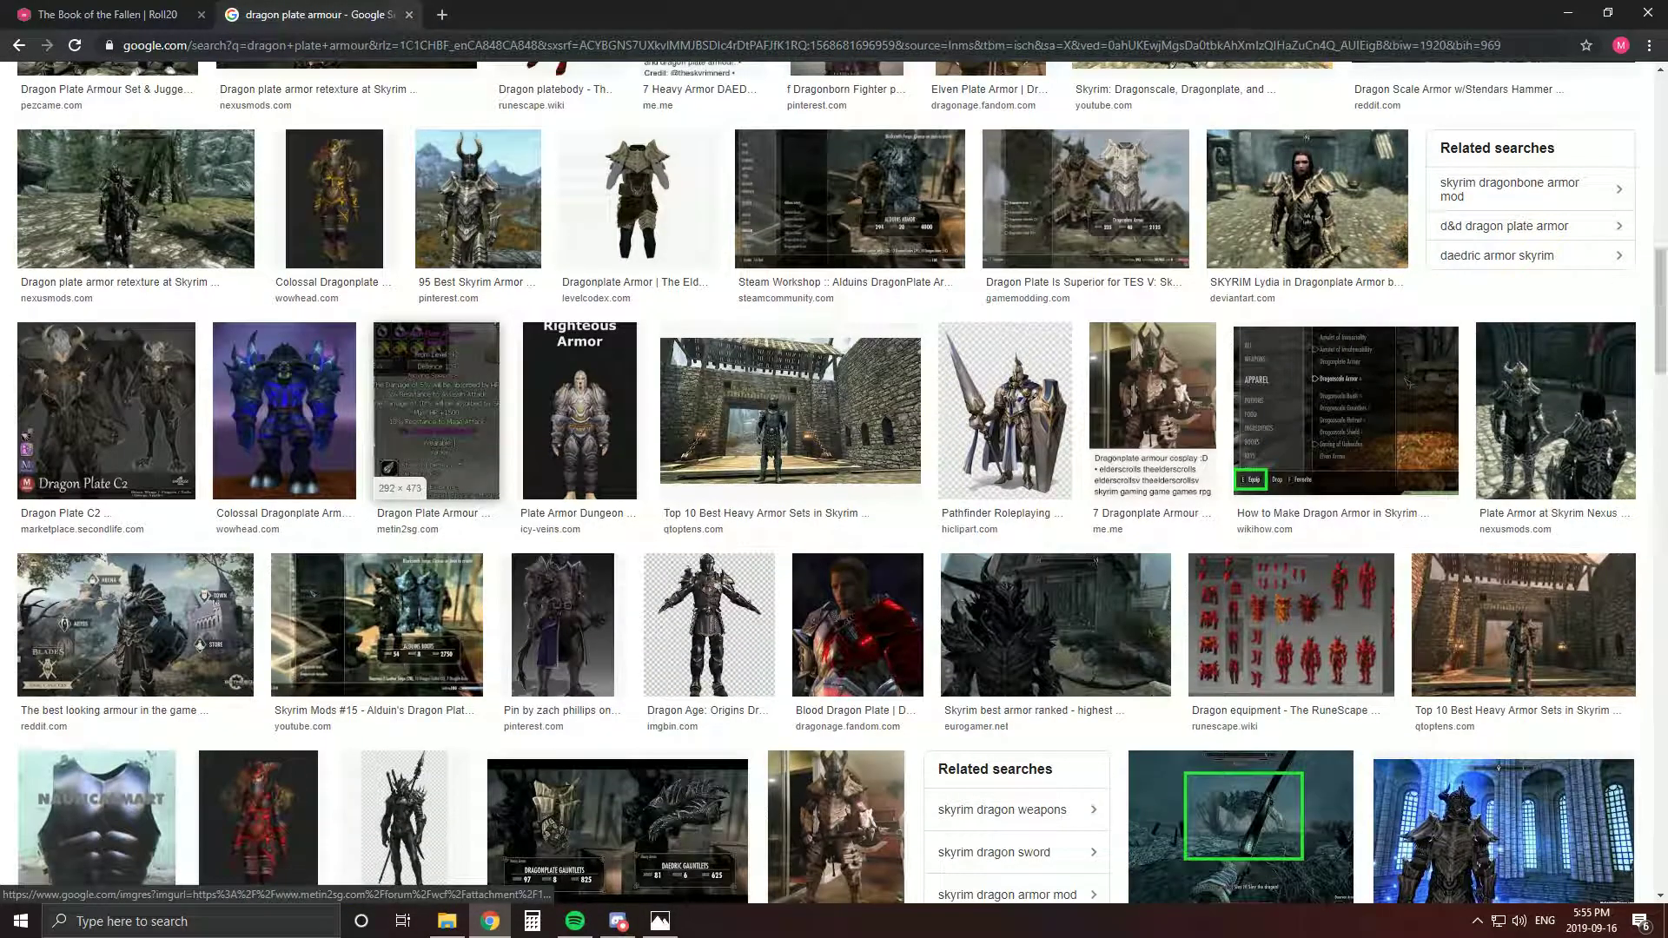
pyautogui.scroll(-3)
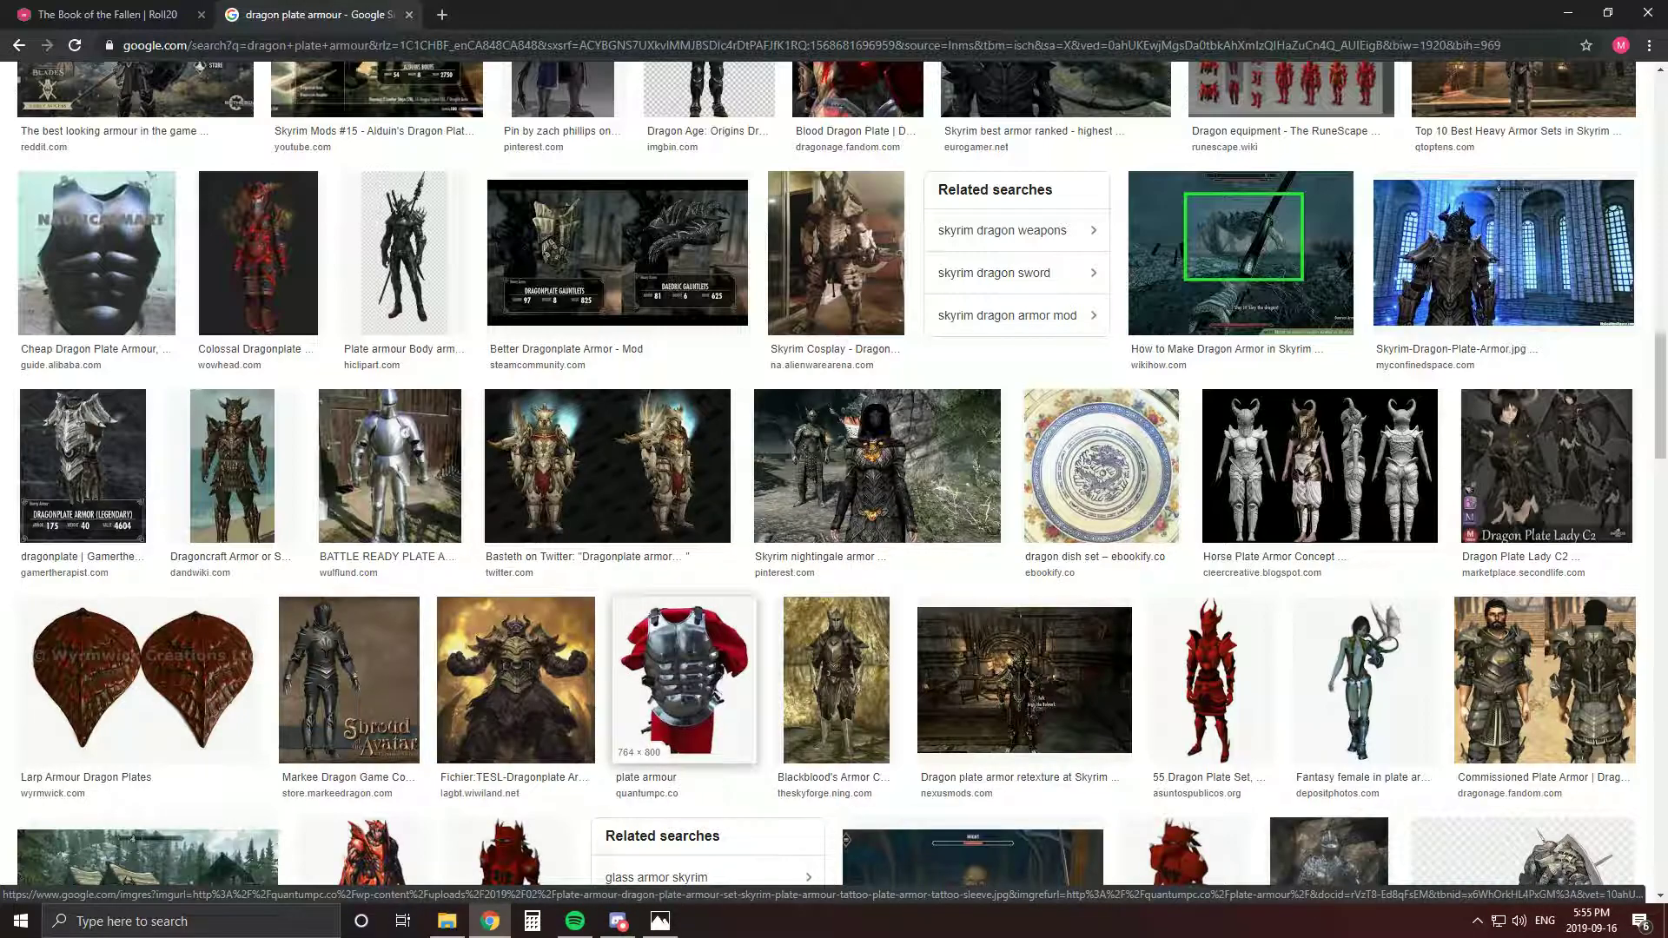
pyautogui.click(617, 920)
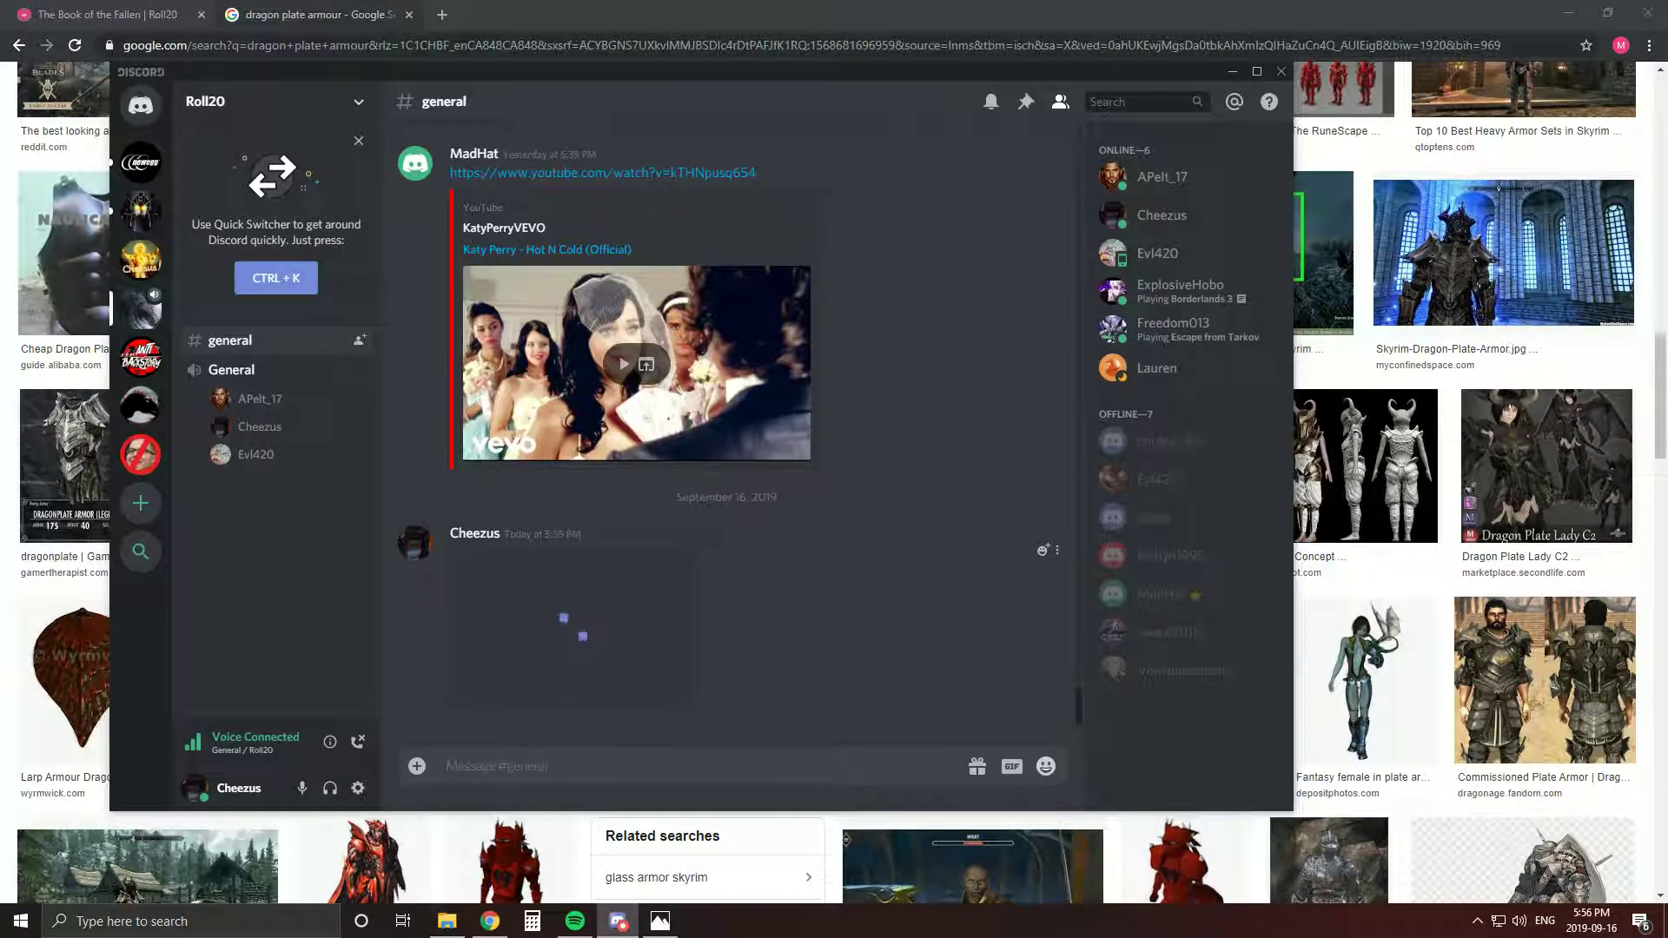
# View the Discord armor picture full-size, then preview the two-figure Twitter dragonplate result
pyautogui.click(563, 627)
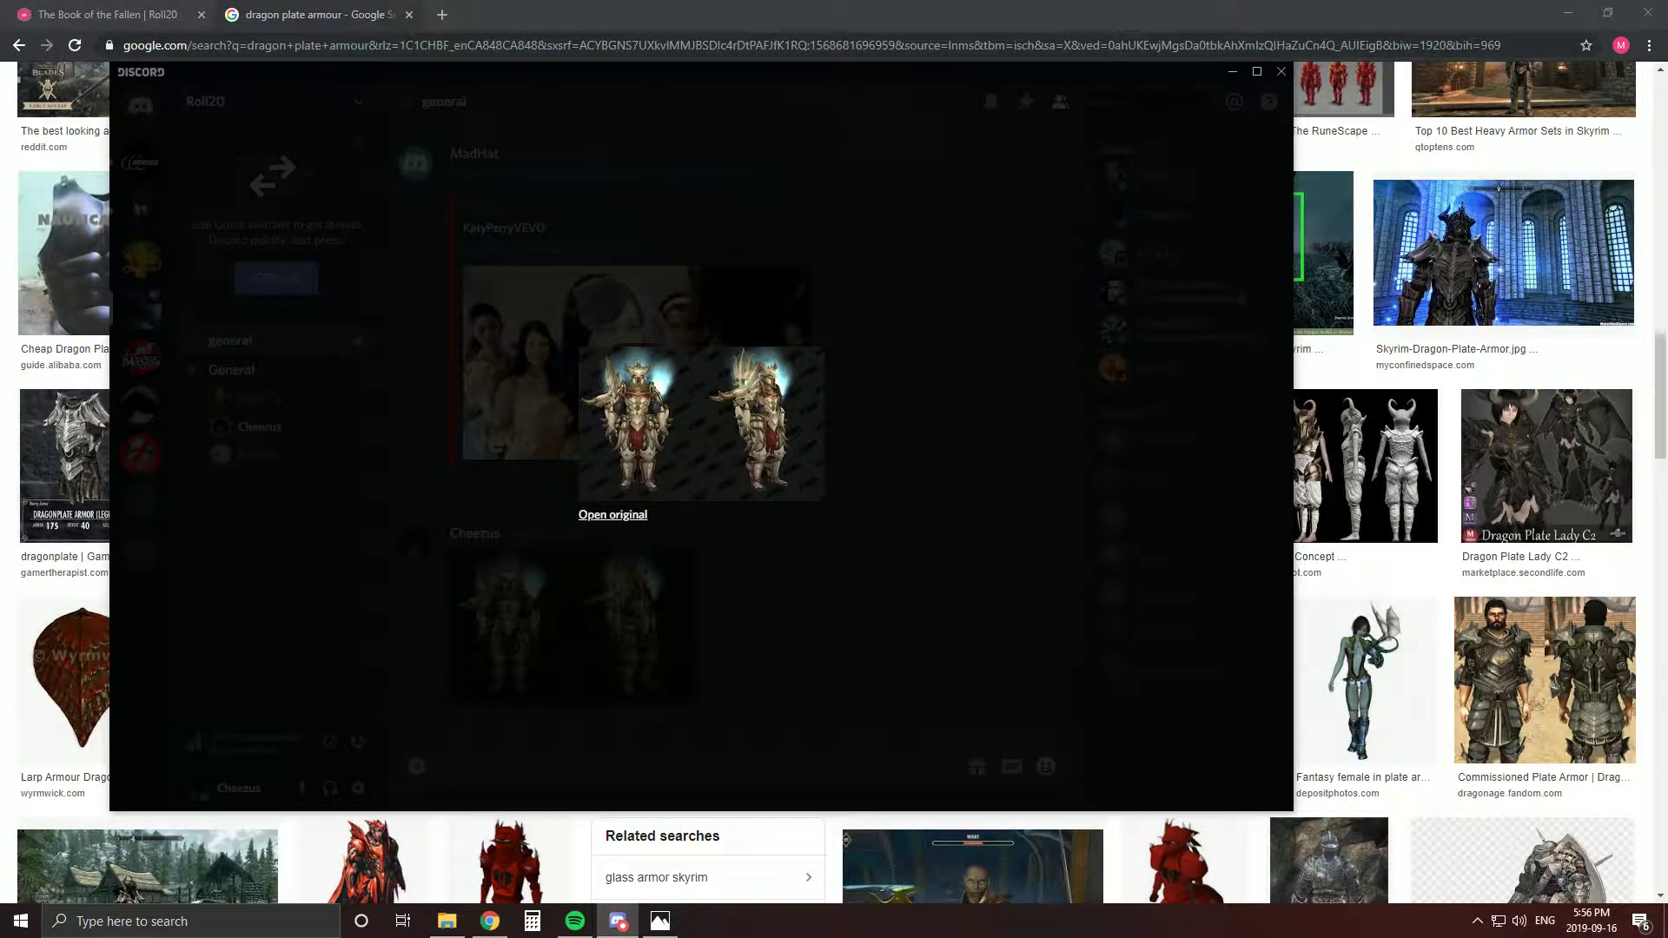
pyautogui.click(611, 513)
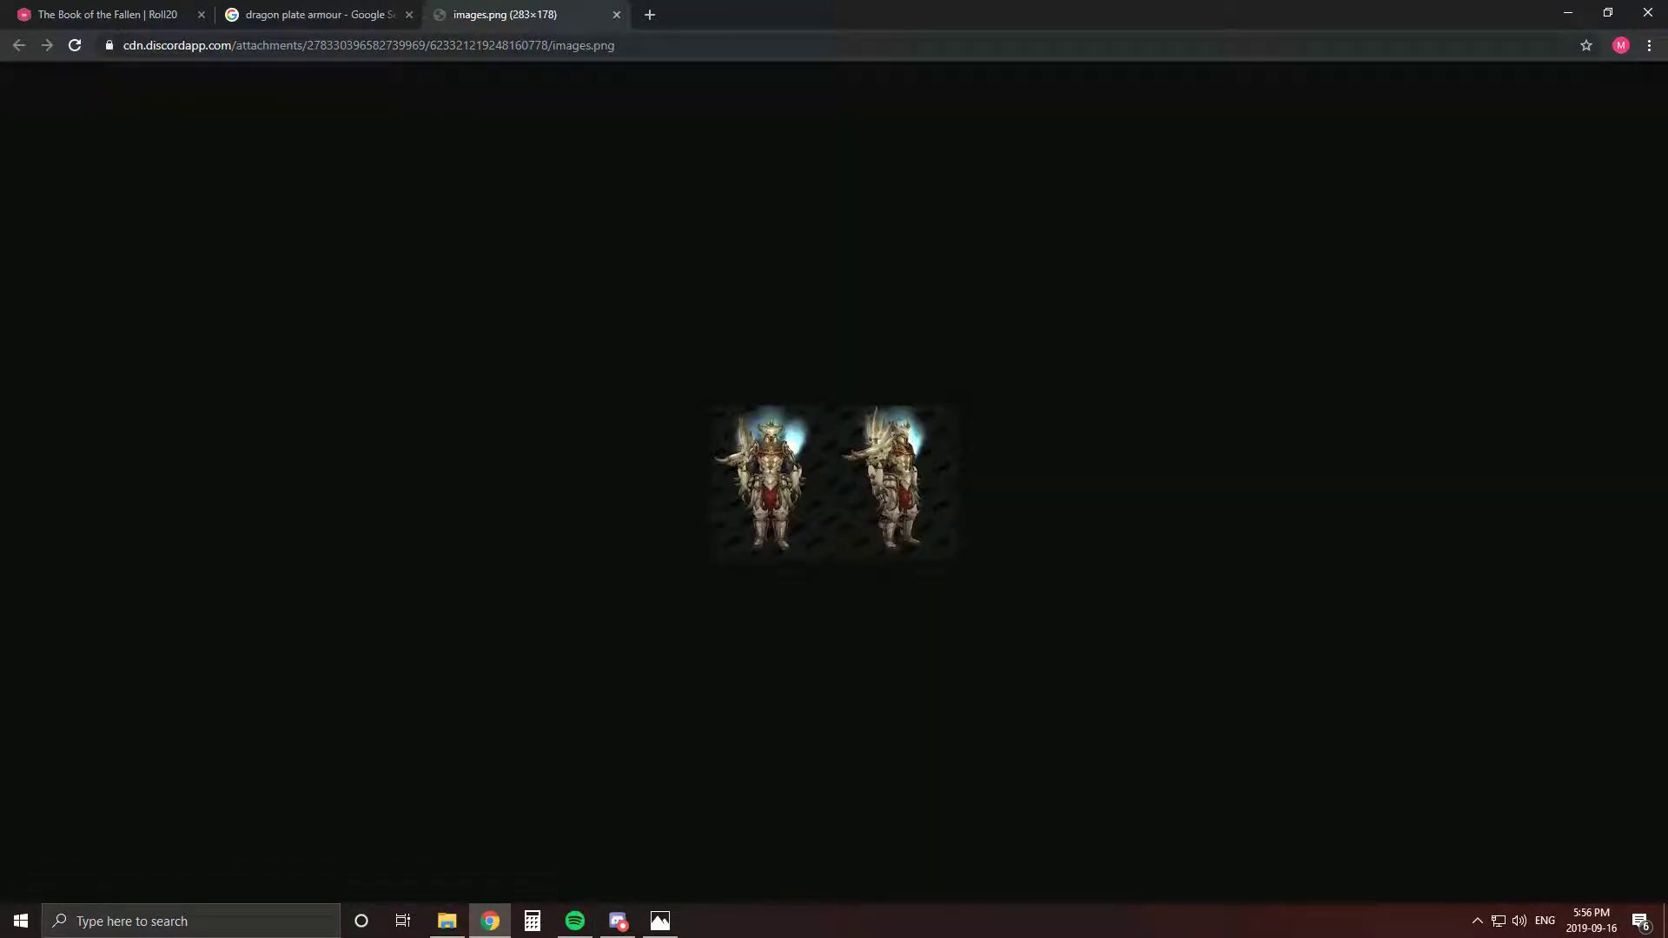
pyautogui.click(616, 14)
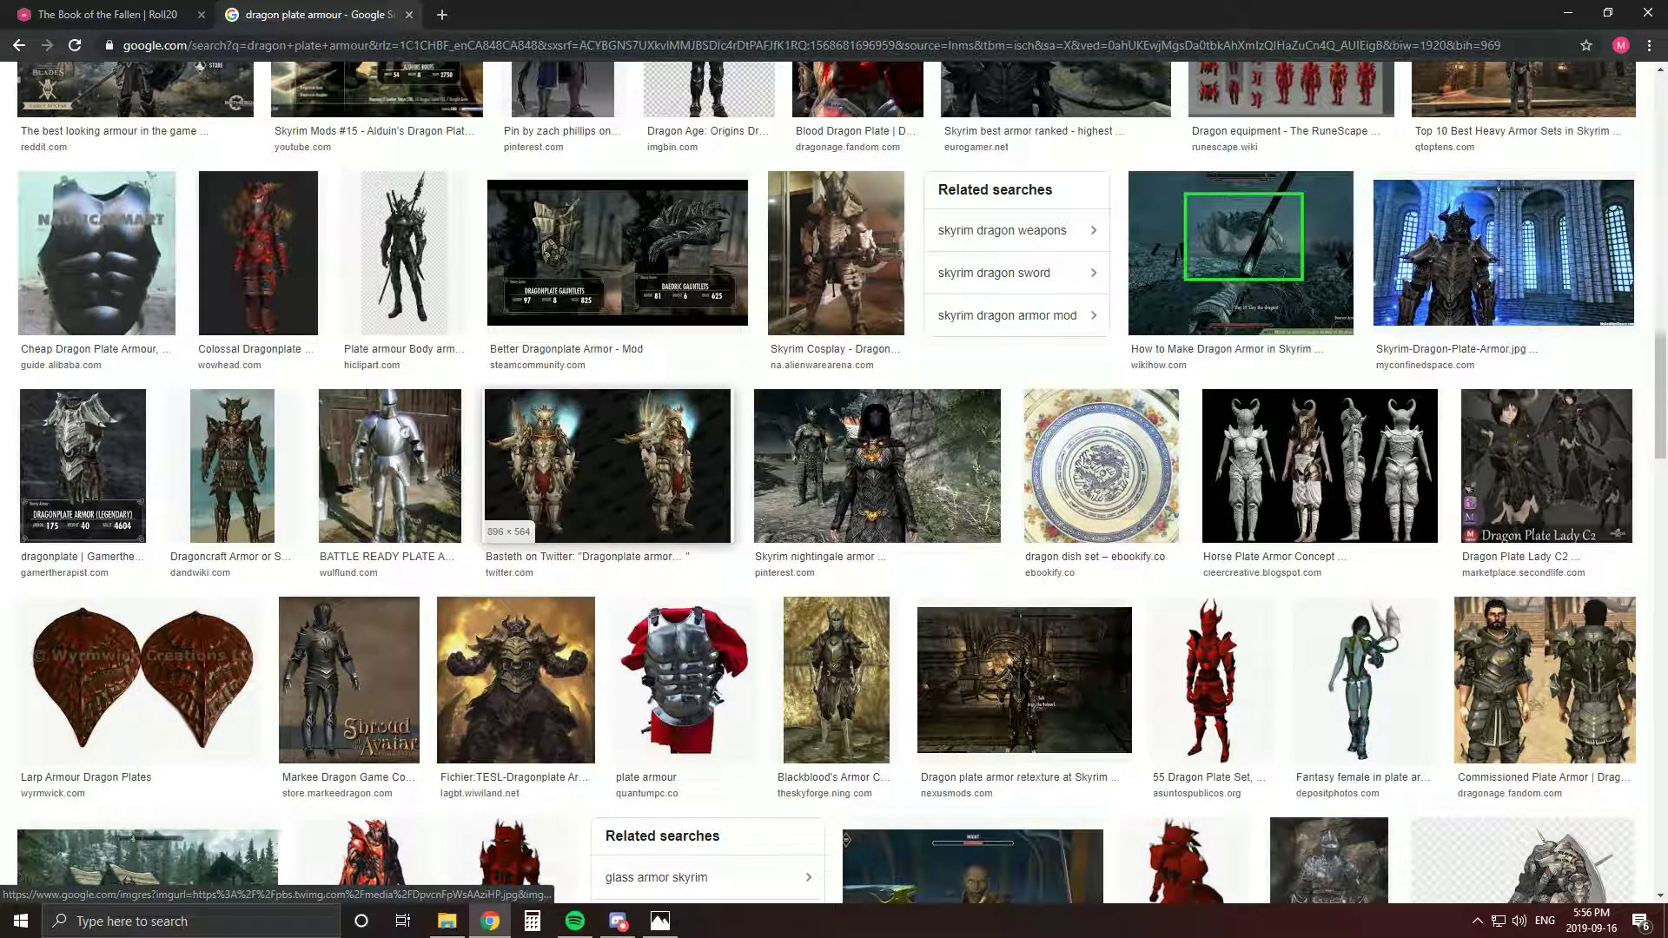
pyautogui.click(606, 465)
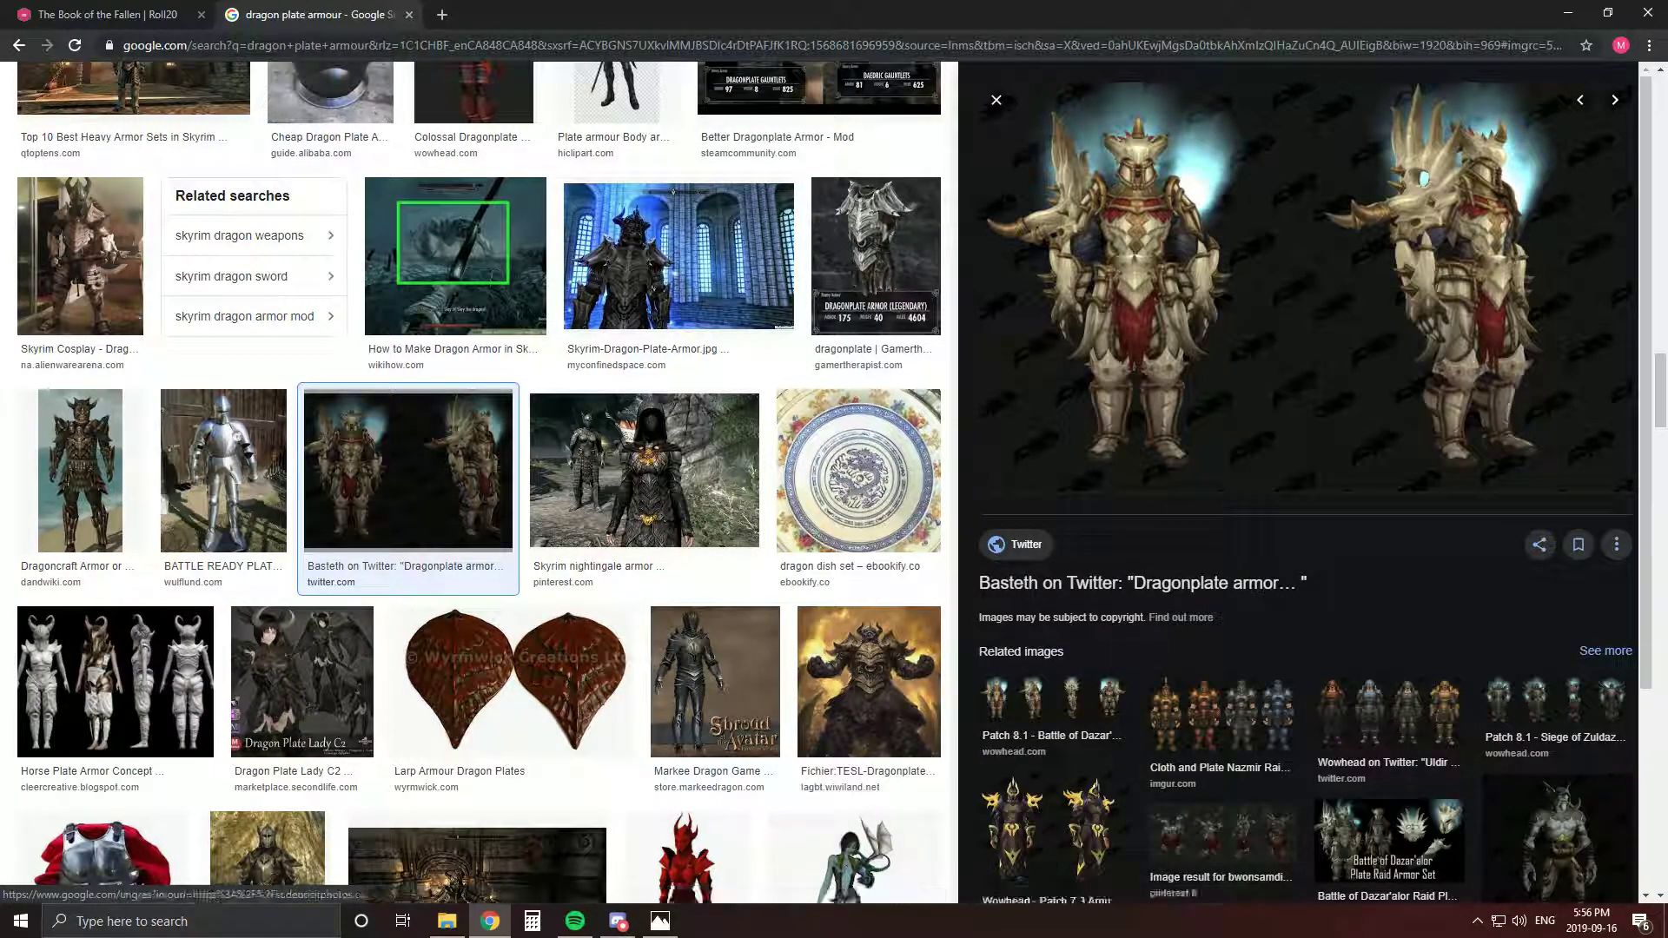
# Revisit the Discord chat, then scroll through the dragon plate armour image results
pyautogui.click(617, 921)
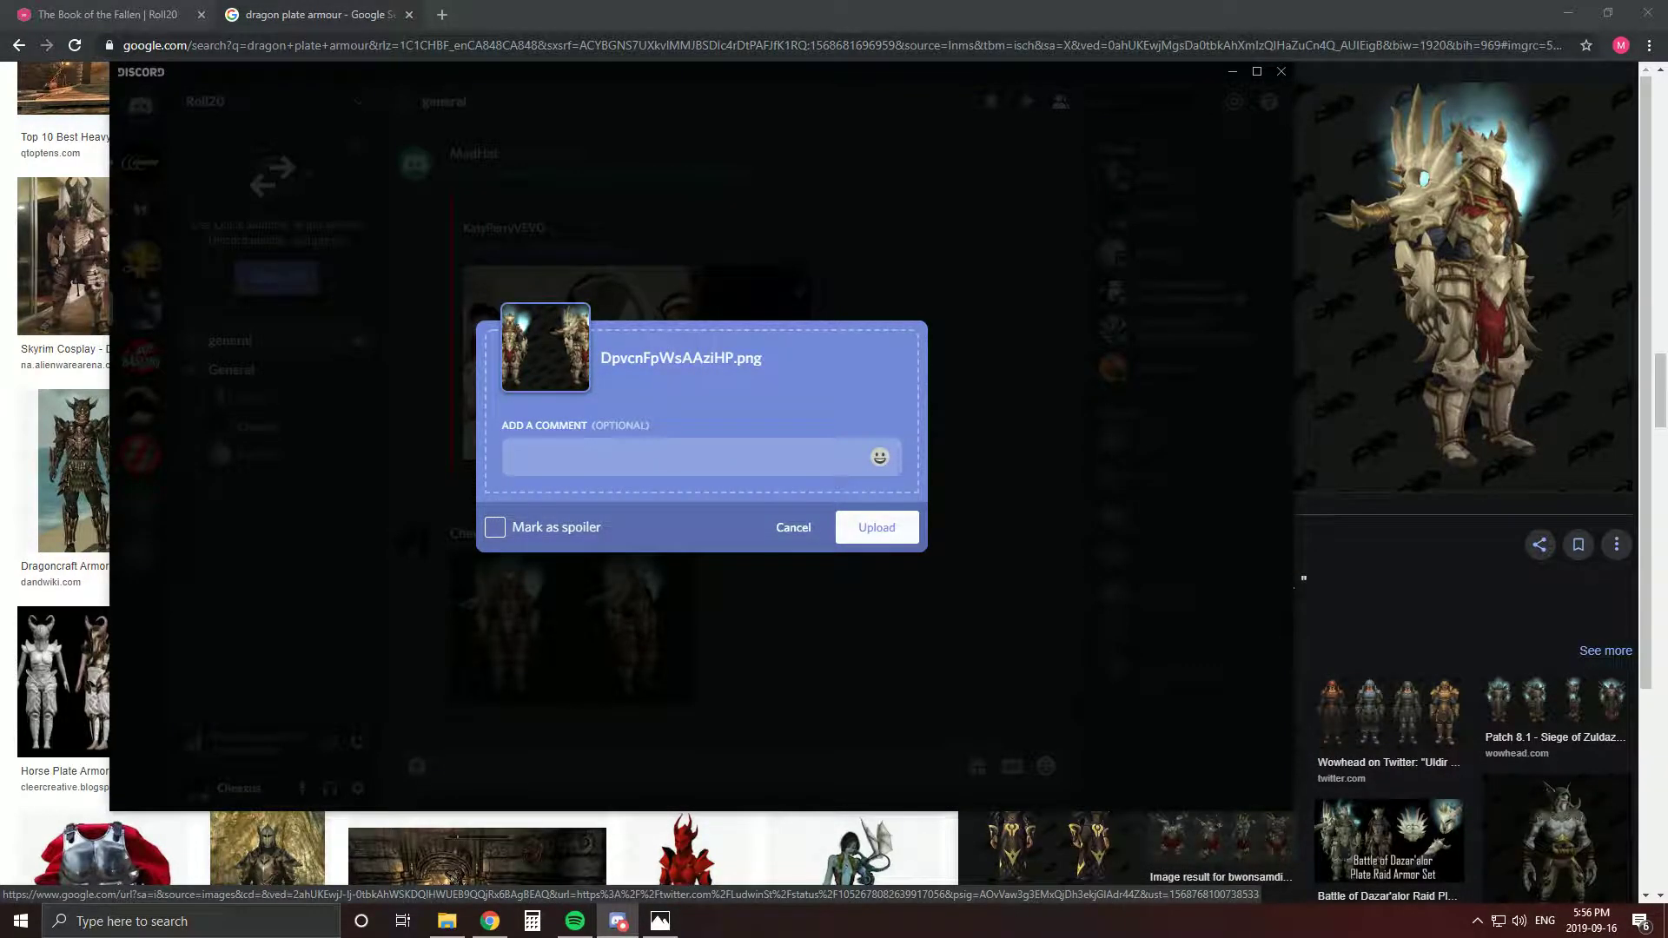
pyautogui.click(876, 527)
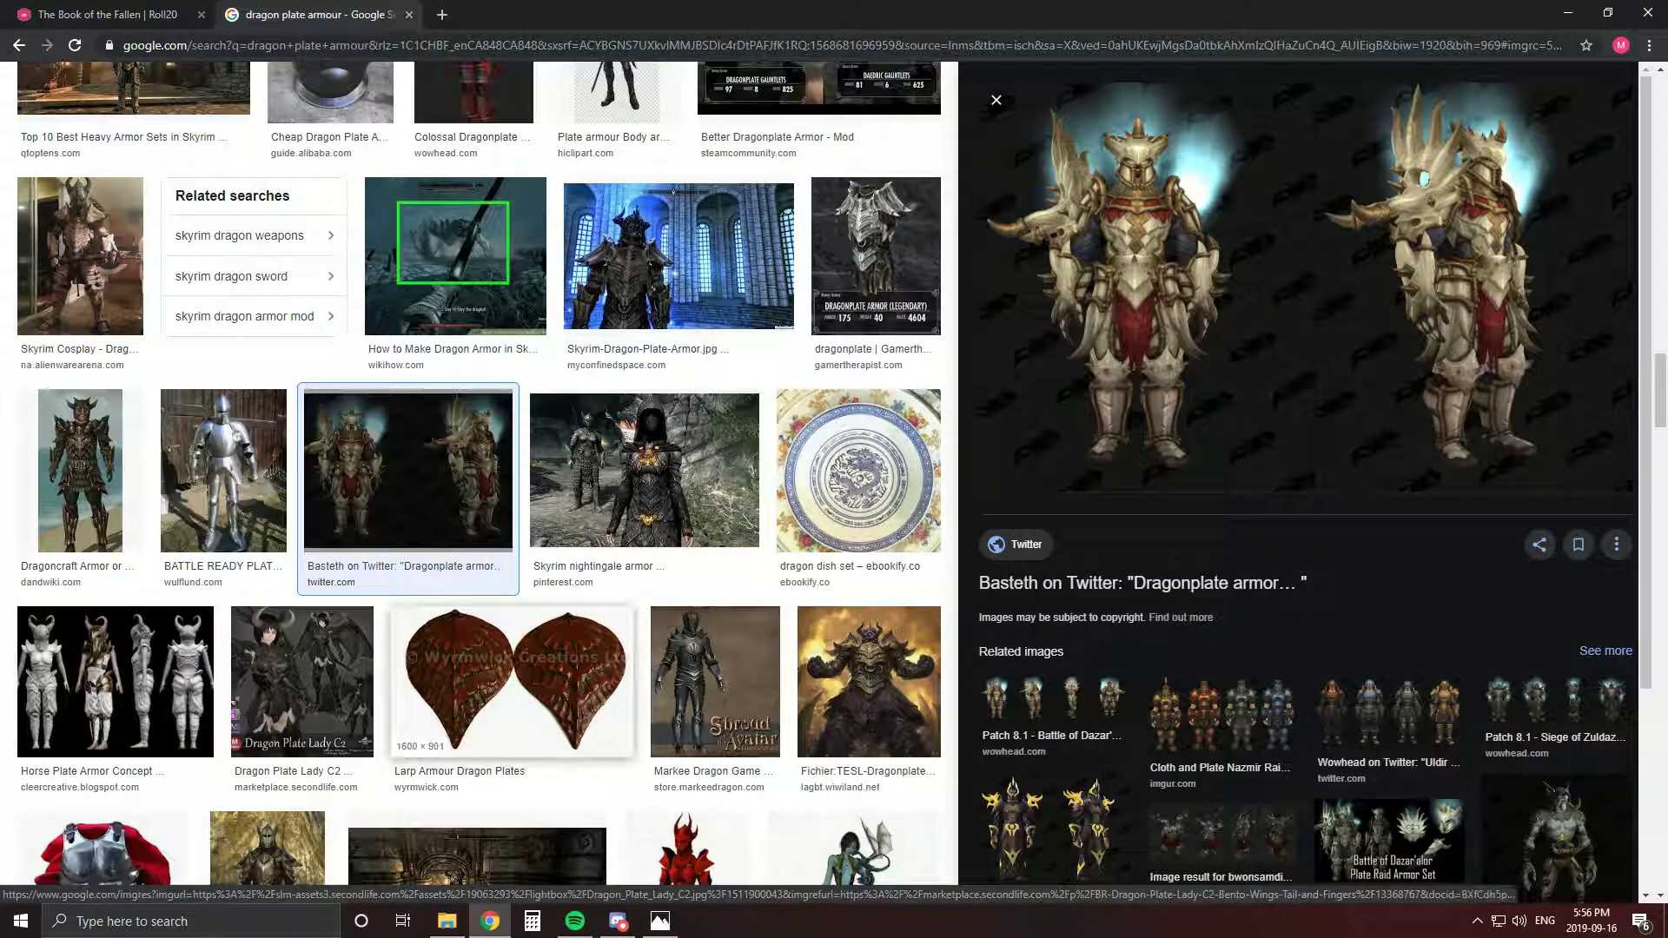
pyautogui.scroll(-3)
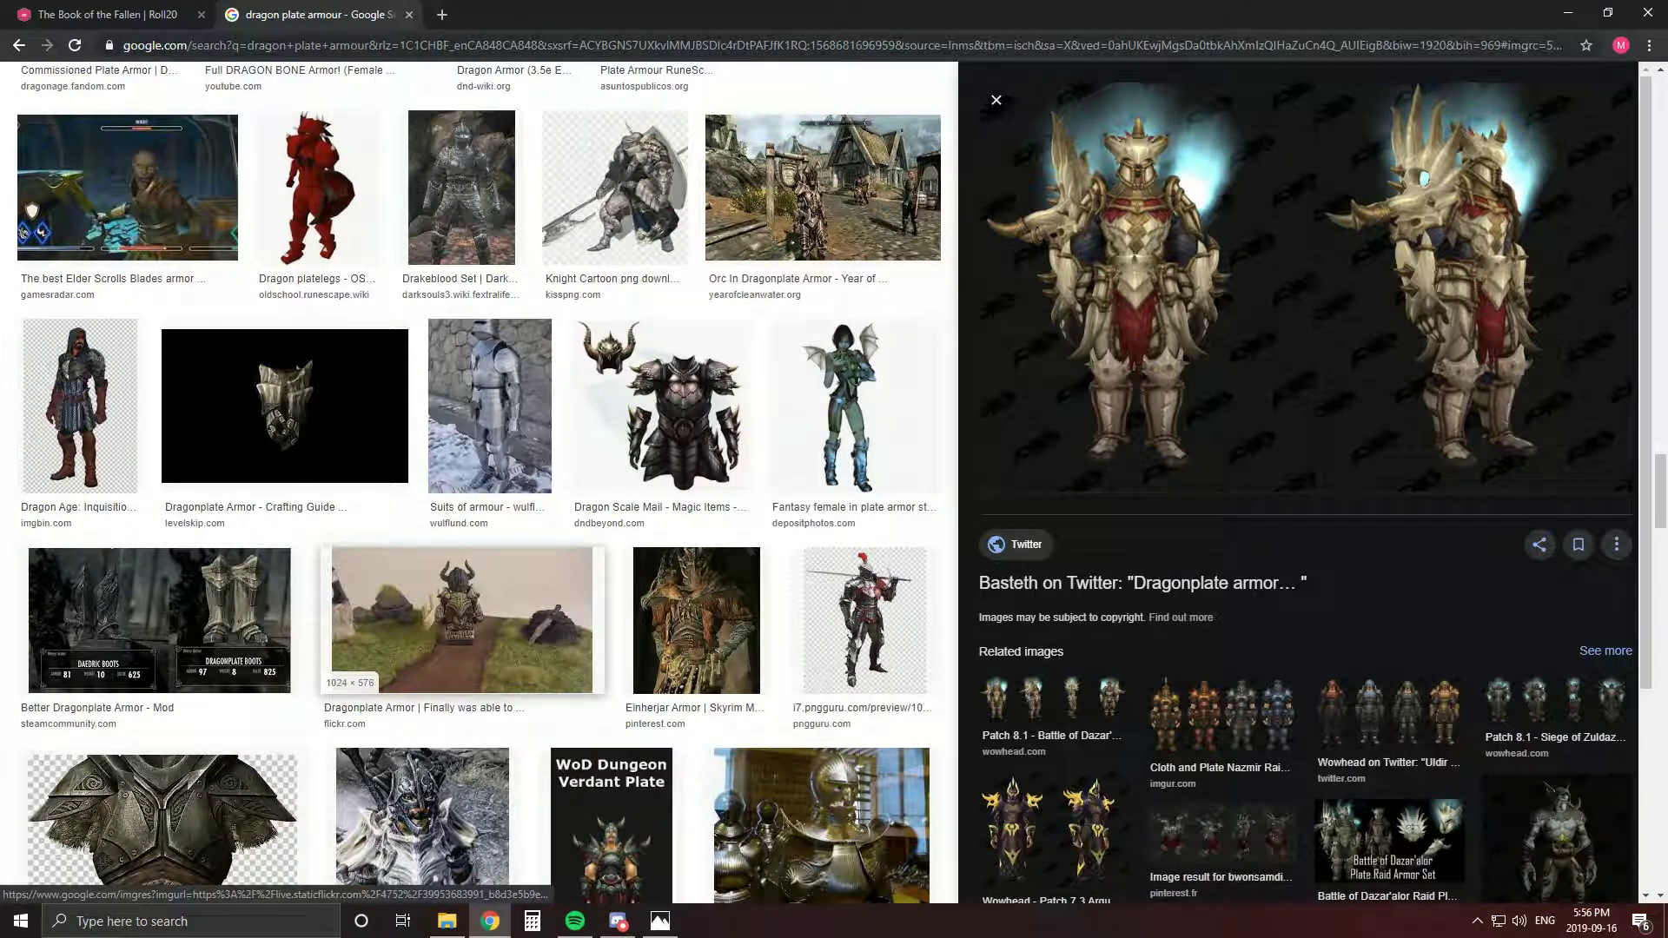
pyautogui.scroll(-3)
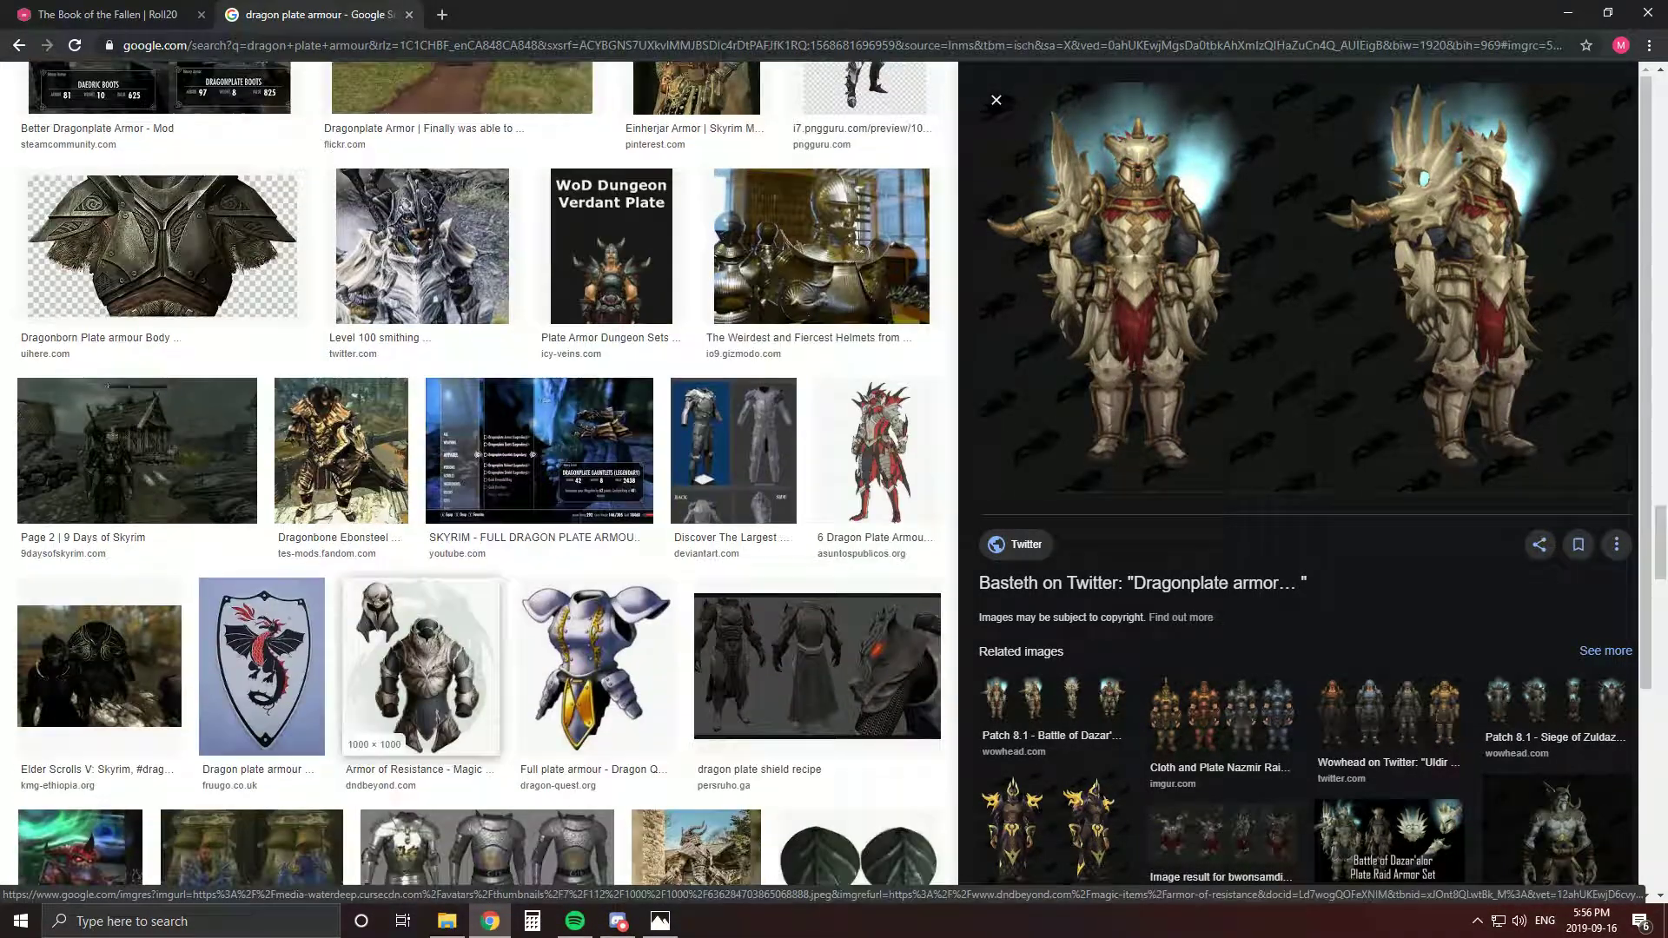
pyautogui.scroll(-3)
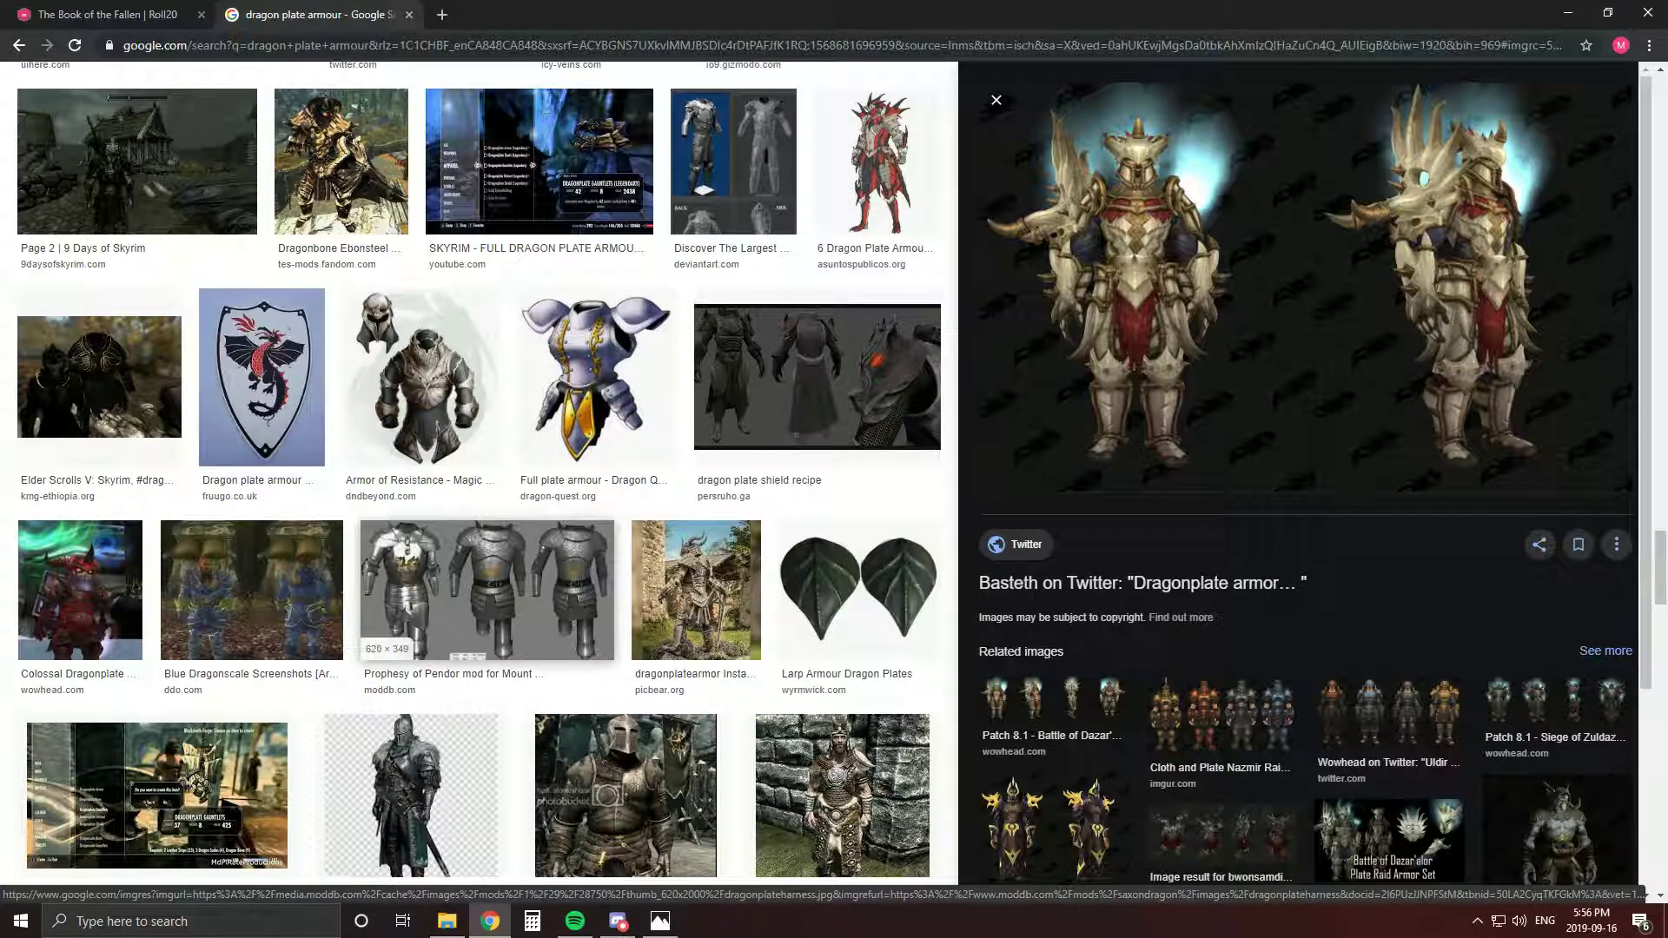
pyautogui.scroll(-3)
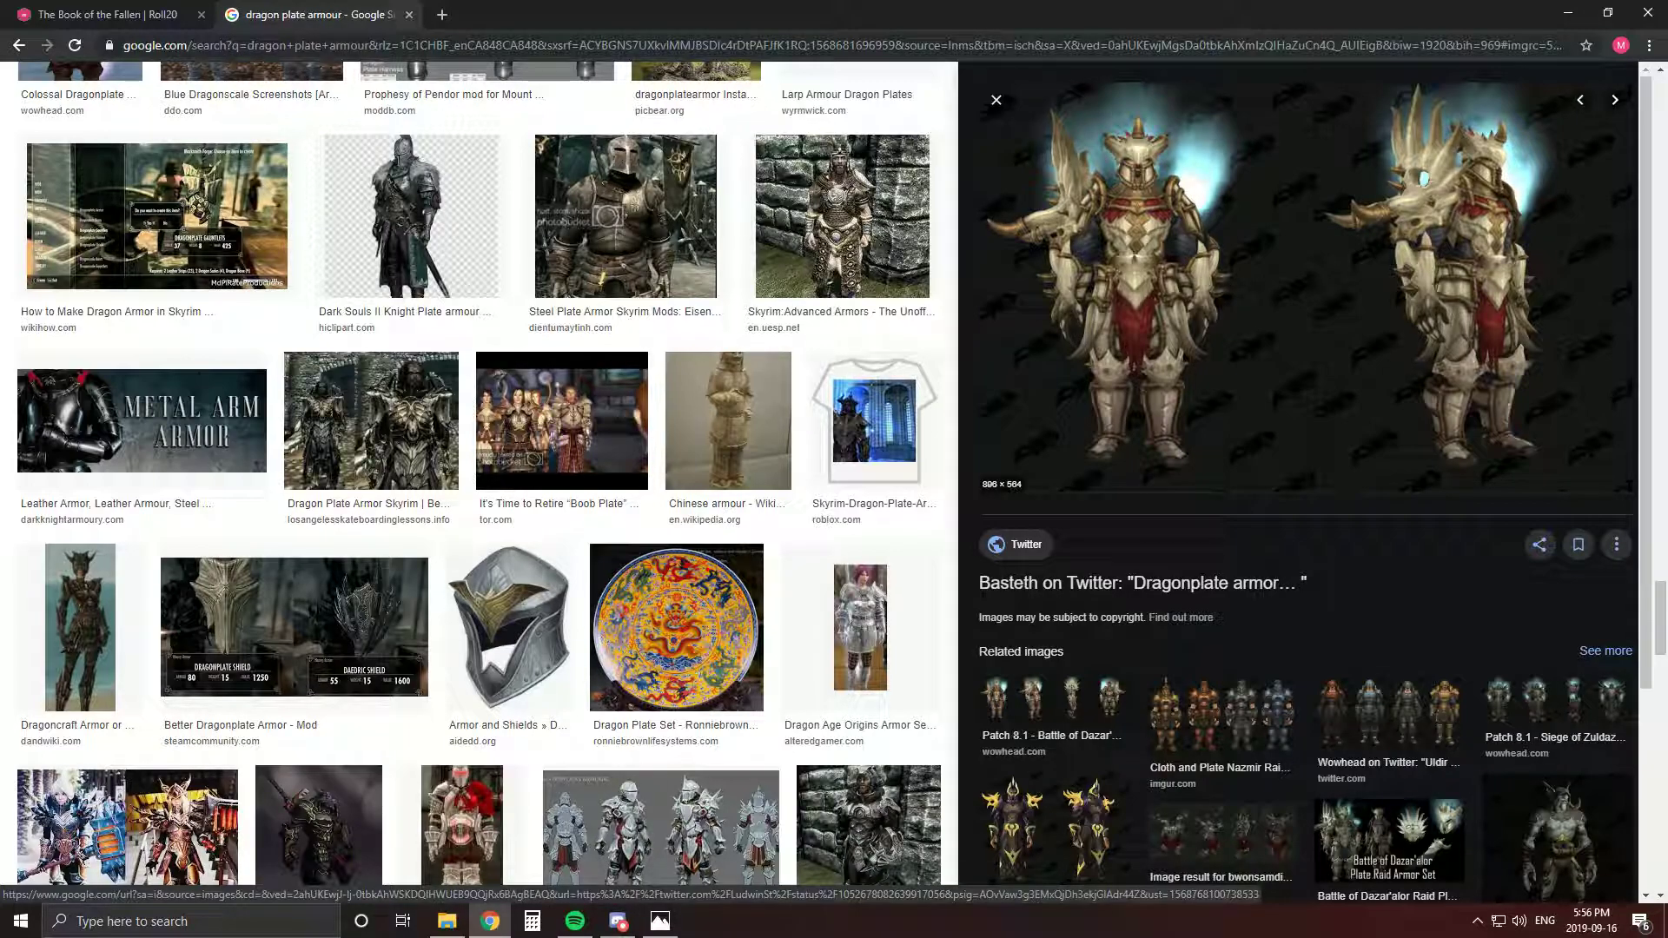
# Scroll to the end of the results, close the armour preview, and open Facebook in a new tab
pyautogui.scroll(-3)
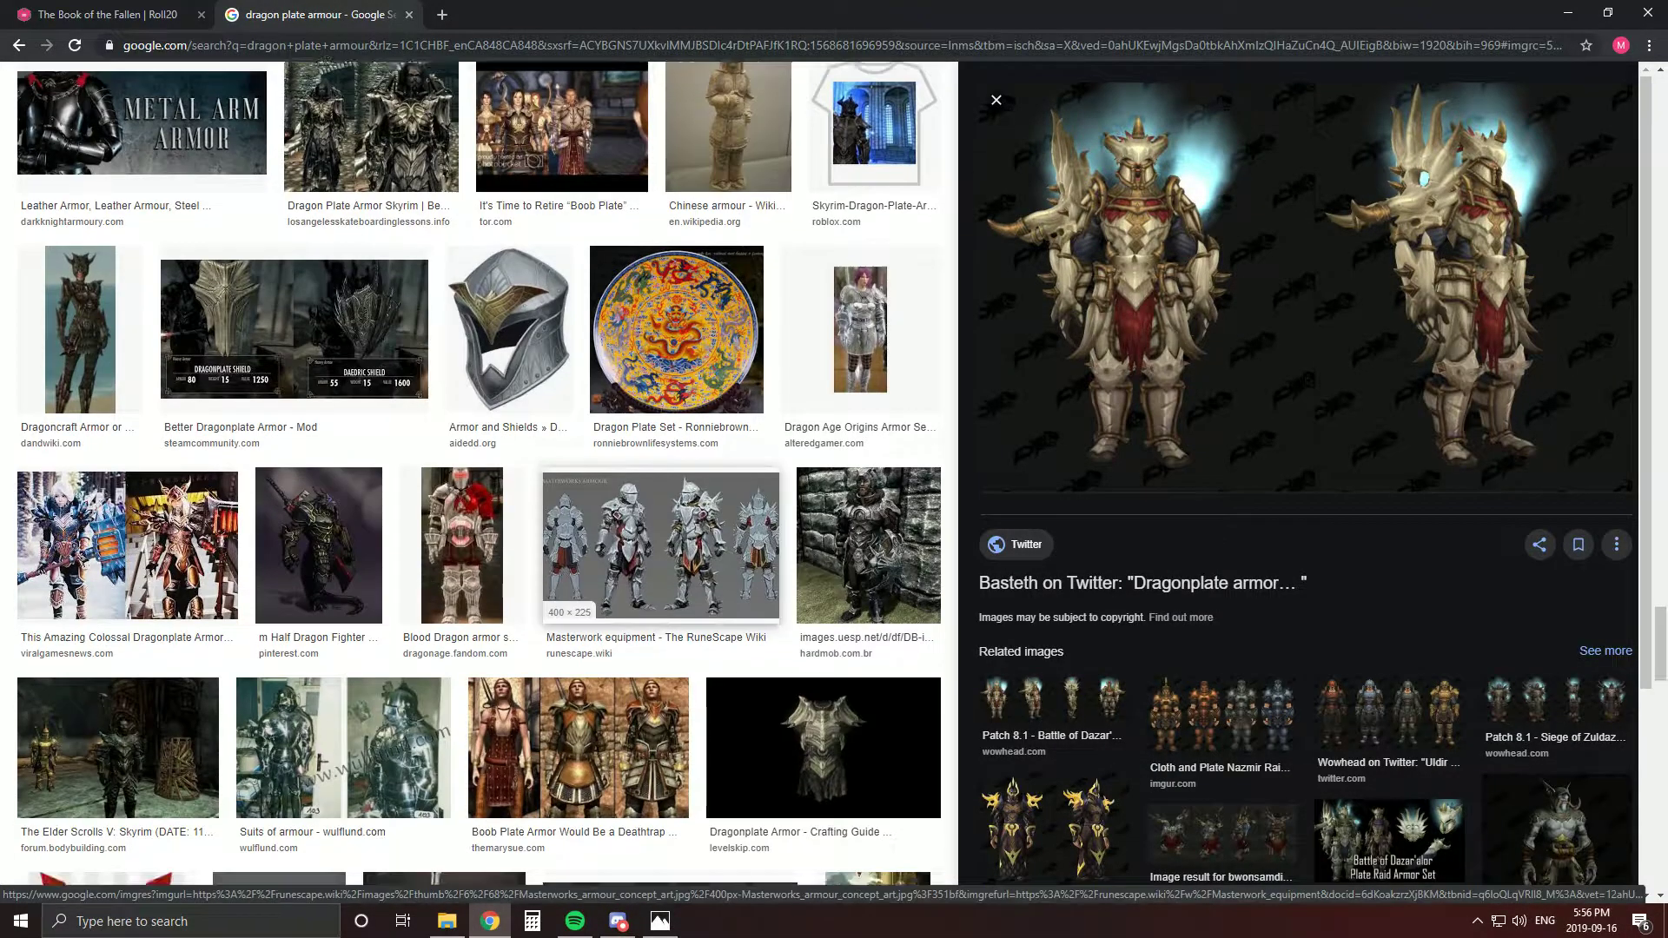
pyautogui.scroll(-3)
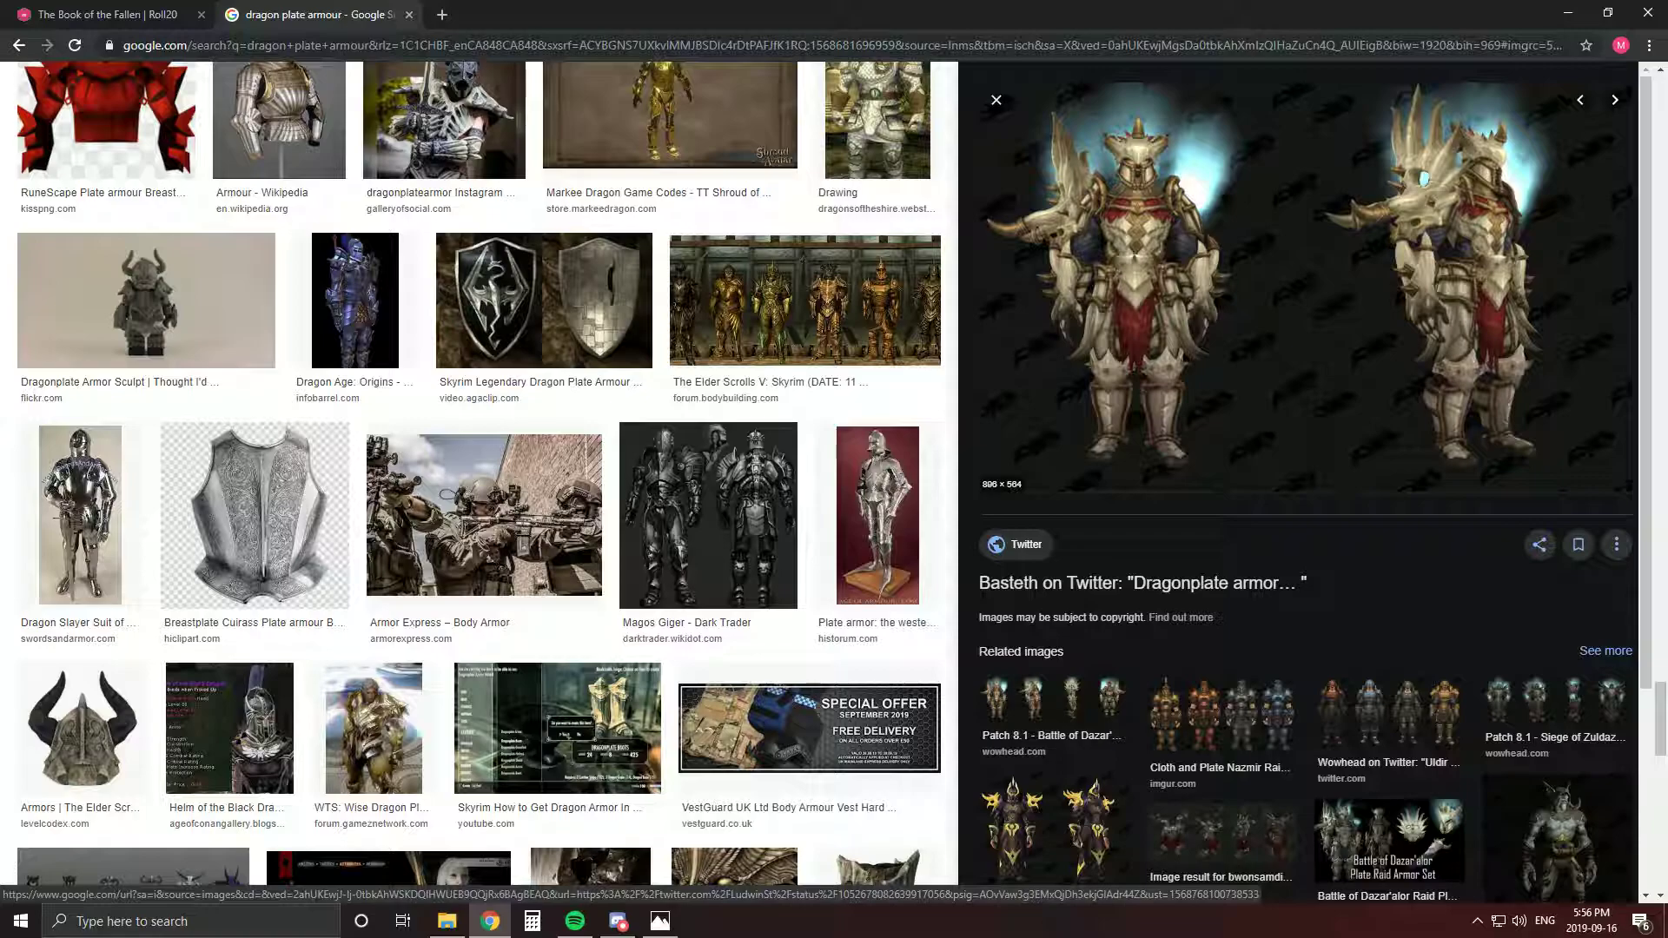
pyautogui.scroll(-3)
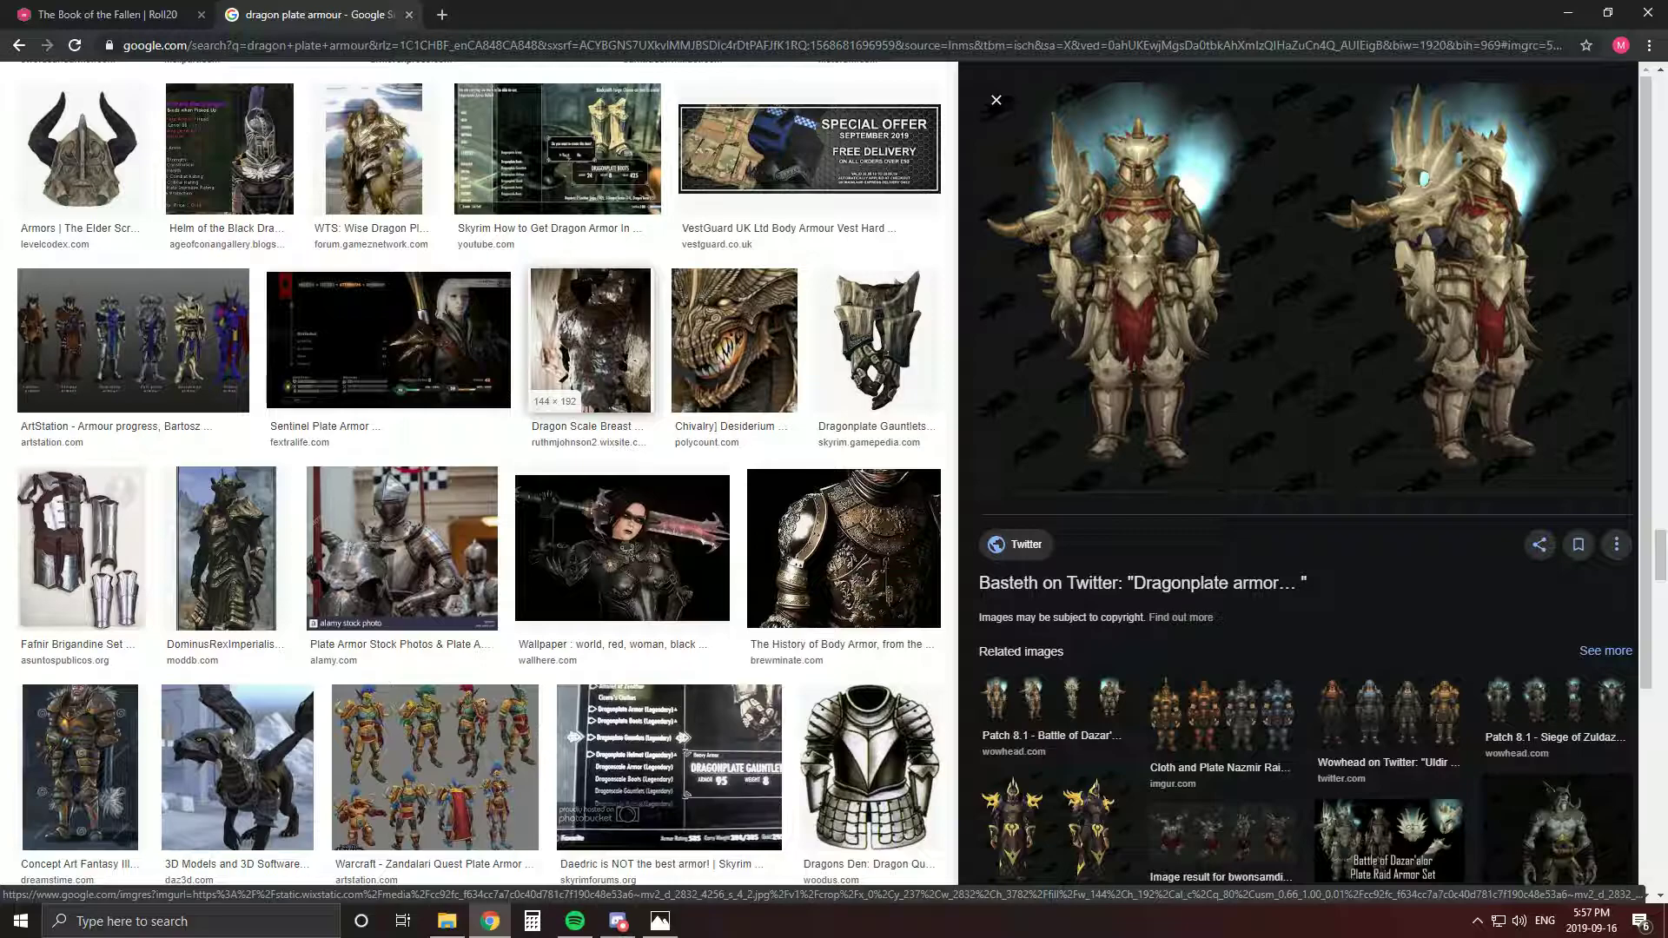
pyautogui.scroll(-3)
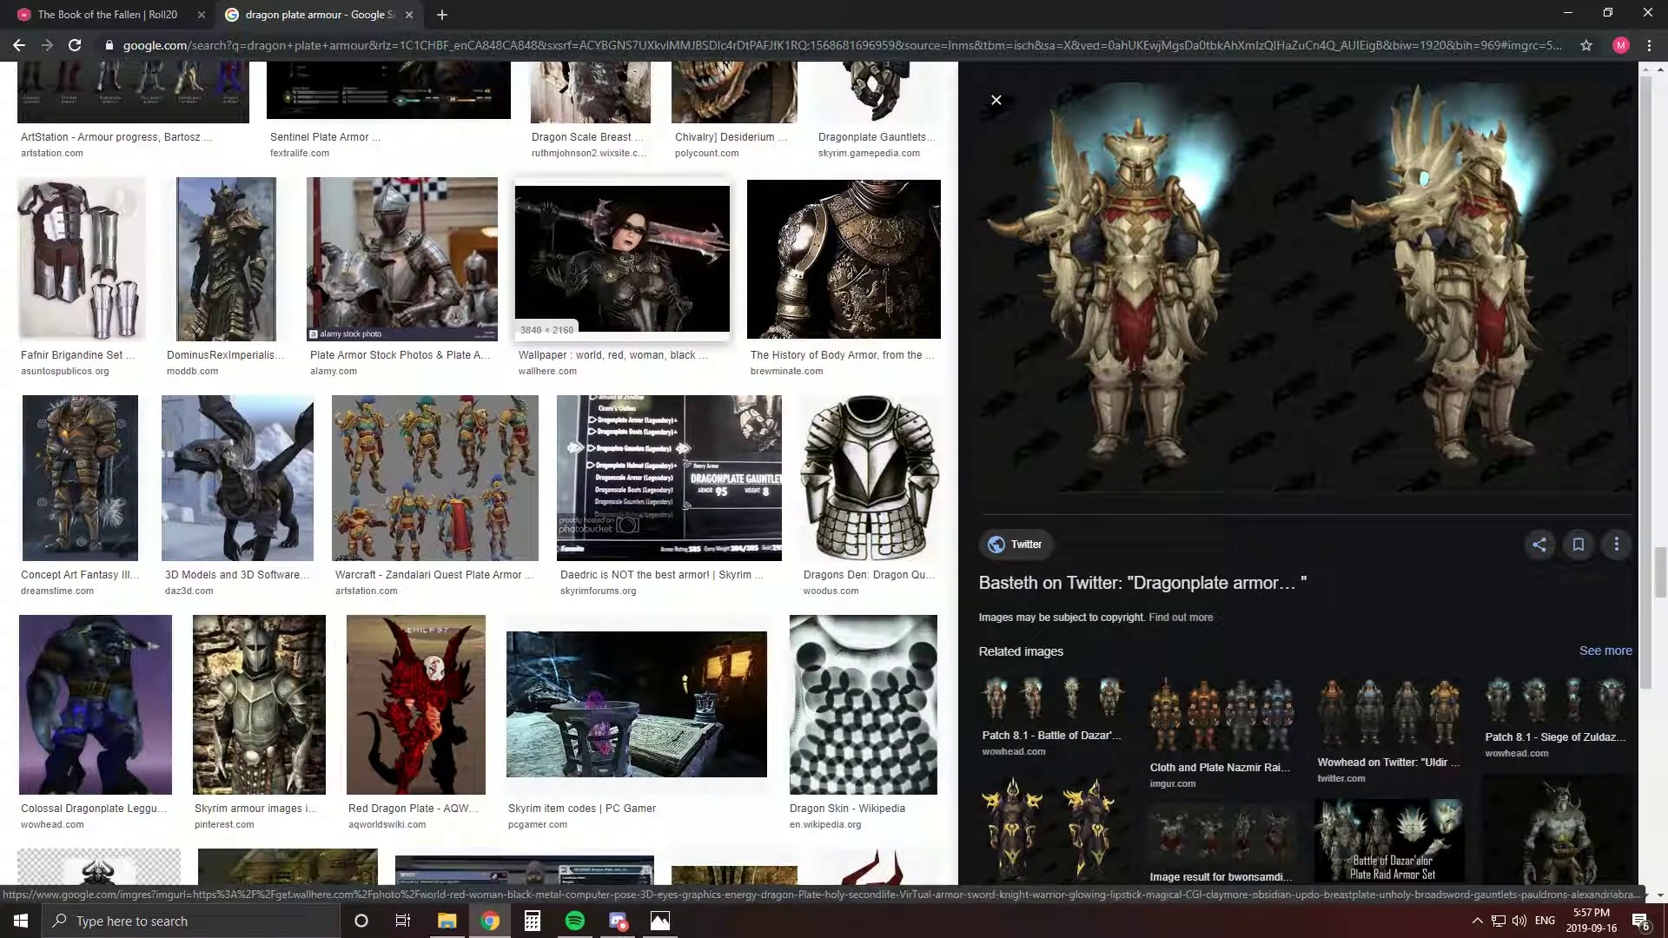
pyautogui.scroll(-3)
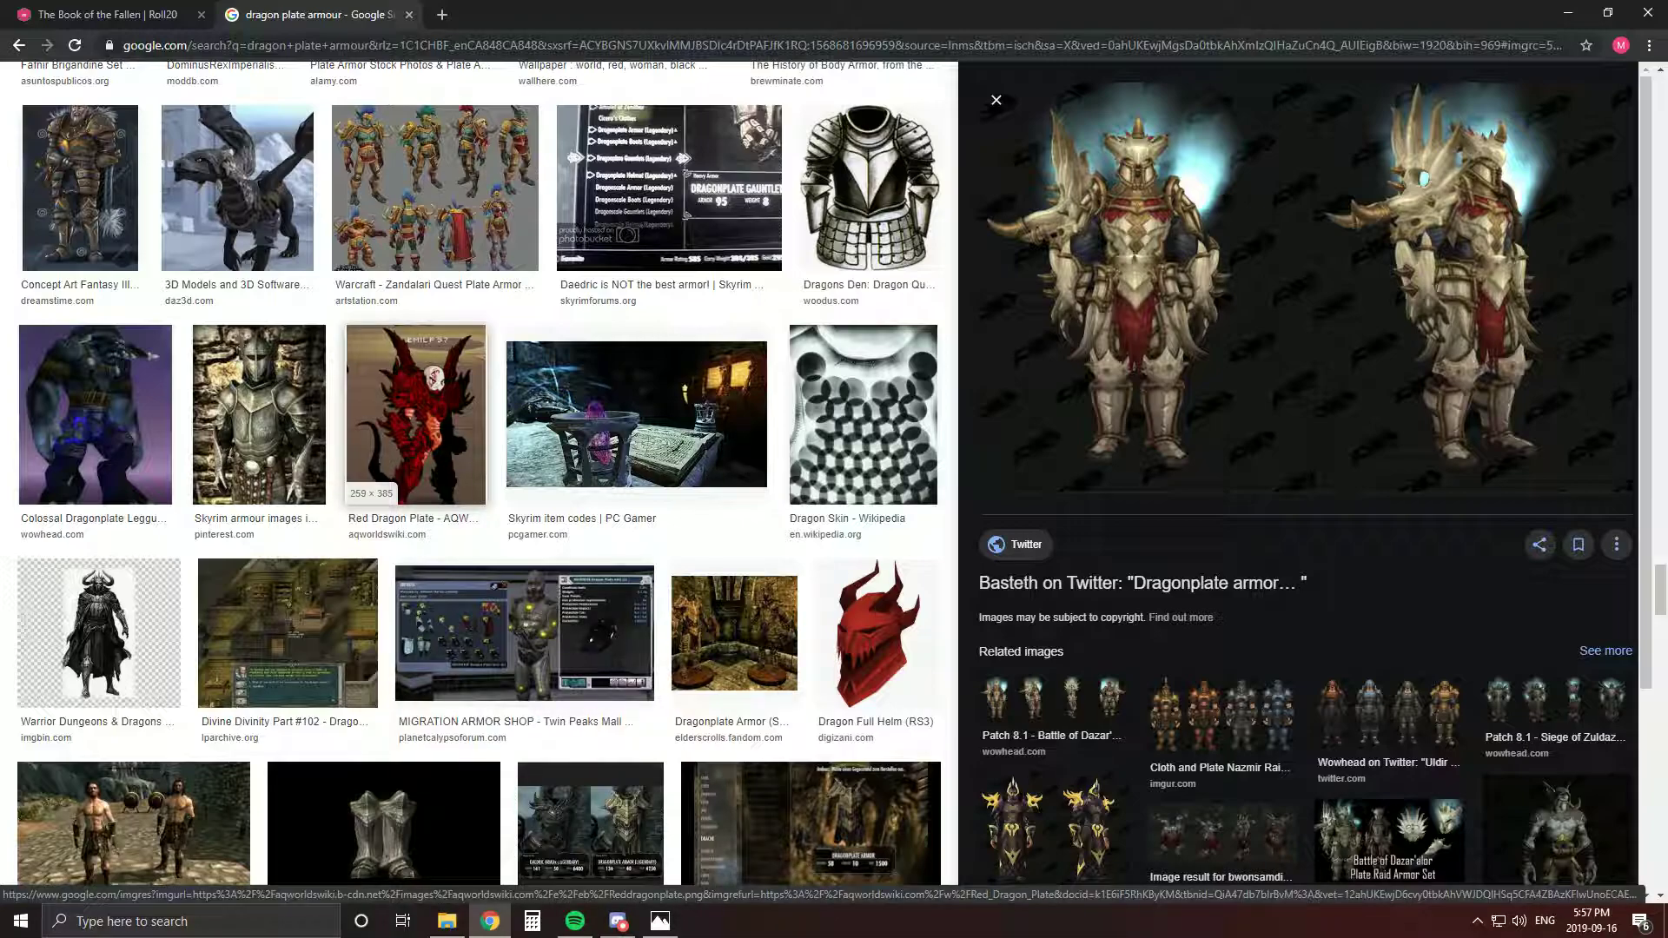
pyautogui.click(414, 415)
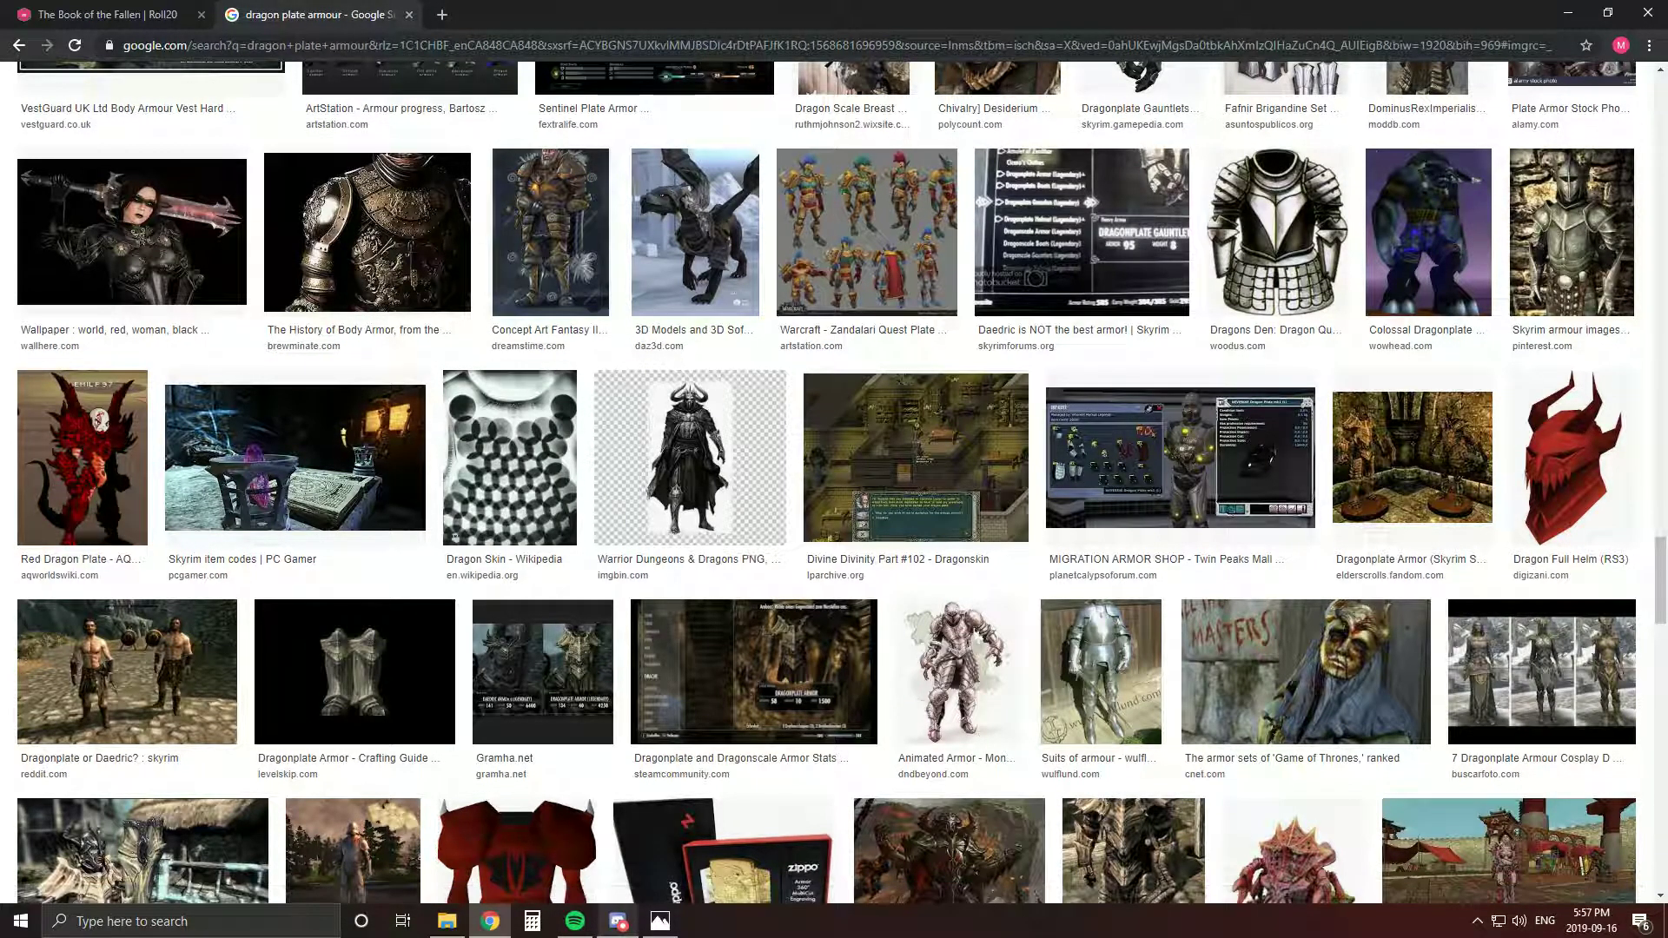
pyautogui.click(440, 14)
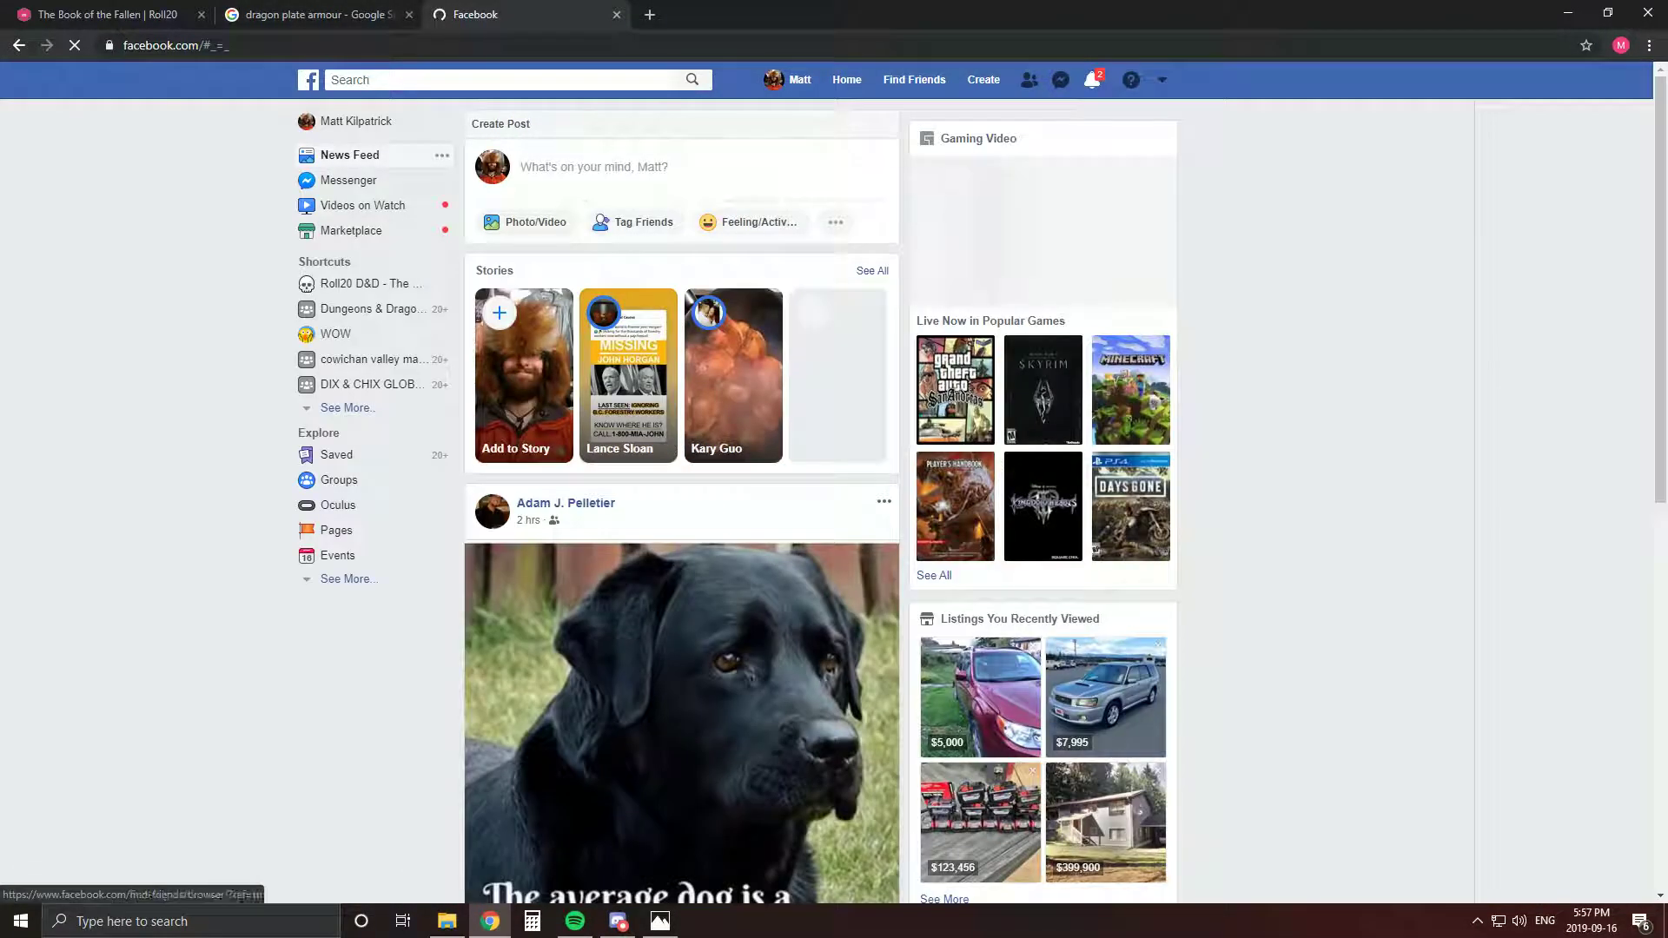
# Check and dismiss Facebook notifications, then head to the Roll20 D&D - The Party Splitters!! group
pyautogui.click(1090, 79)
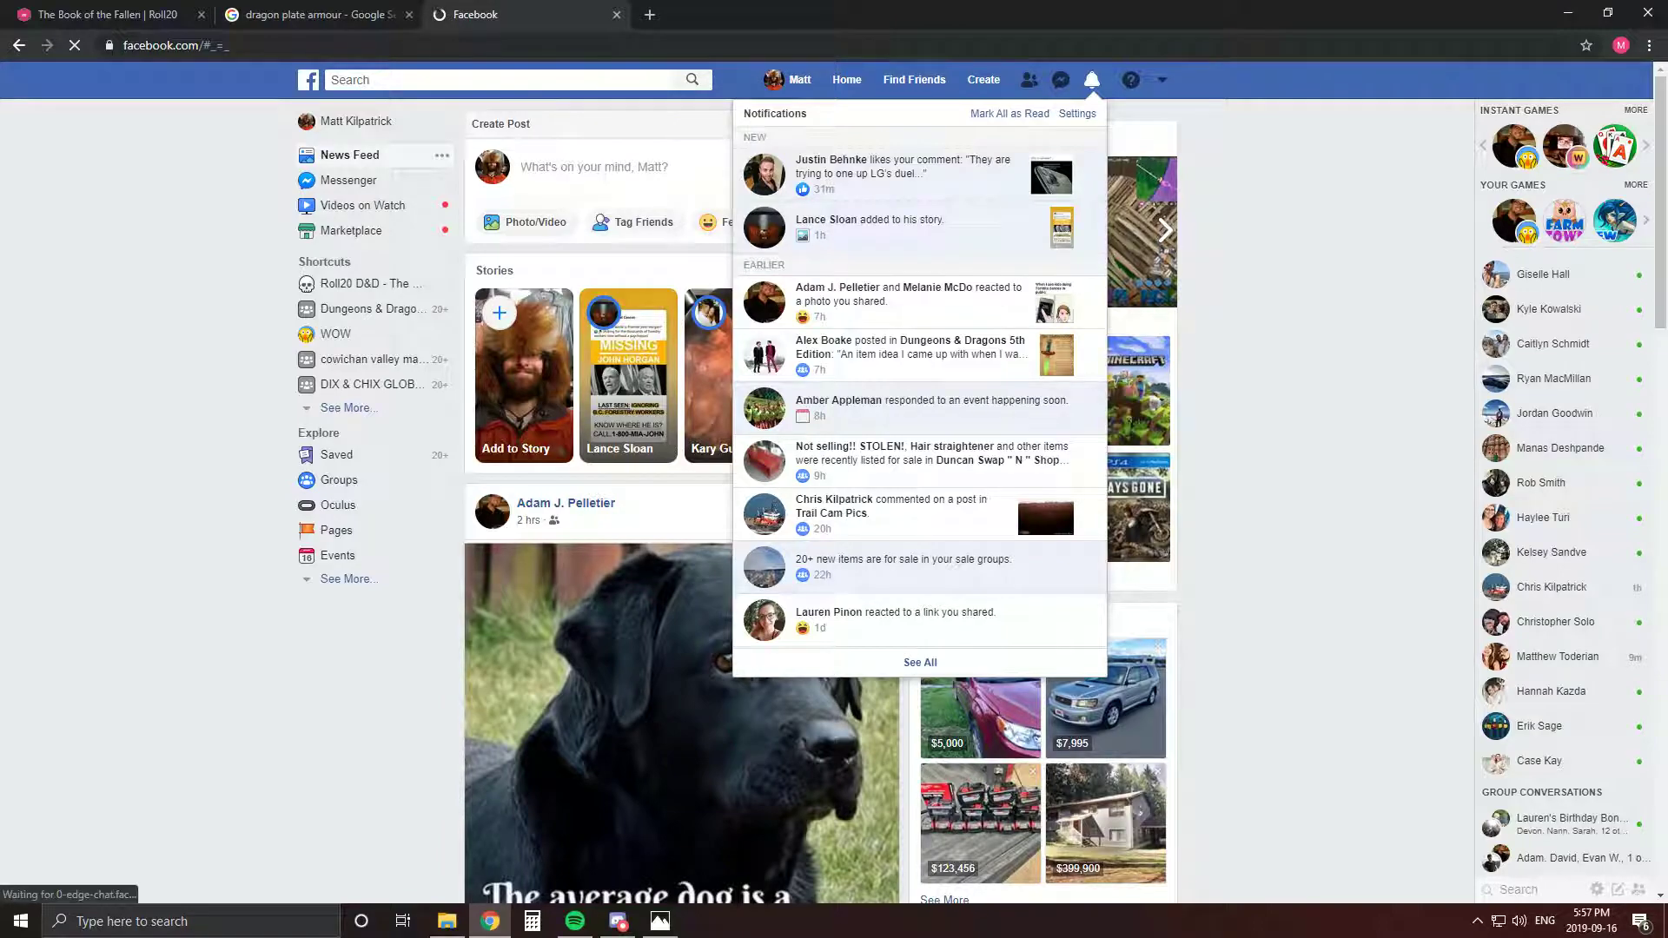
pyautogui.click(1091, 80)
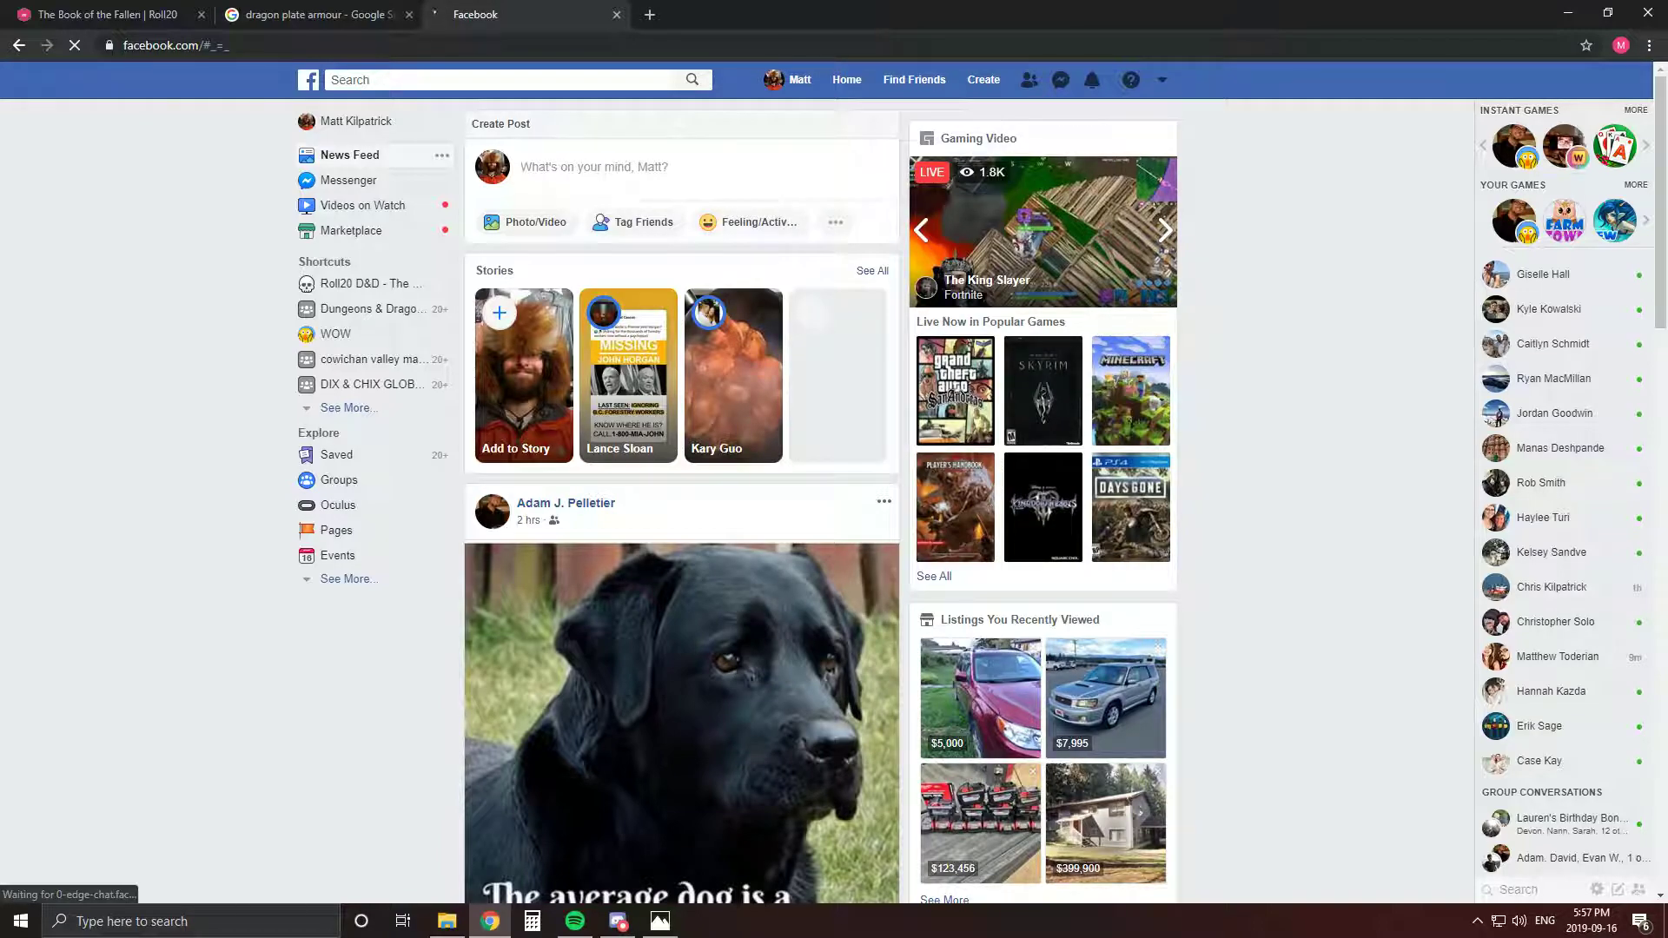
pyautogui.scroll(-3)
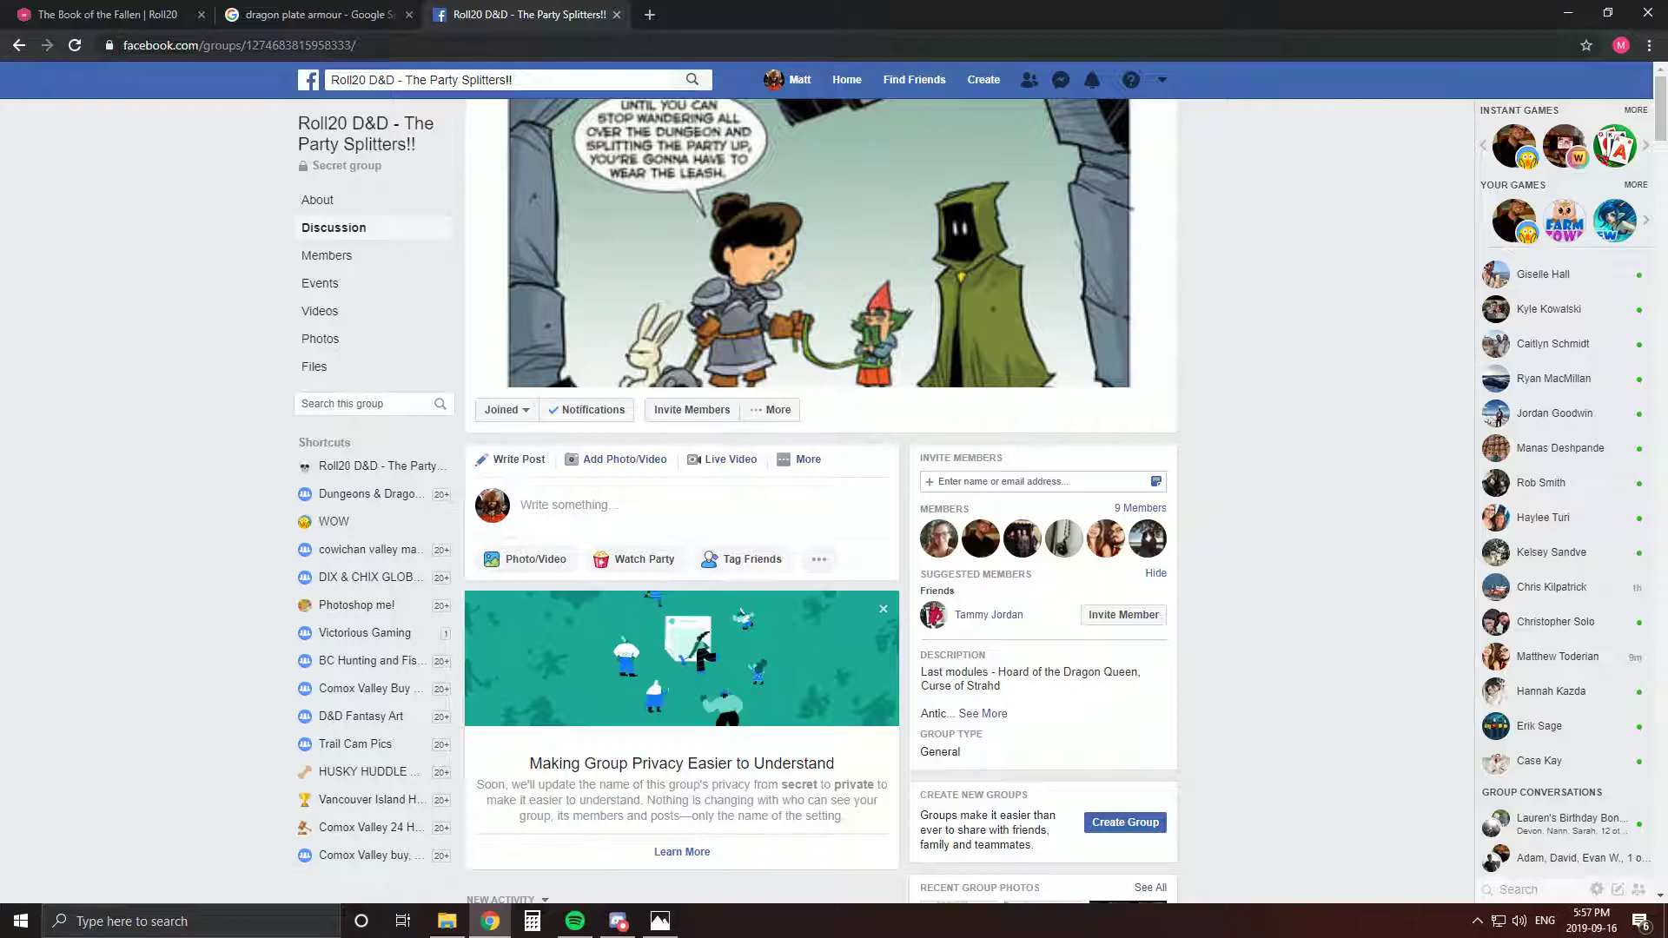
# Scroll down and back up through the Party Splitters group feed
pyautogui.scroll(-3)
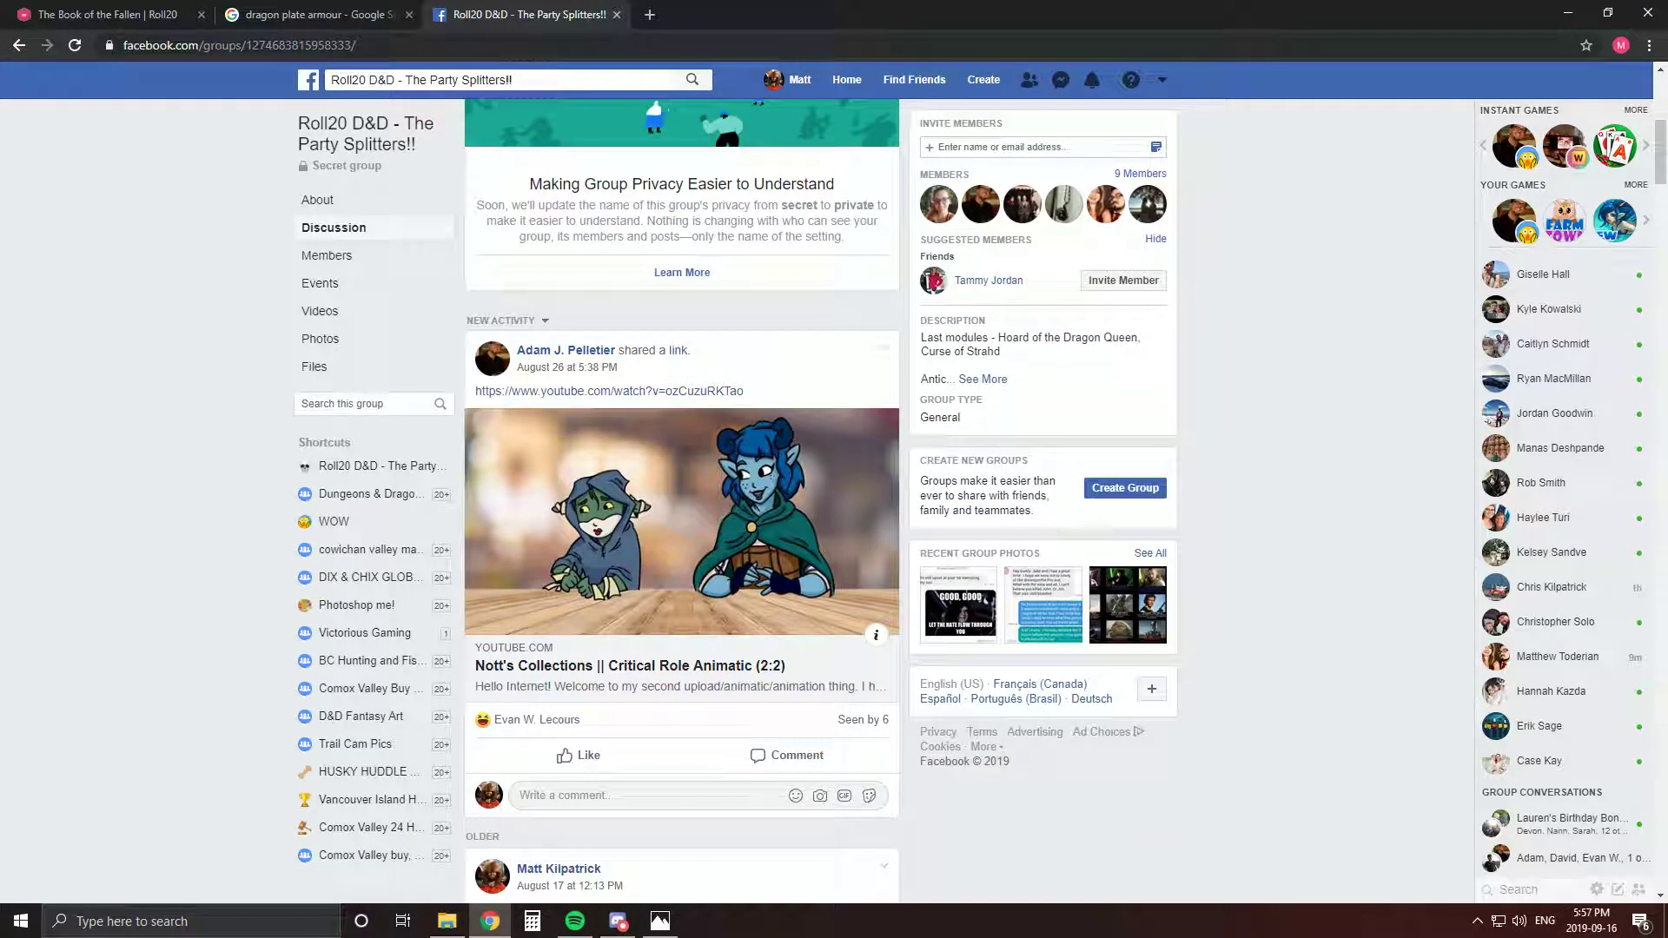
pyautogui.scroll(3)
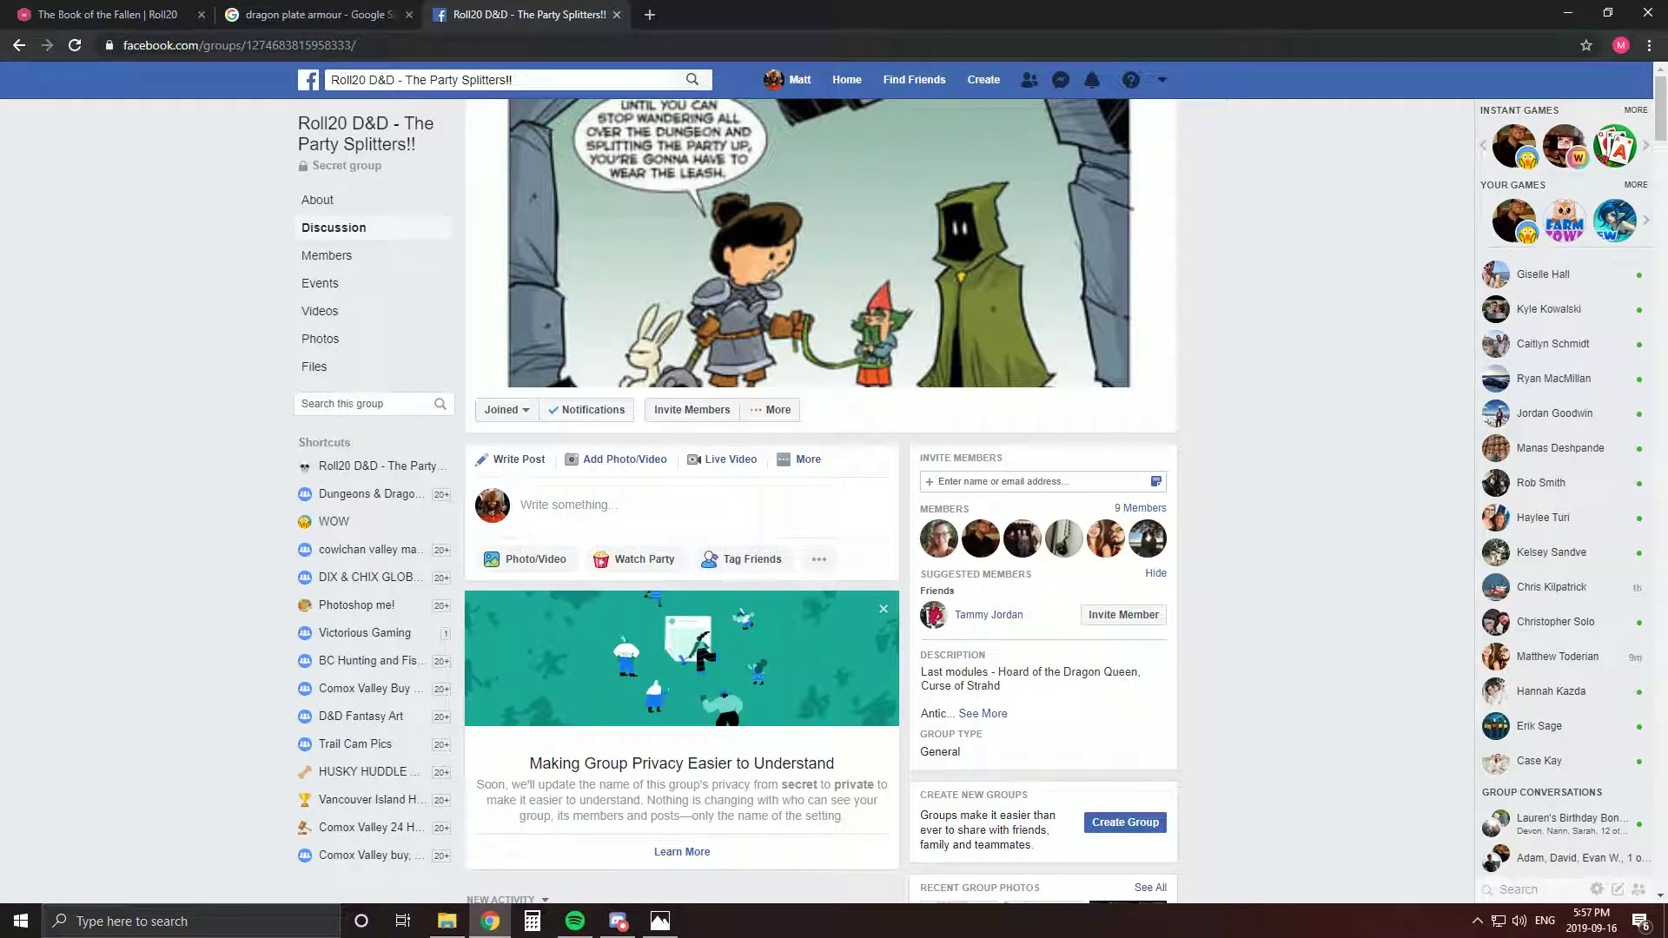
pyautogui.scroll(-3)
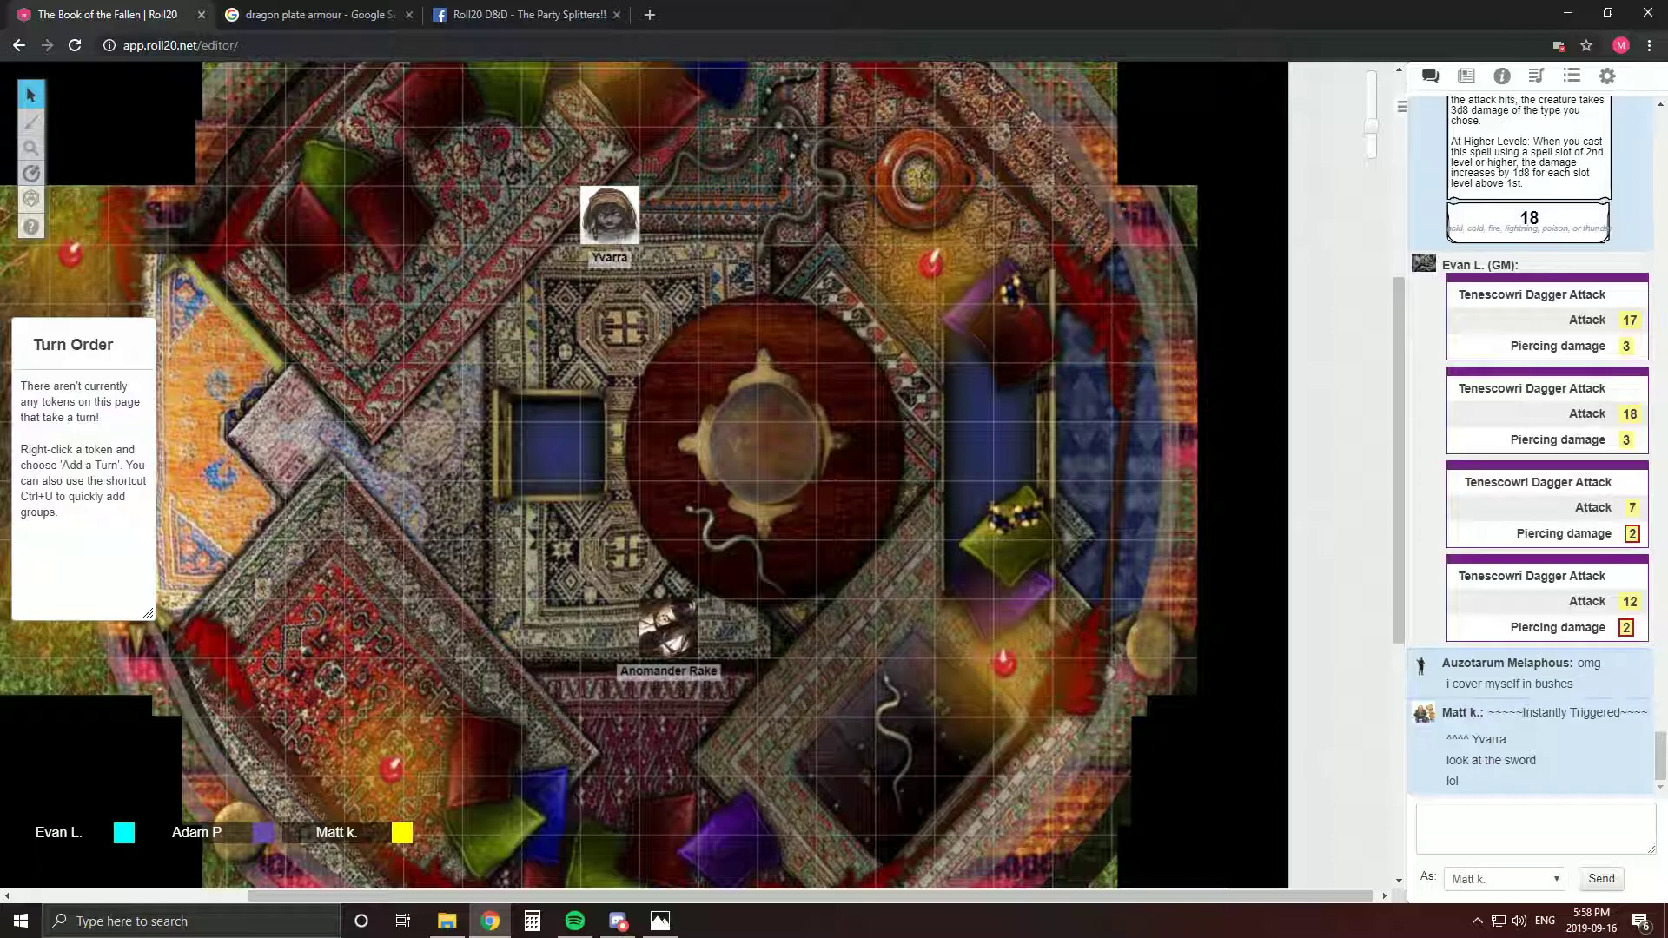
# Switch back to the Roll20 D&D - The Party Splitters!! Facebook tab
pyautogui.click(521, 14)
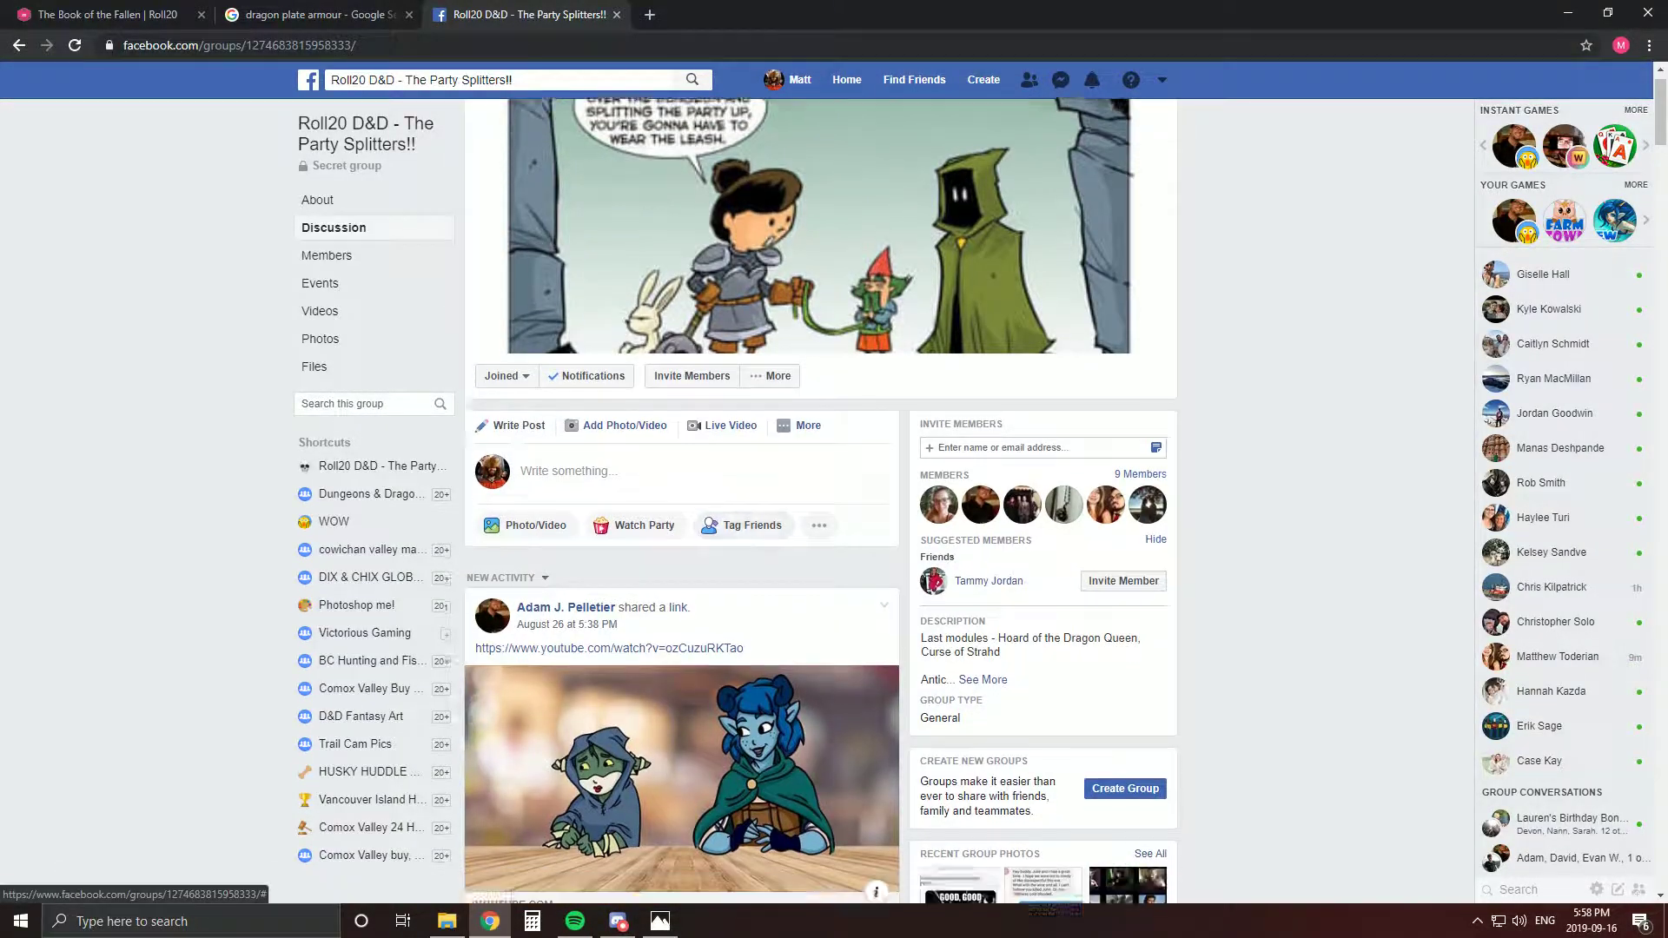
# Scroll the Party Splitters feed, open Discussion, and close the Facebook and Google Images tabs
pyautogui.scroll(-3)
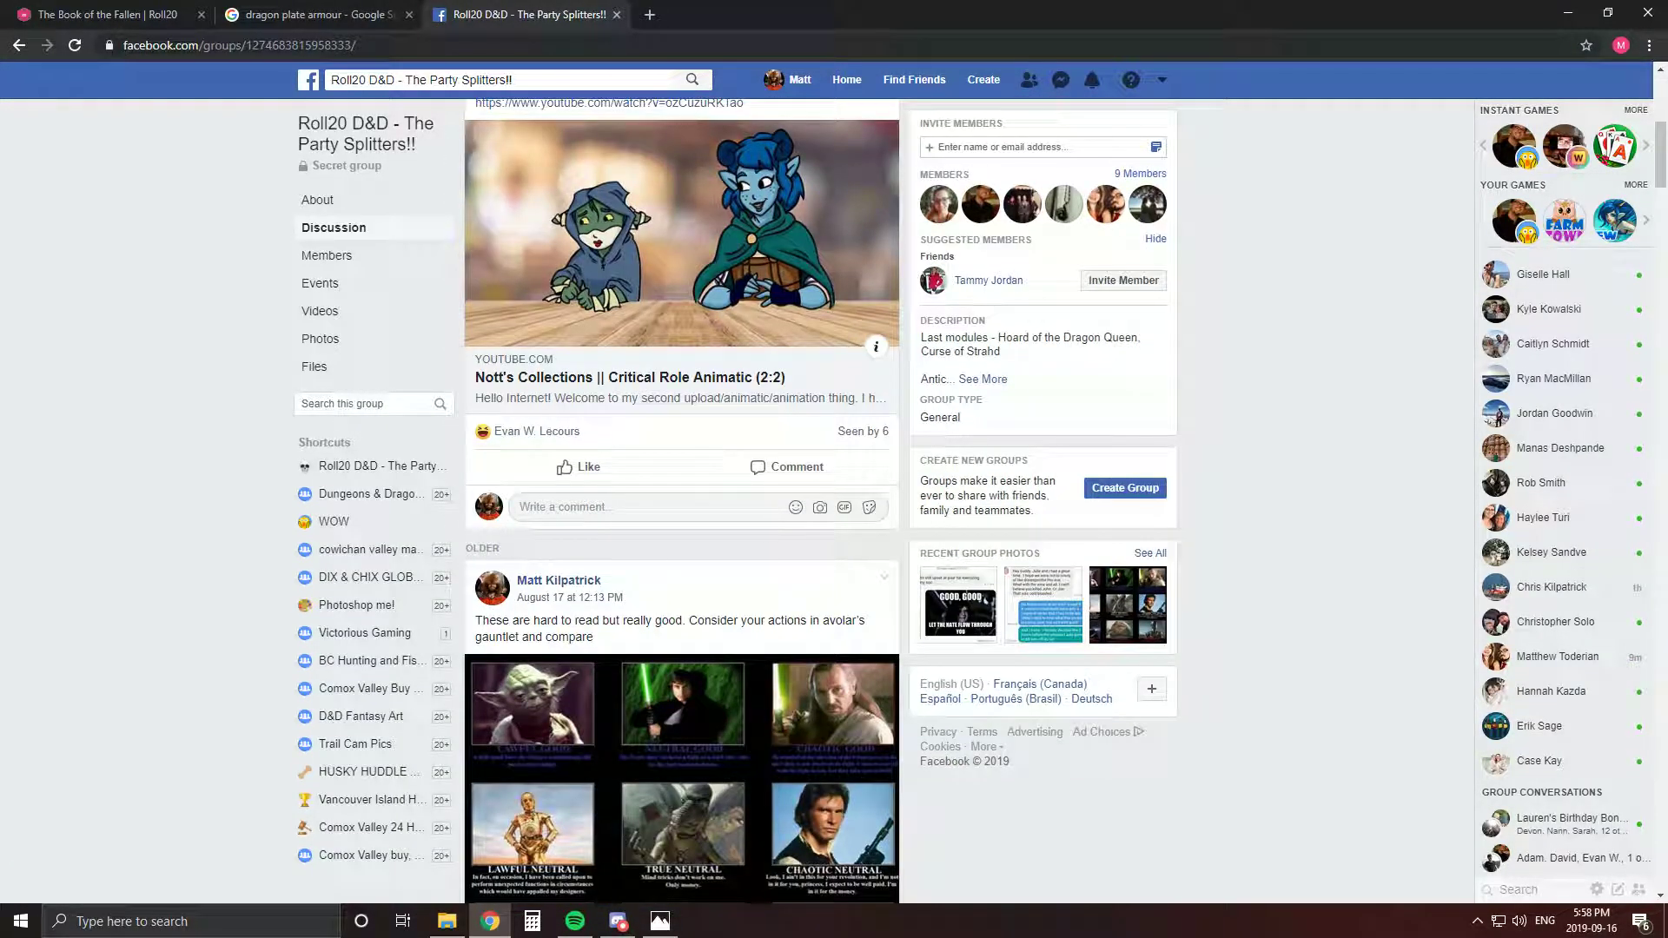
pyautogui.scroll(-3)
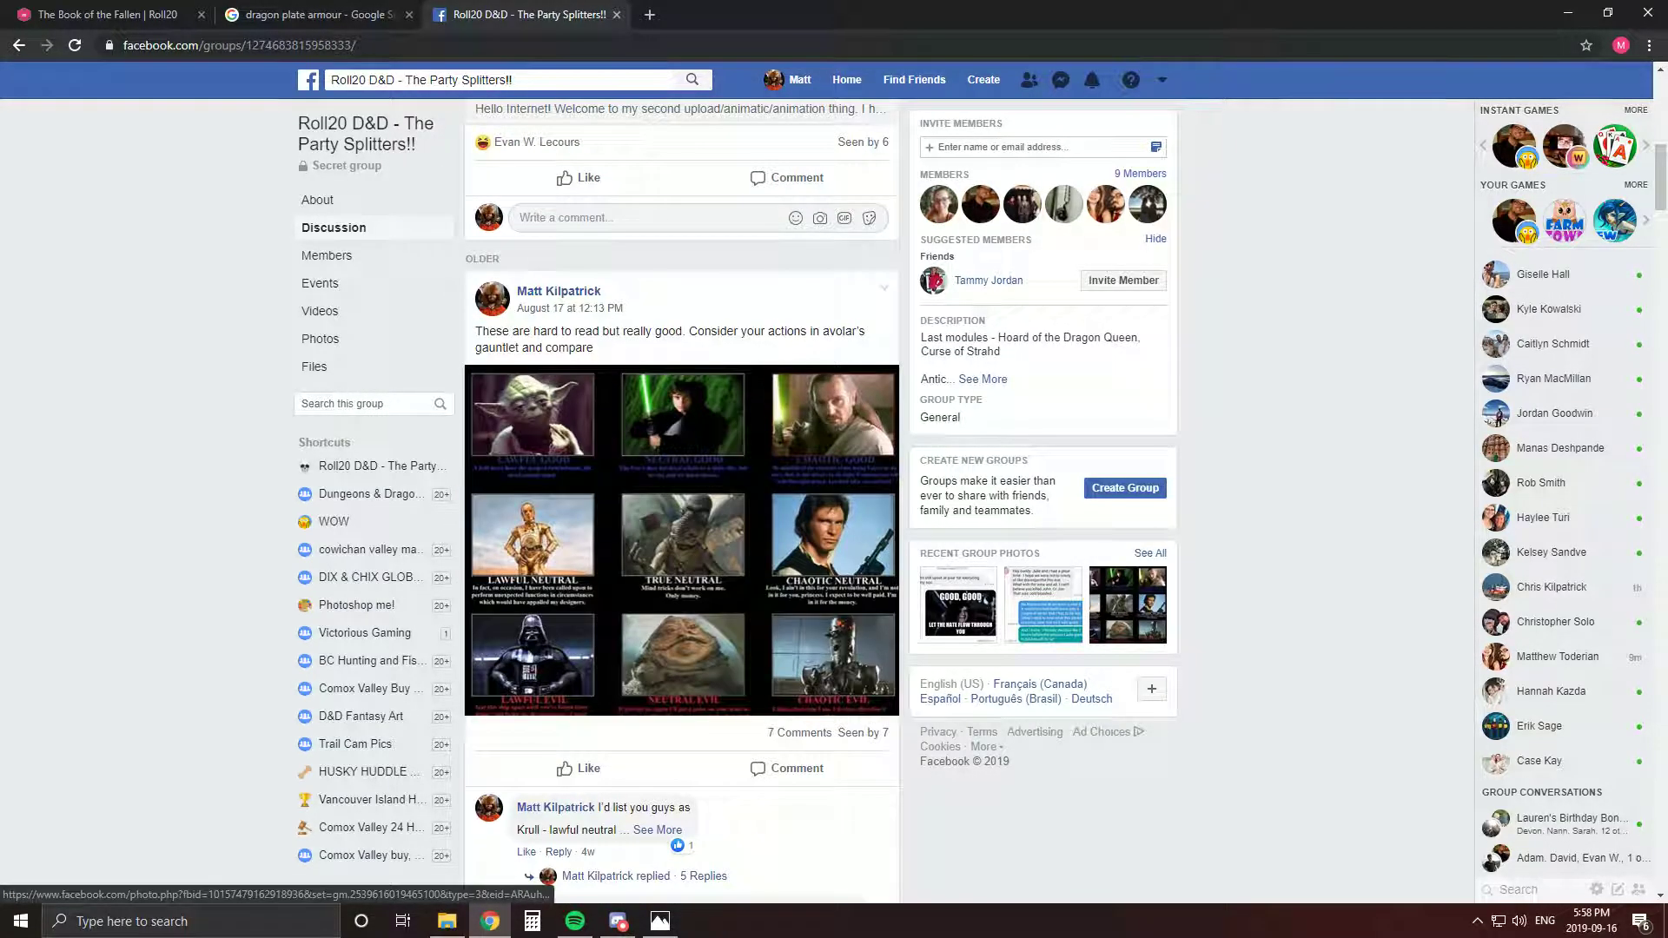
pyautogui.click(882, 288)
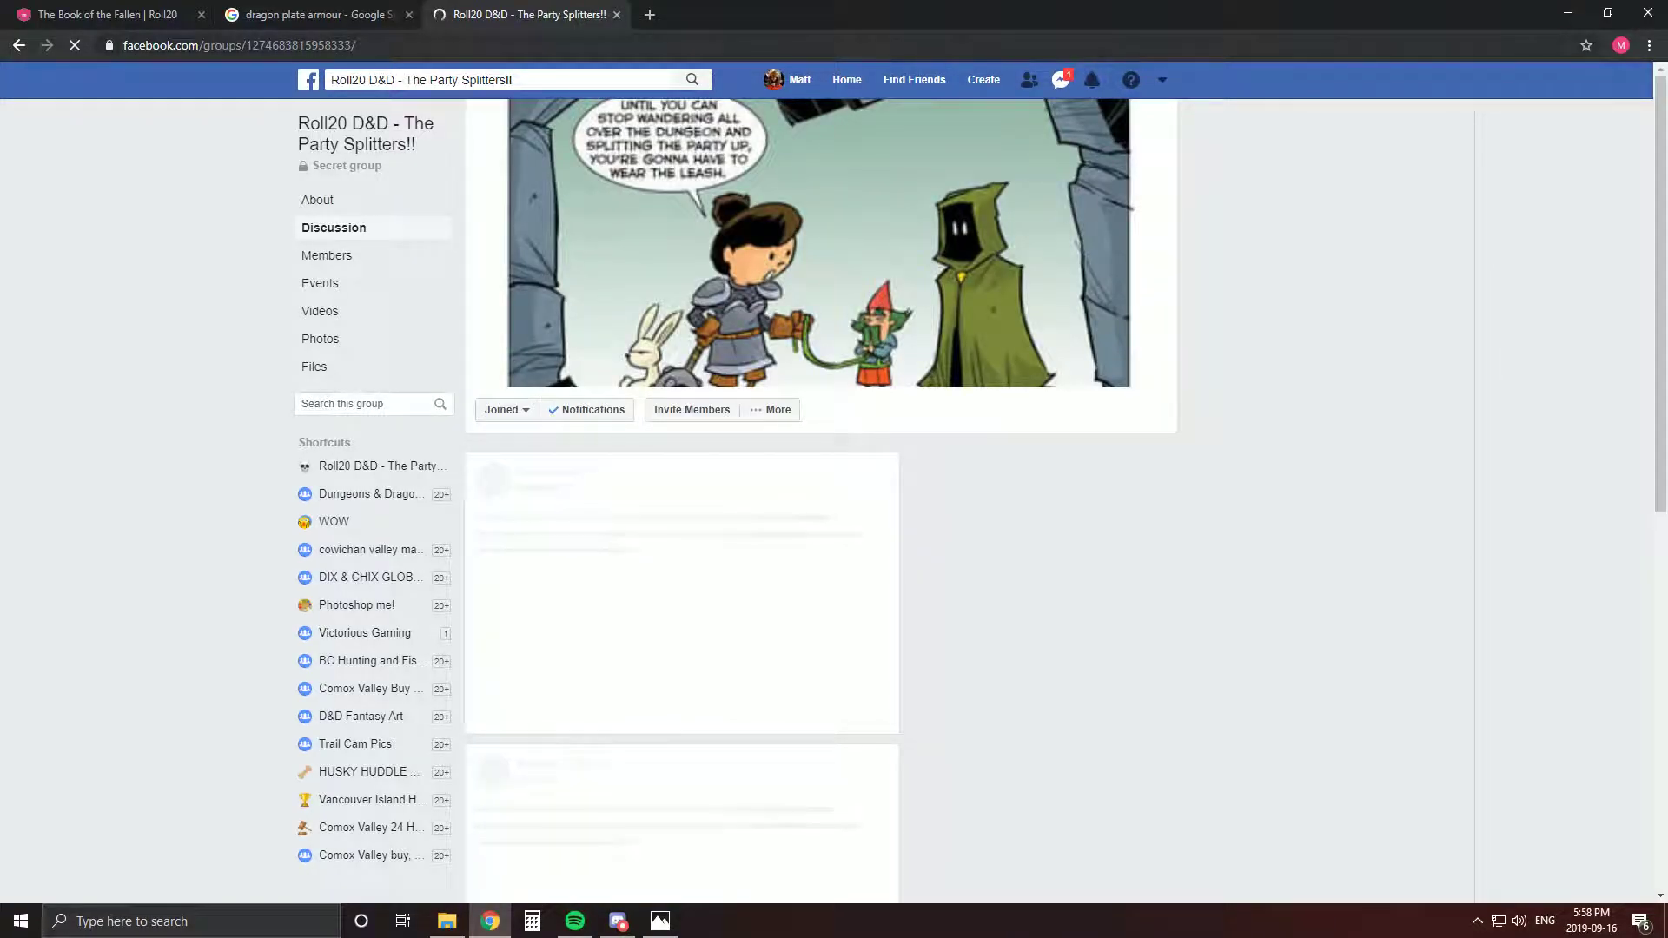
pyautogui.click(1060, 79)
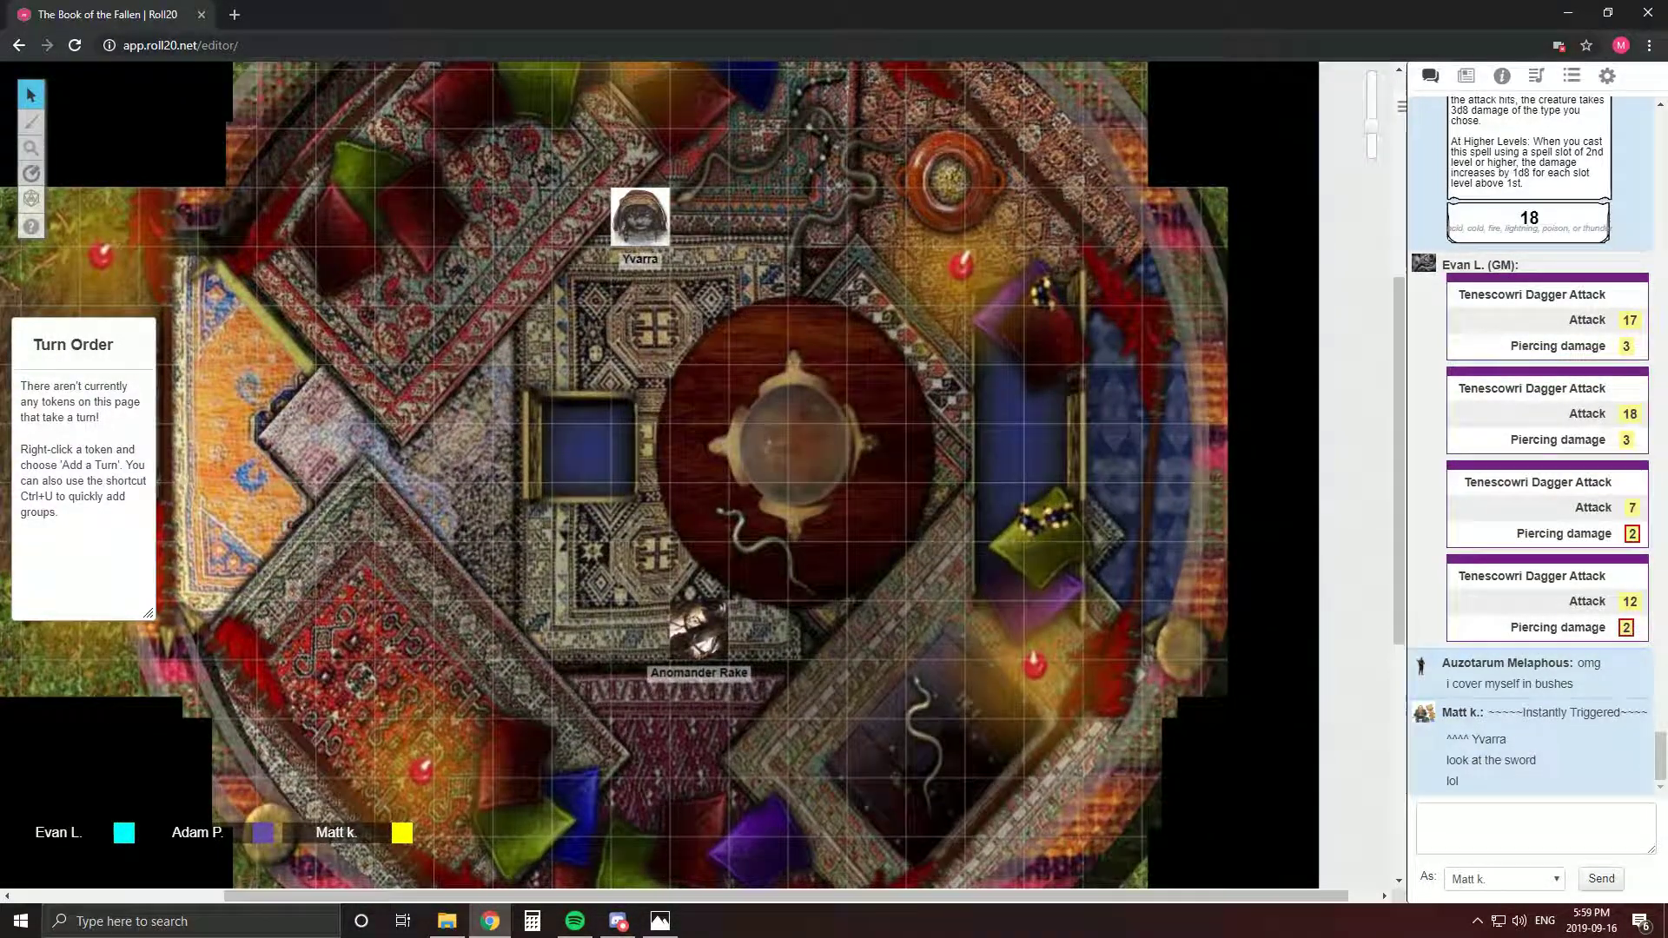
# Show the Roll20 journal of characters and handouts, then open Facebook in a new tab
pyautogui.click(1465, 76)
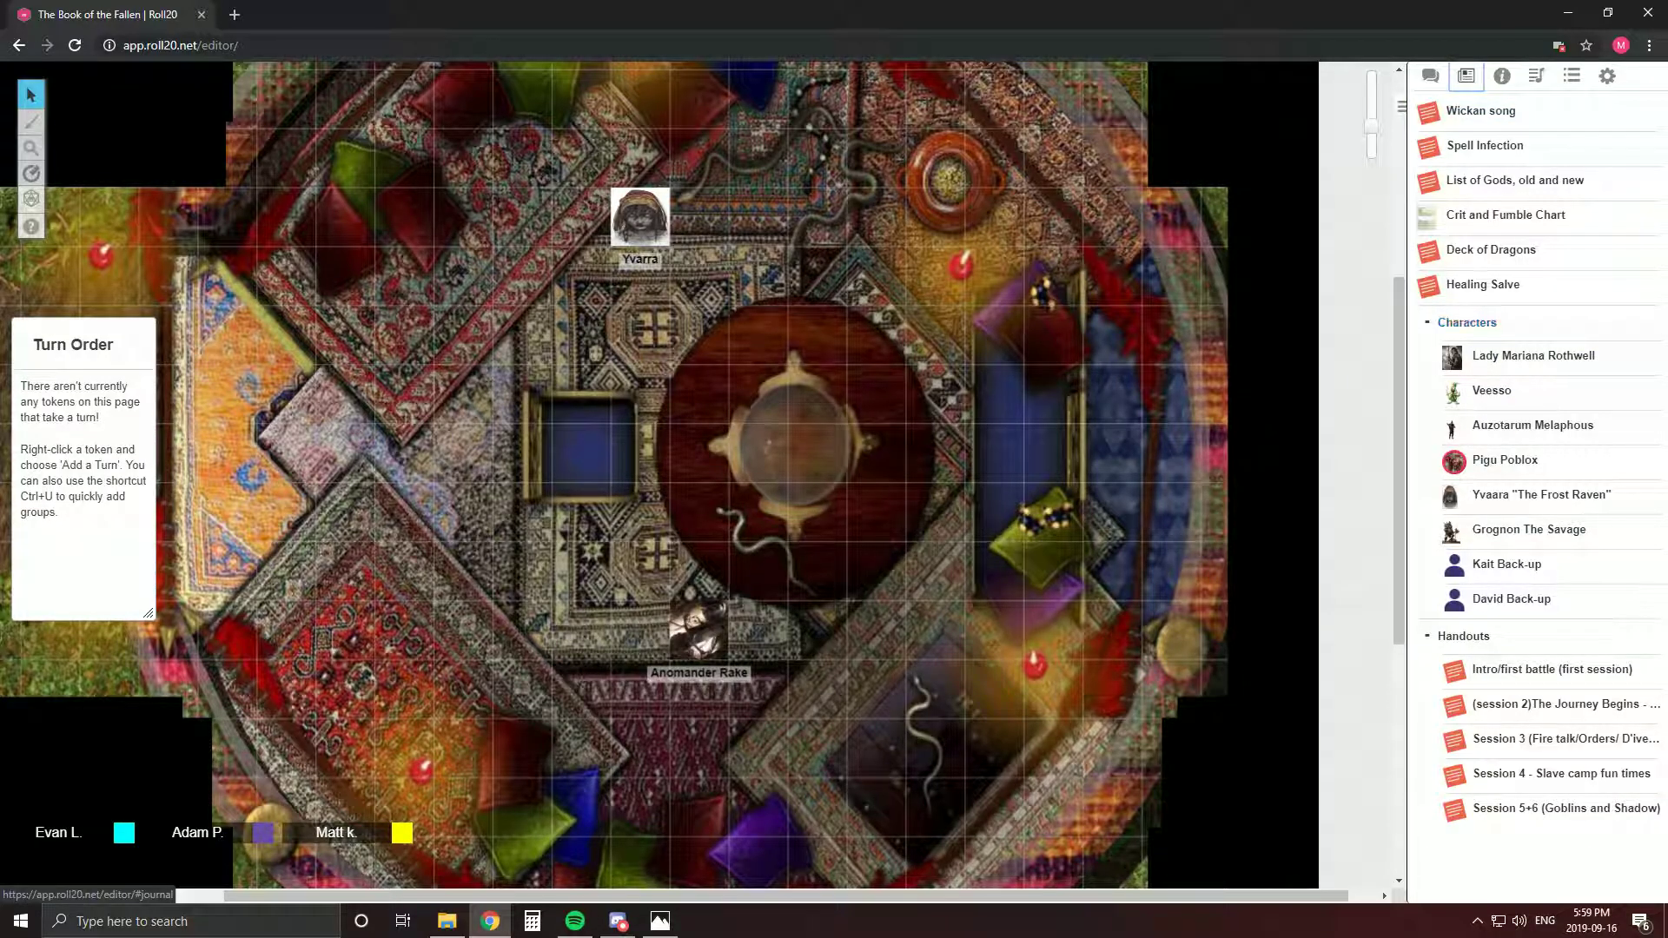
pyautogui.click(1430, 76)
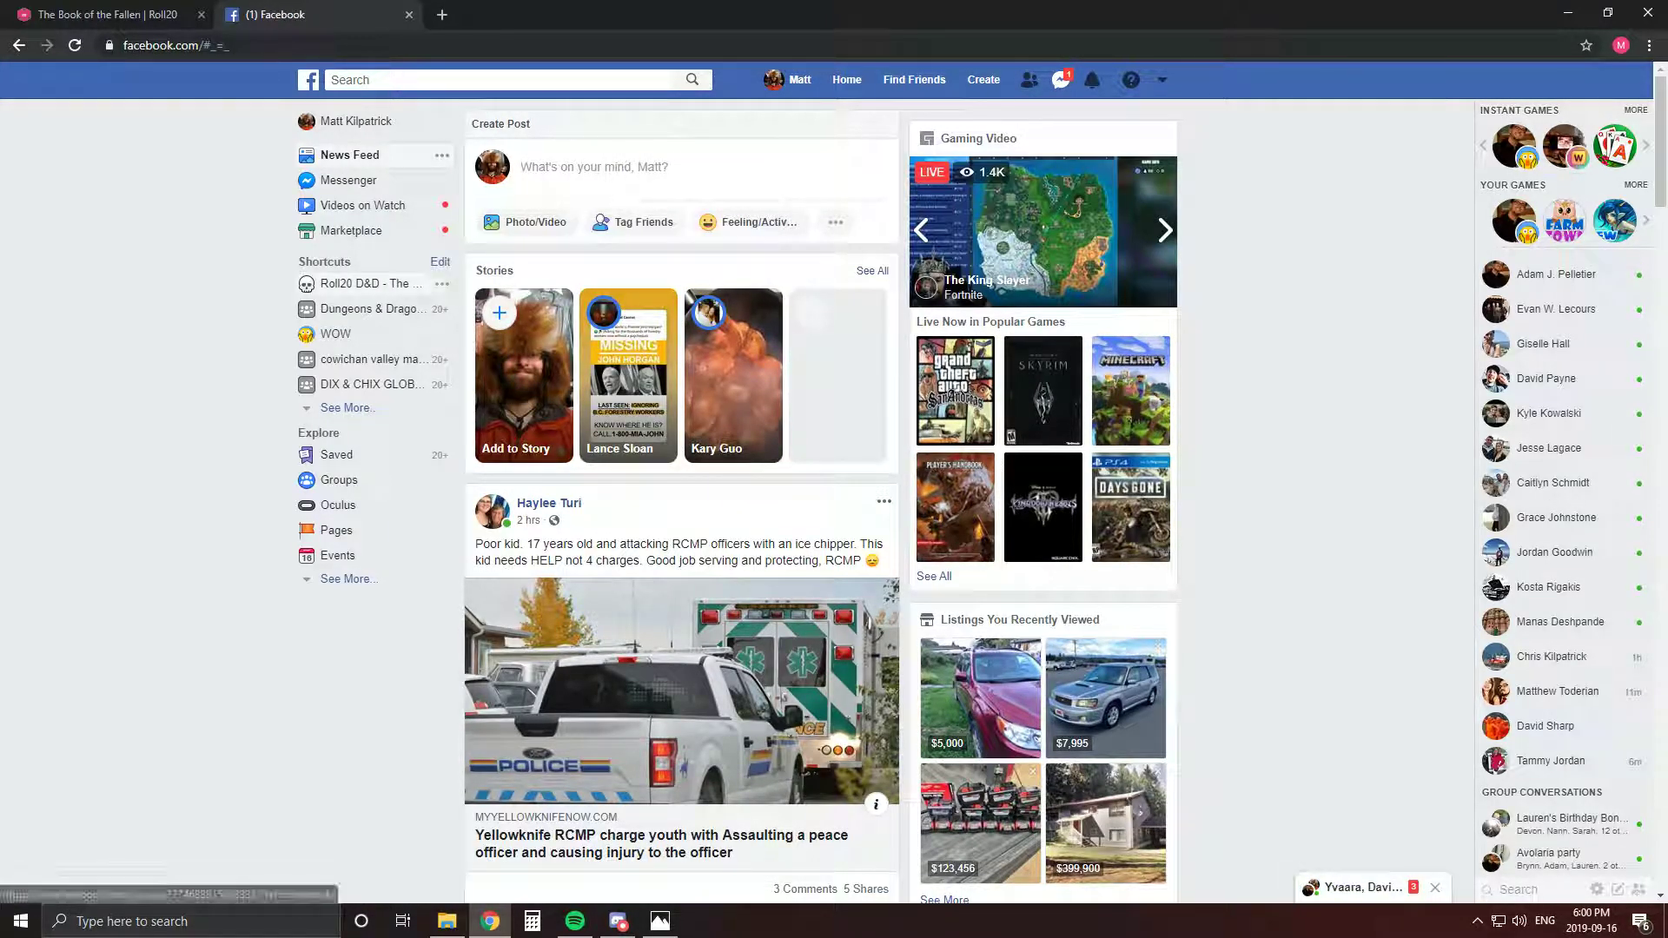
# Open the group chat and page from the halberd image past the plate armour drawing
pyautogui.click(1060, 80)
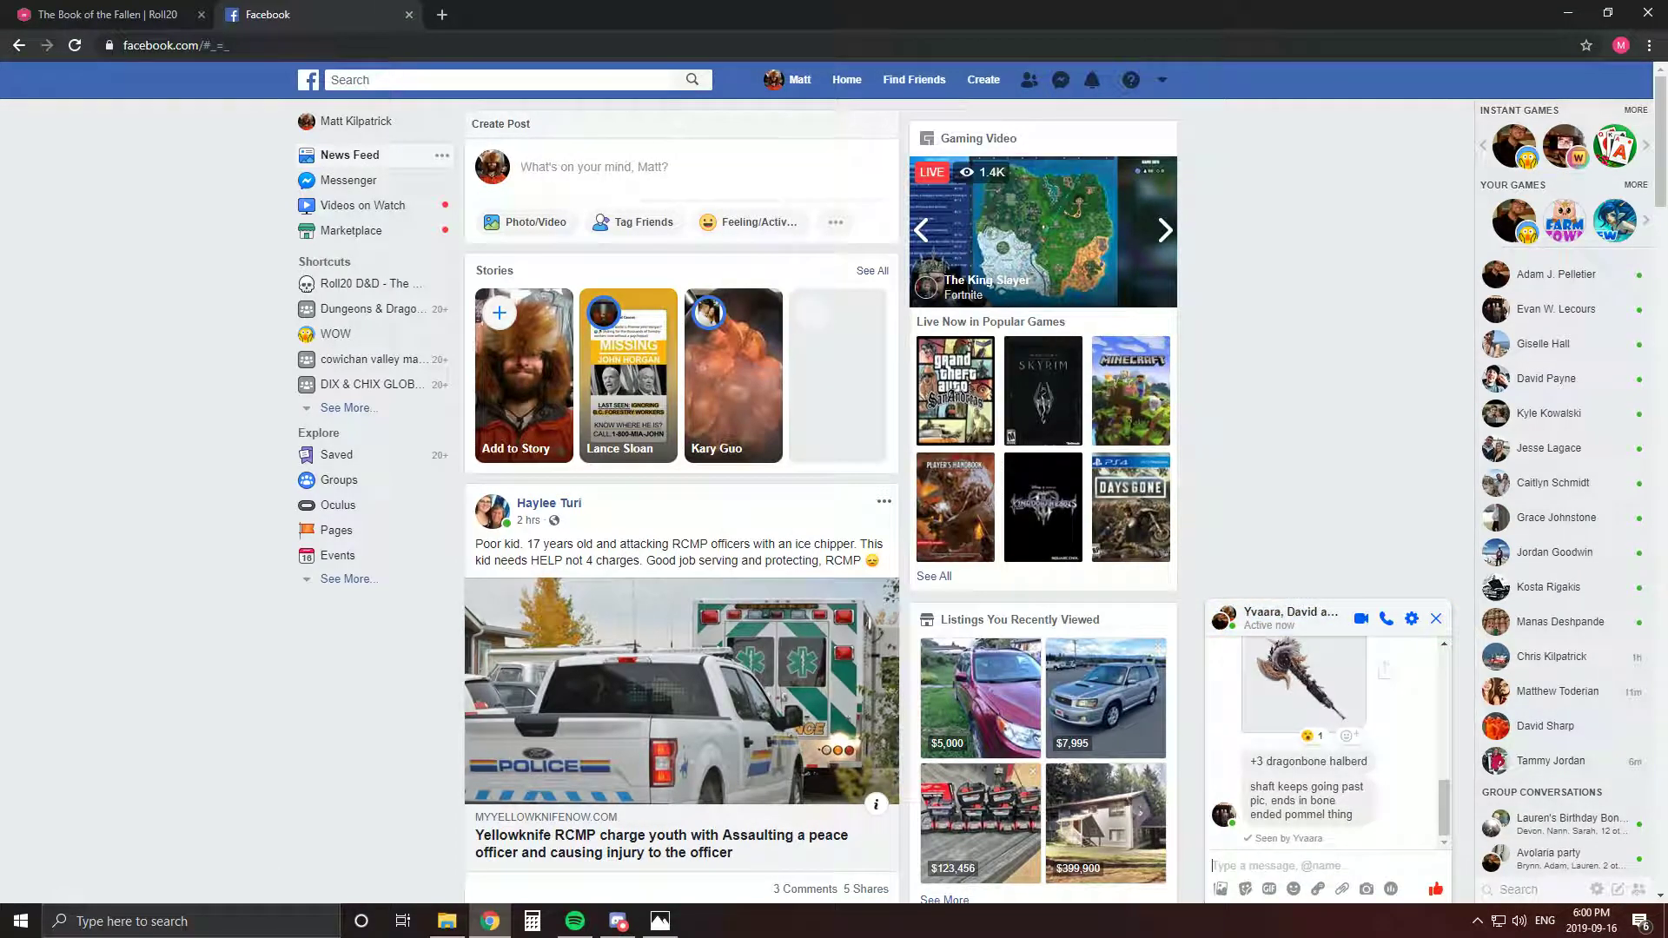
pyautogui.click(1302, 681)
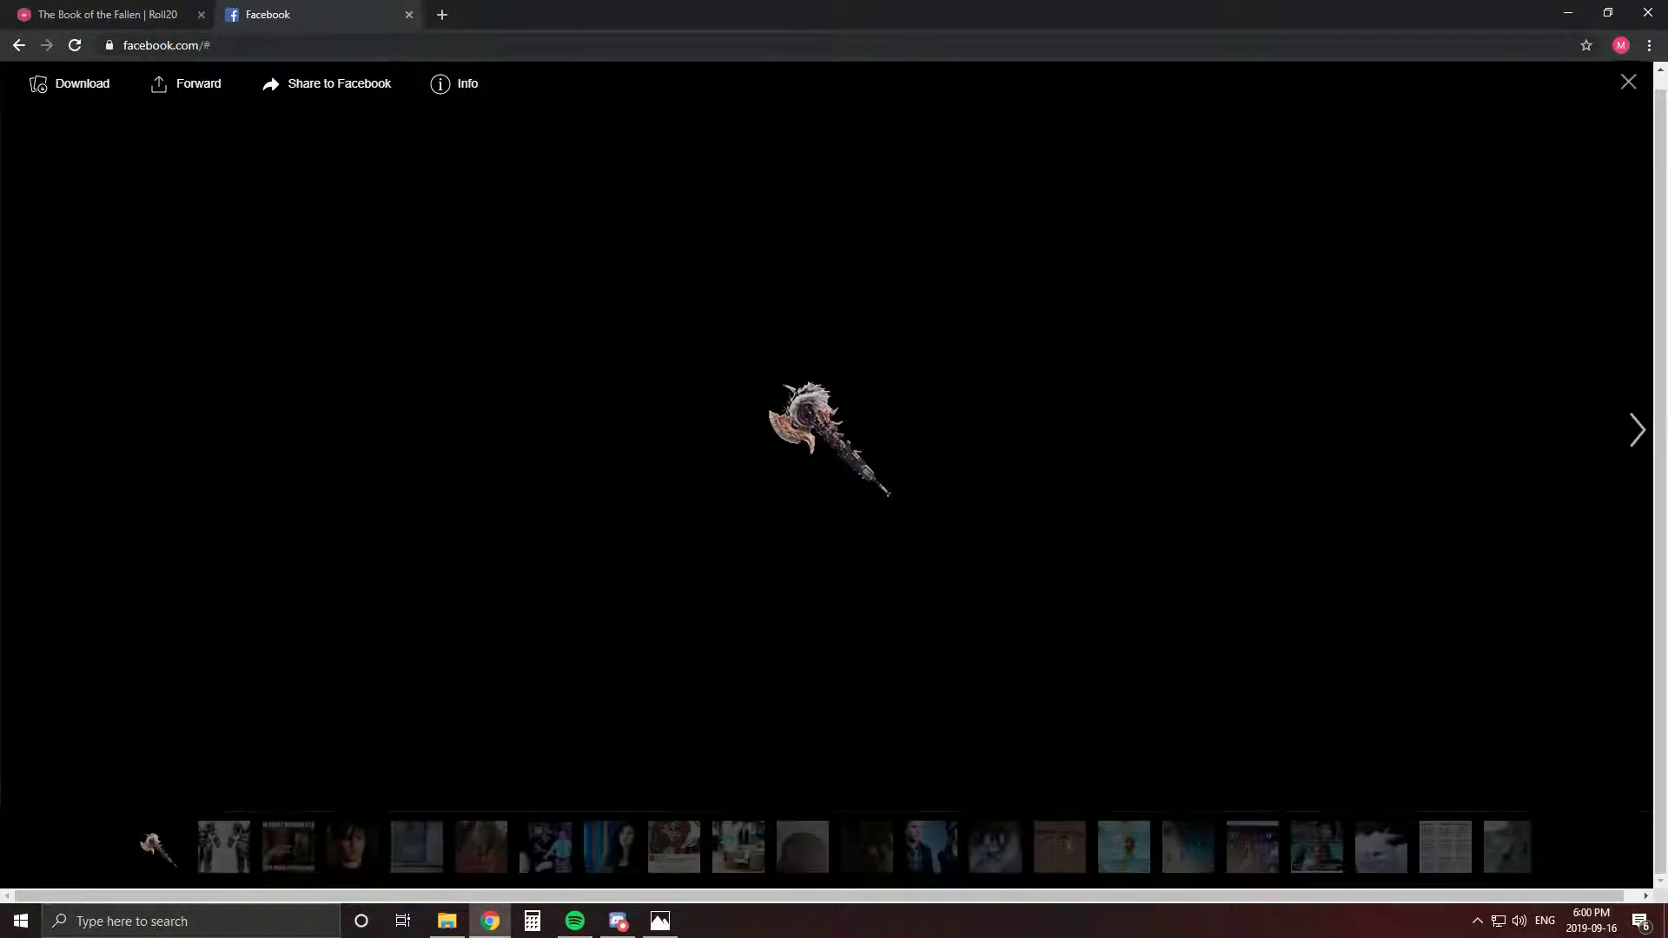
pyautogui.click(1634, 430)
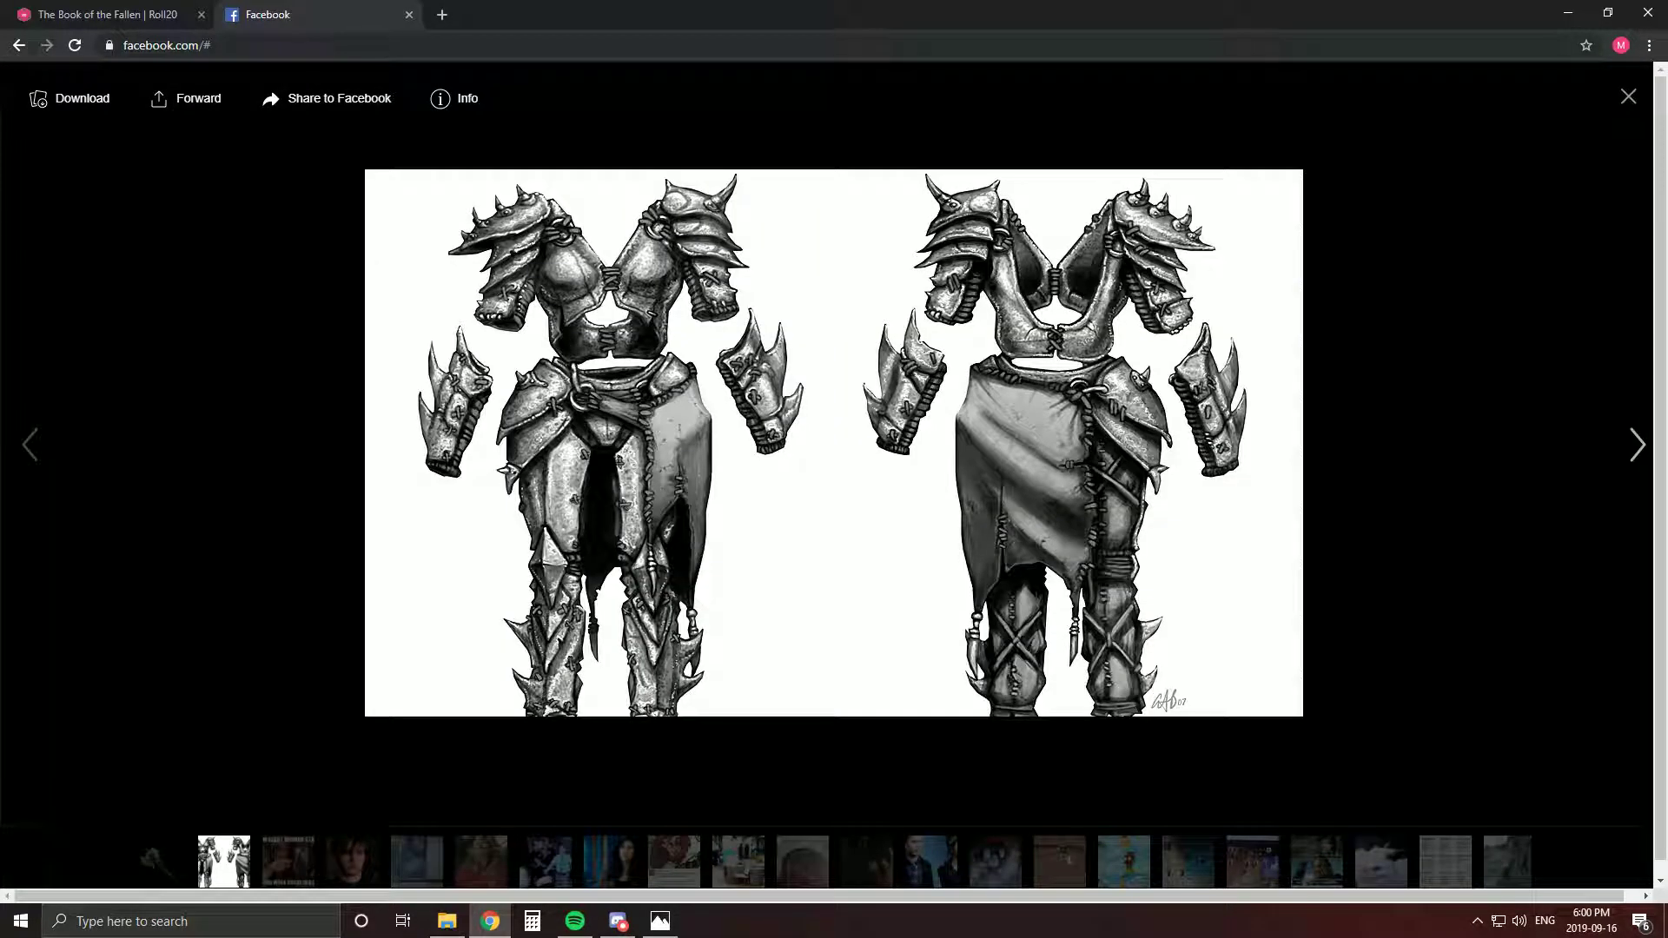
pyautogui.click(1635, 445)
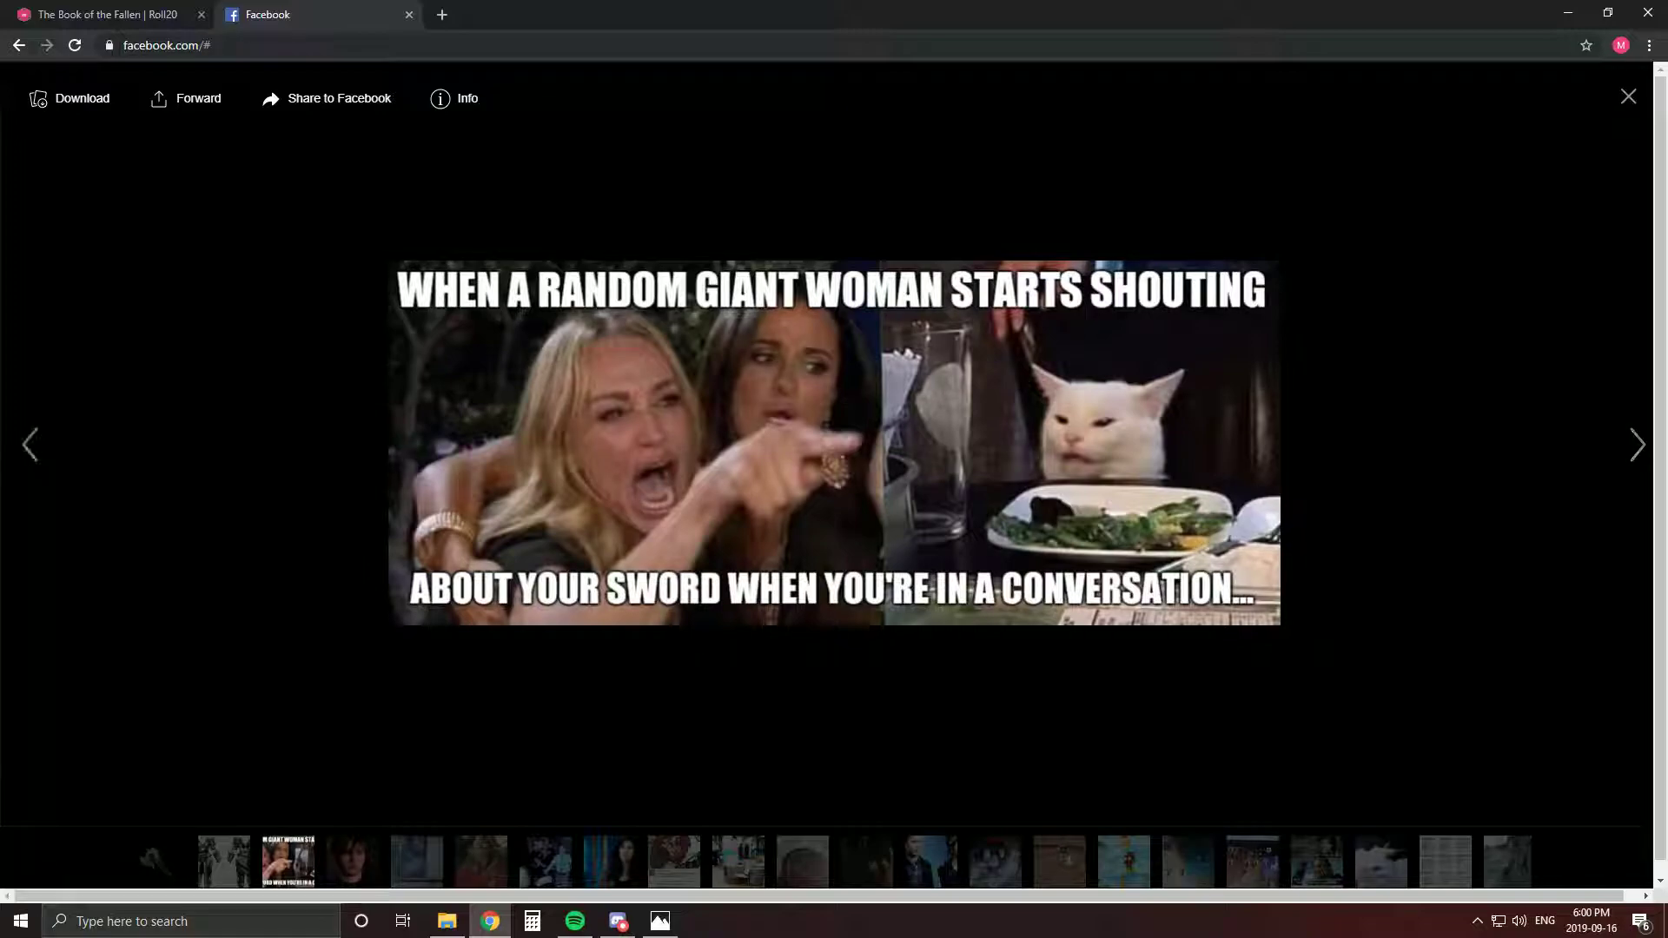